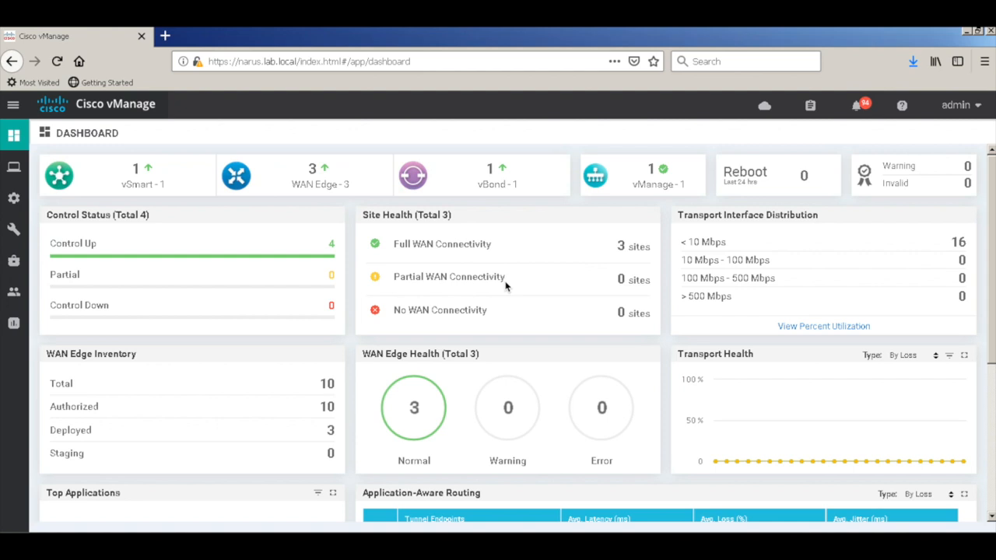
pyautogui.moveTo(16, 201)
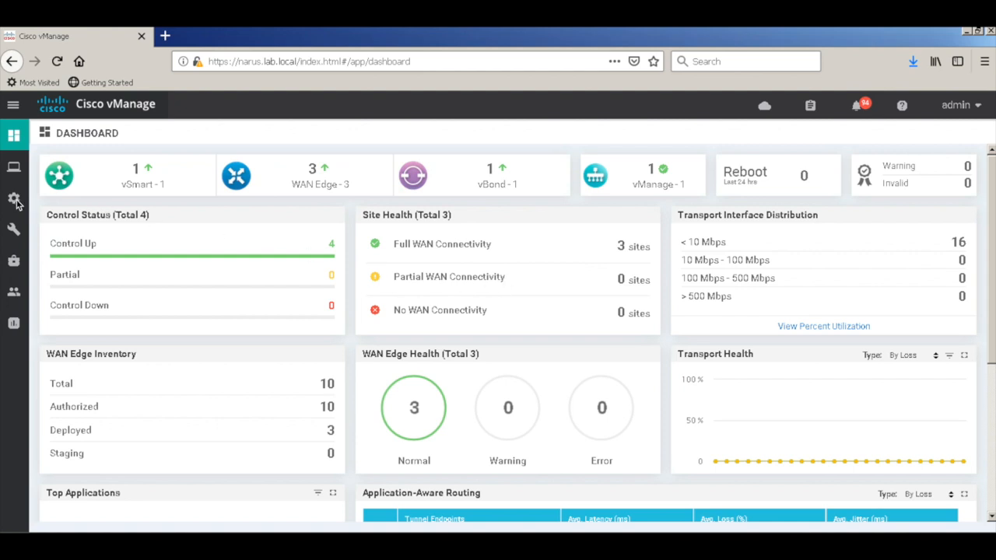
# - Open Configuration > Templates to list the five device templates, with cEdge-4 having none attached
pyautogui.click(14, 198)
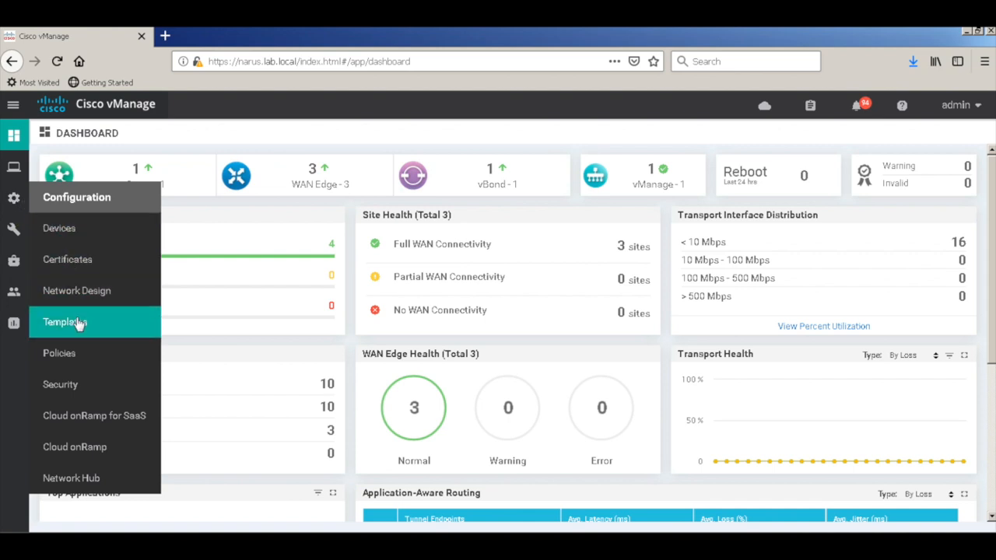
pyautogui.click(66, 323)
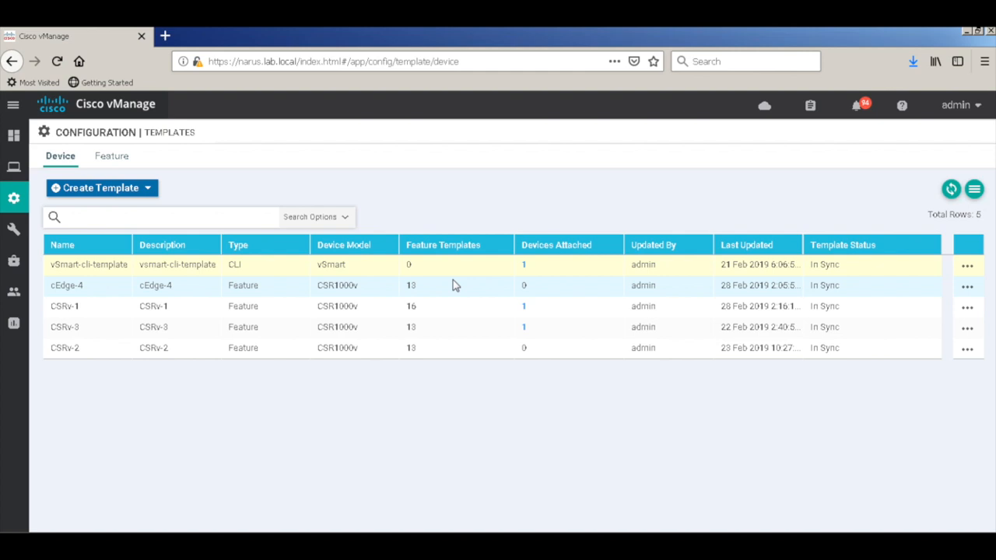
pyautogui.moveTo(820, 294)
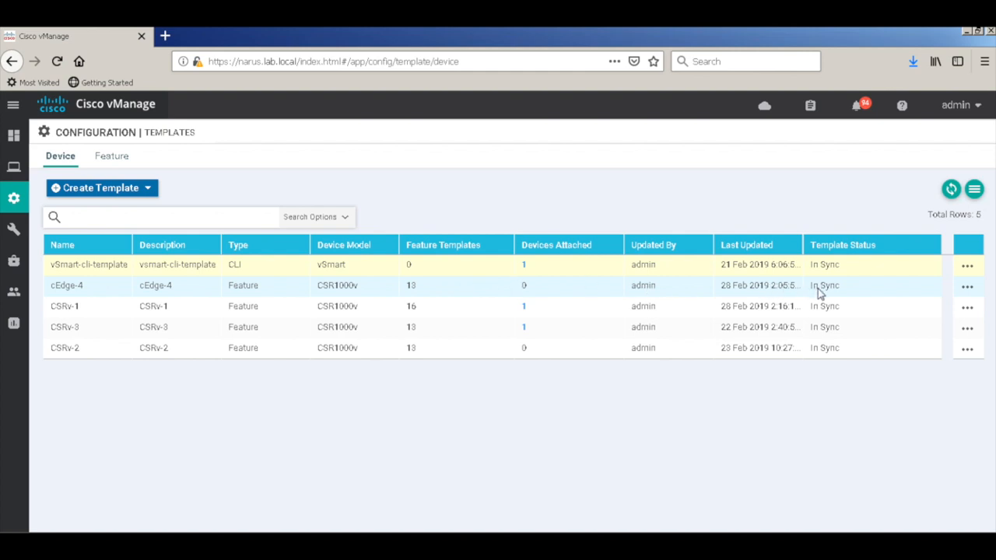
pyautogui.moveTo(966, 291)
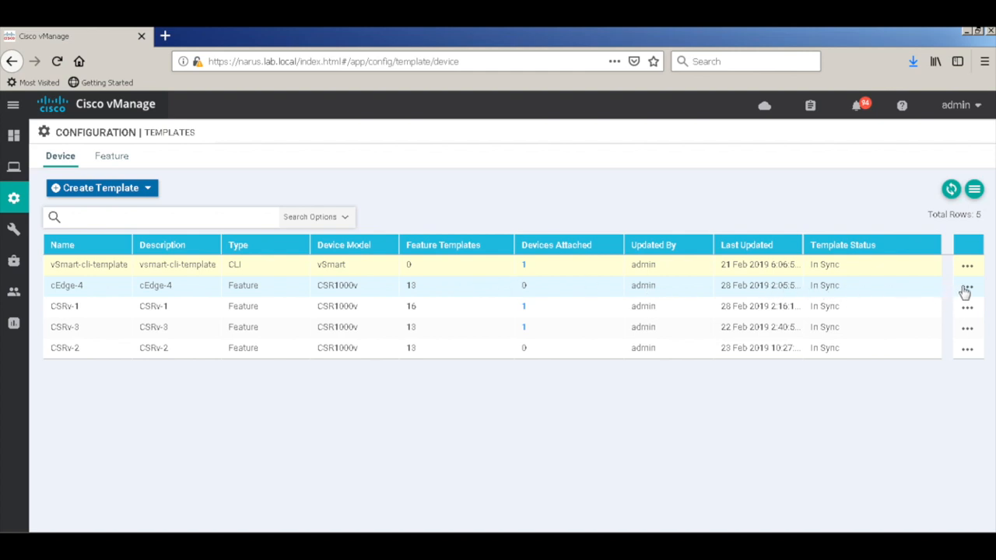
pyautogui.click(967, 286)
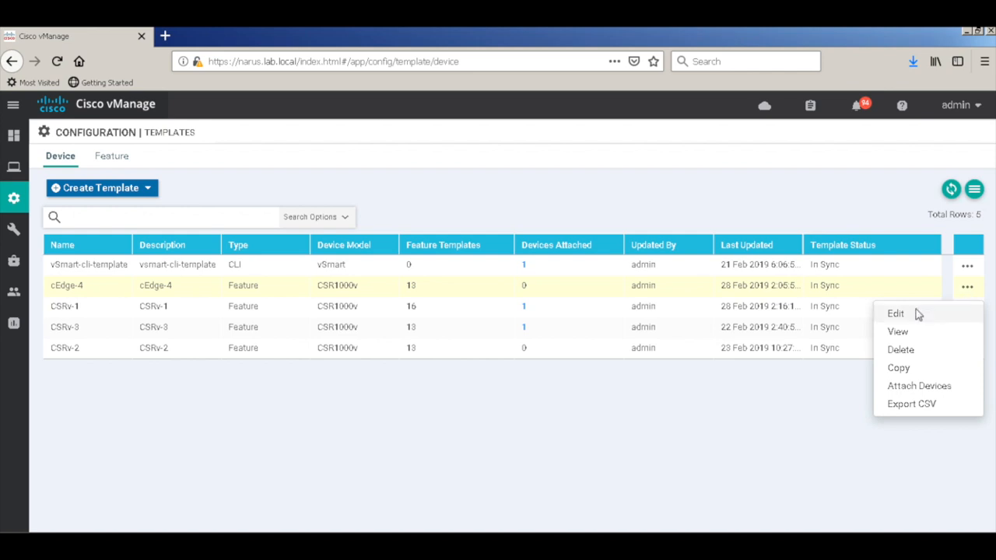
pyautogui.click(895, 314)
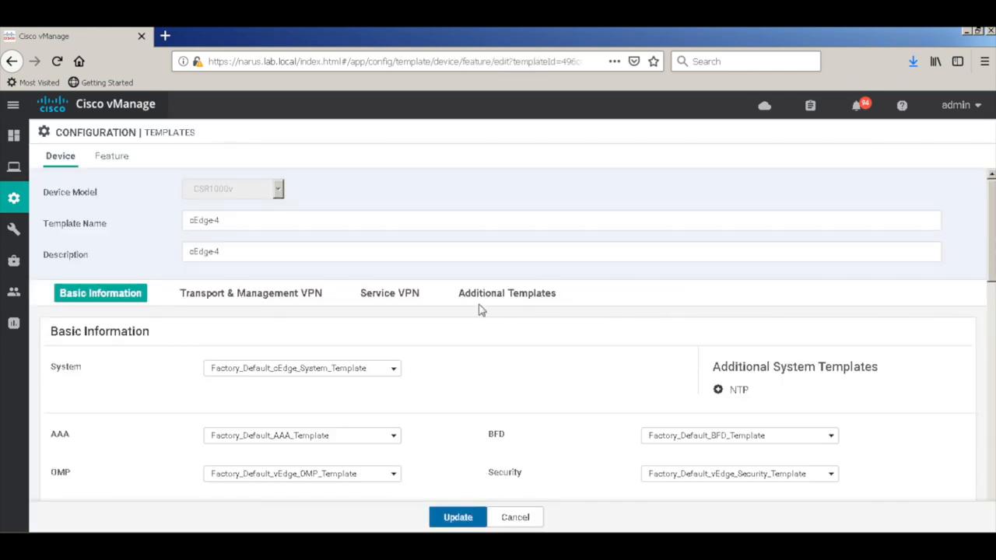
pyautogui.click(251, 293)
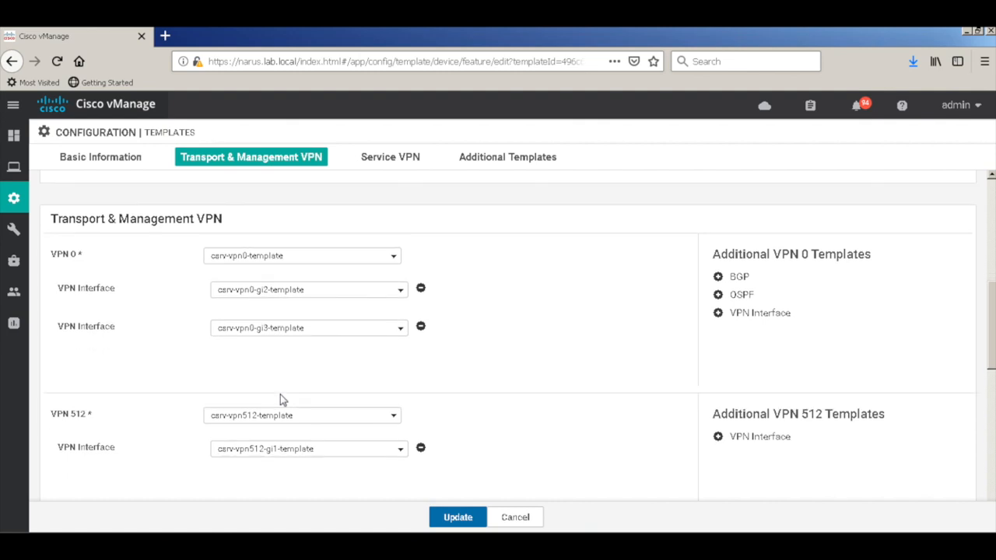
pyautogui.click(390, 157)
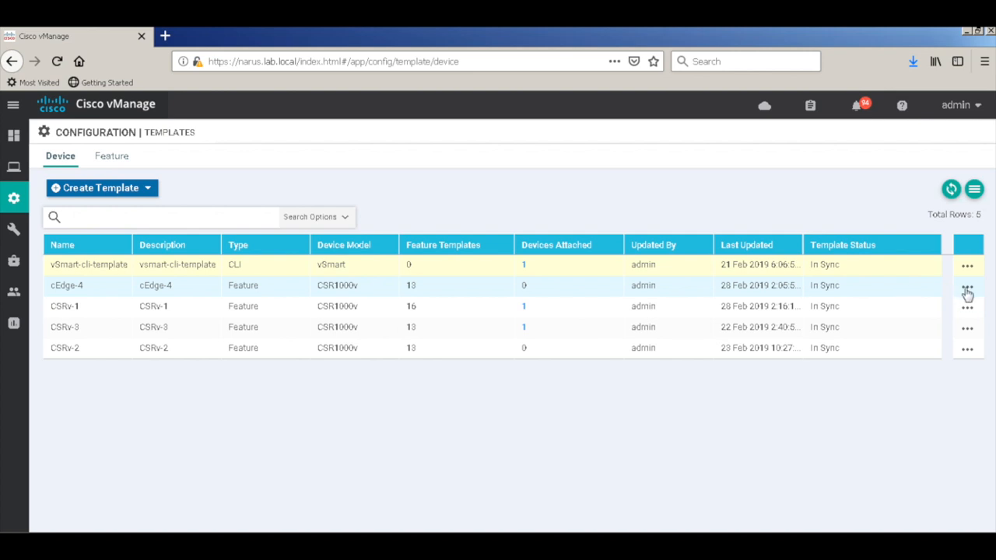
# - Attach the unassigned device CSR-FBC96255 to the cEdge-4 template
pyautogui.click(967, 285)
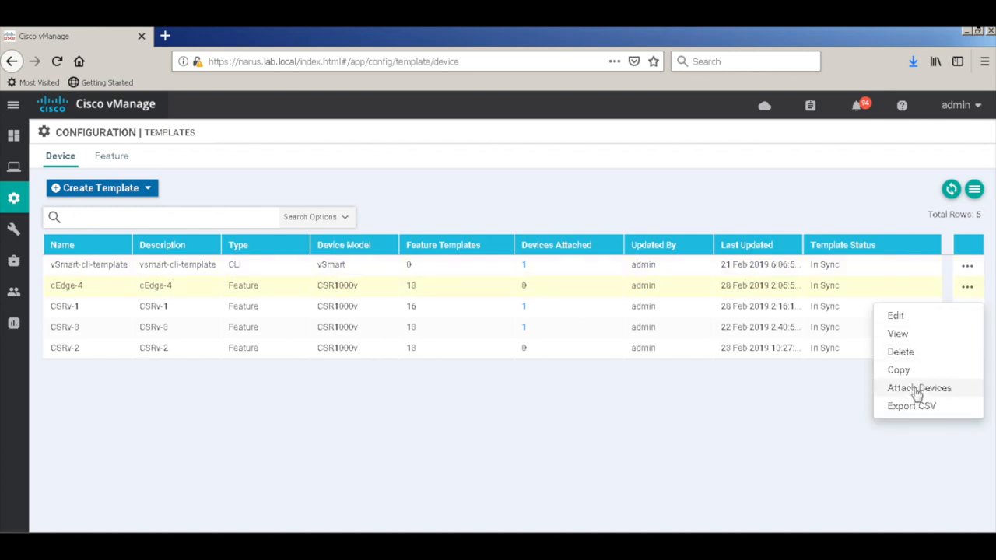
pyautogui.click(919, 388)
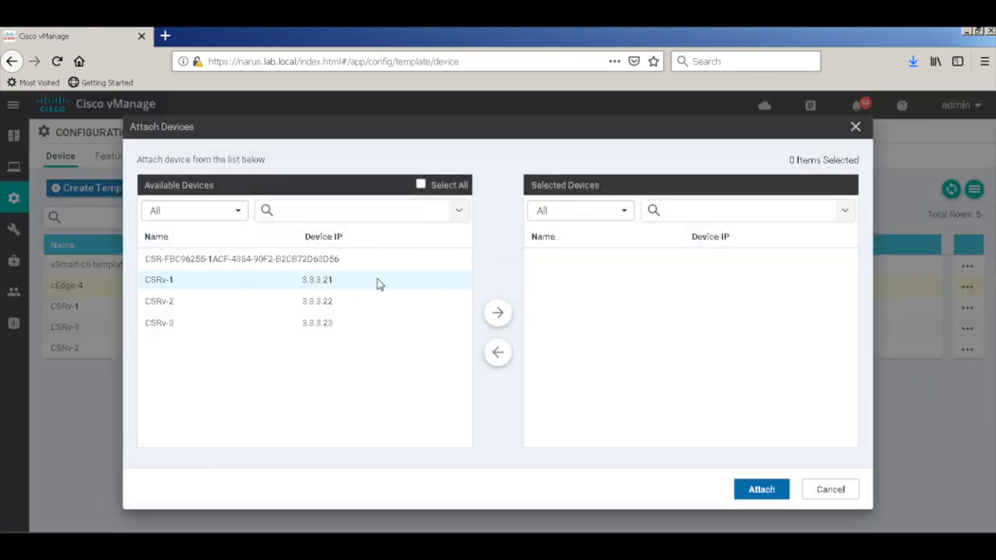
pyautogui.click(241, 259)
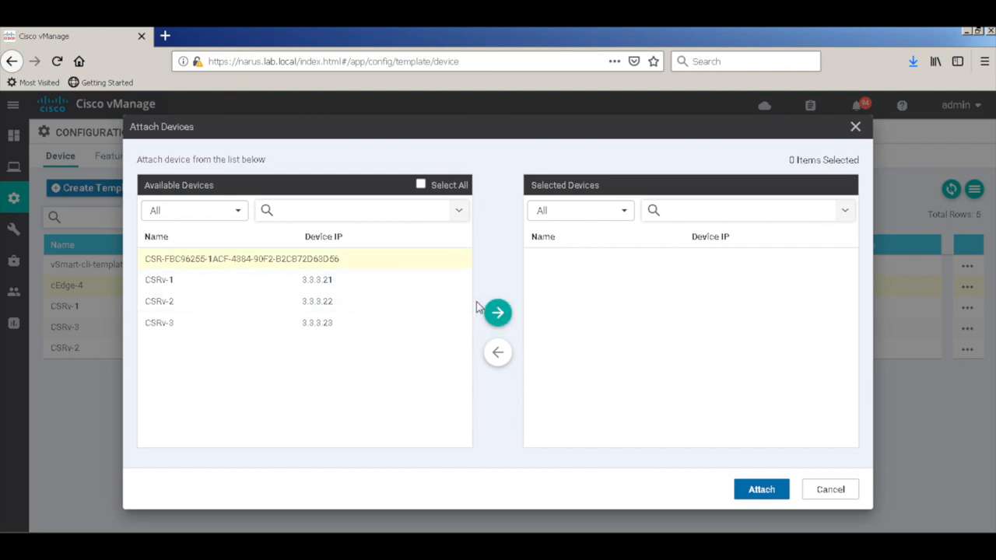
pyautogui.click(497, 312)
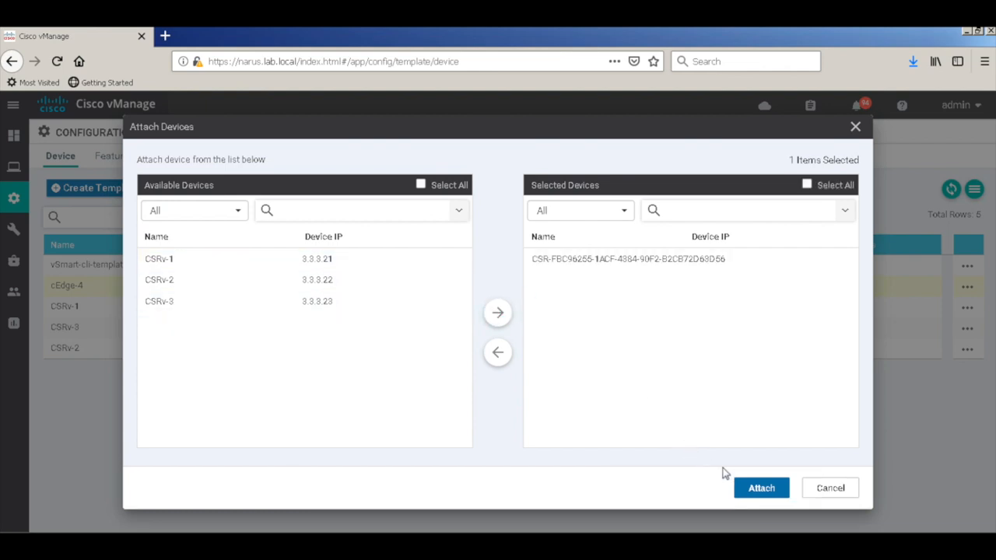
pyautogui.click(761, 488)
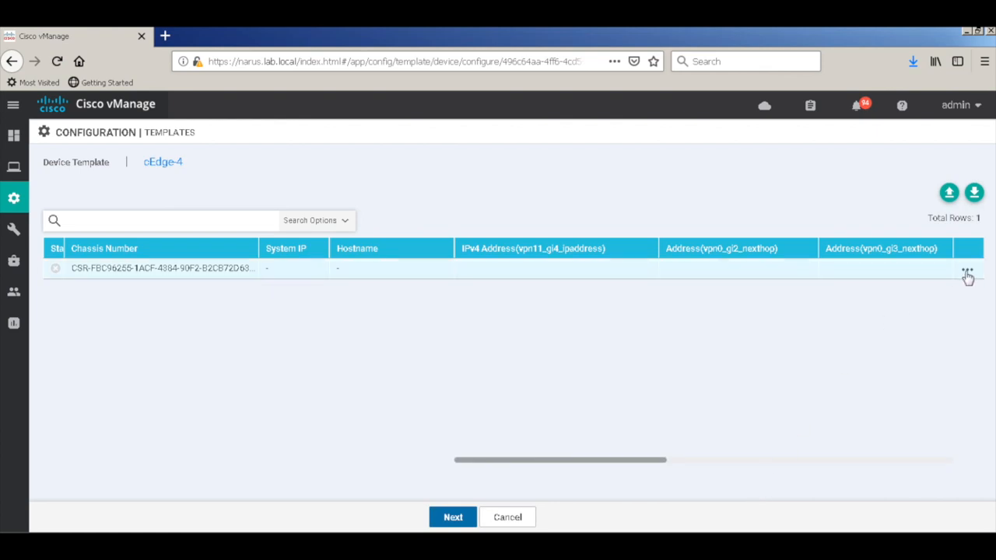
# - Fill the CSR interface variables: gi2 192.168.11.14/30 via 192.168.11.13, gi3 192.168.12.14/30
pyautogui.click(967, 268)
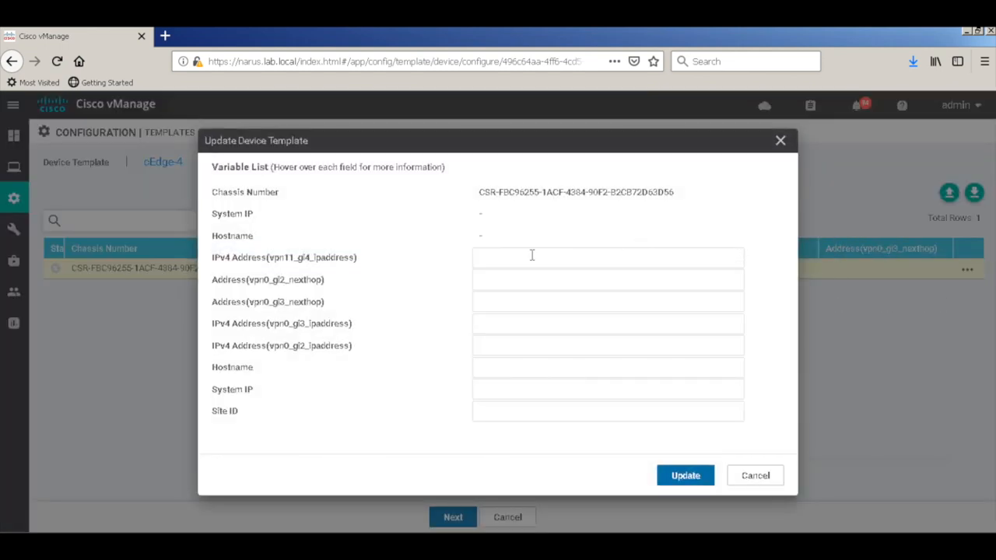
pyautogui.click(607, 258)
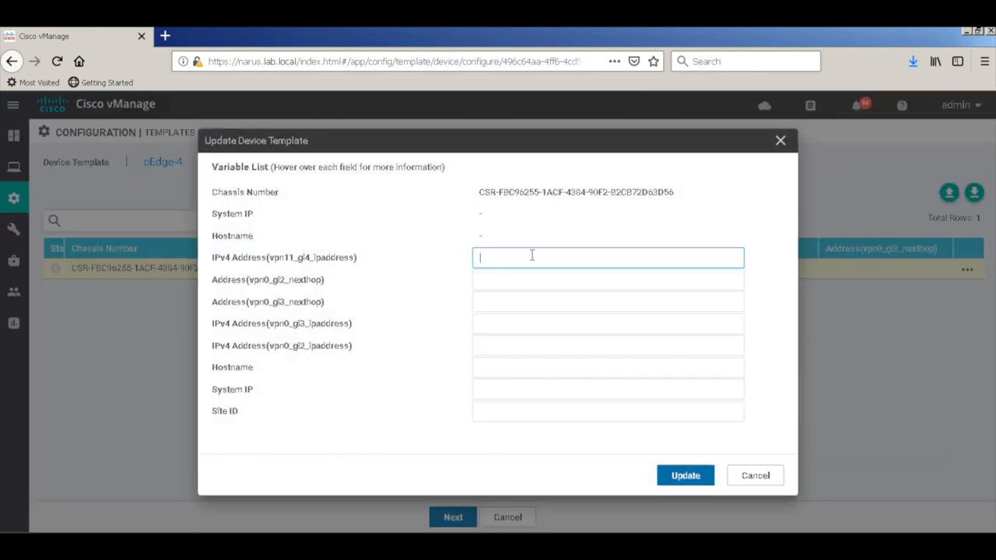
pyautogui.write('172.')
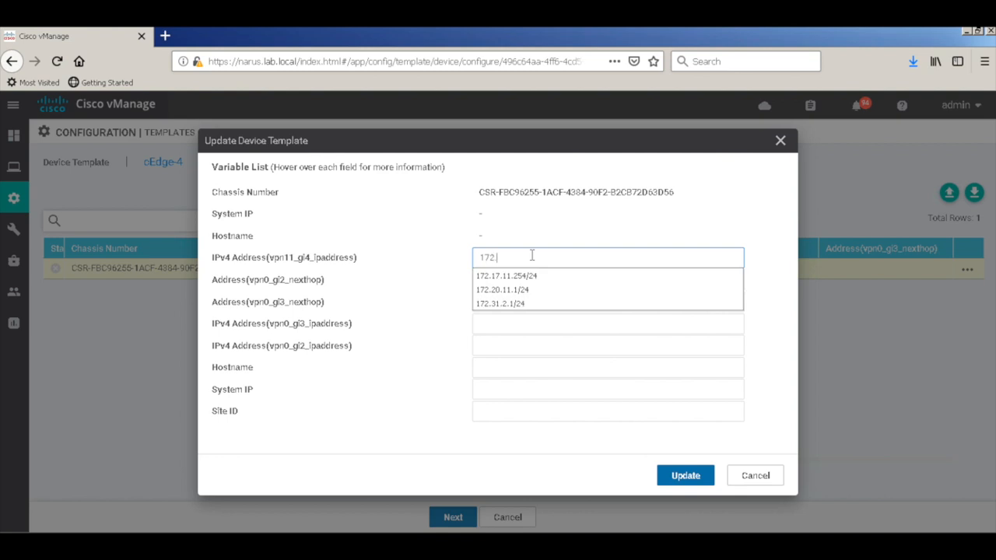
pyautogui.write('20.11.1/24')
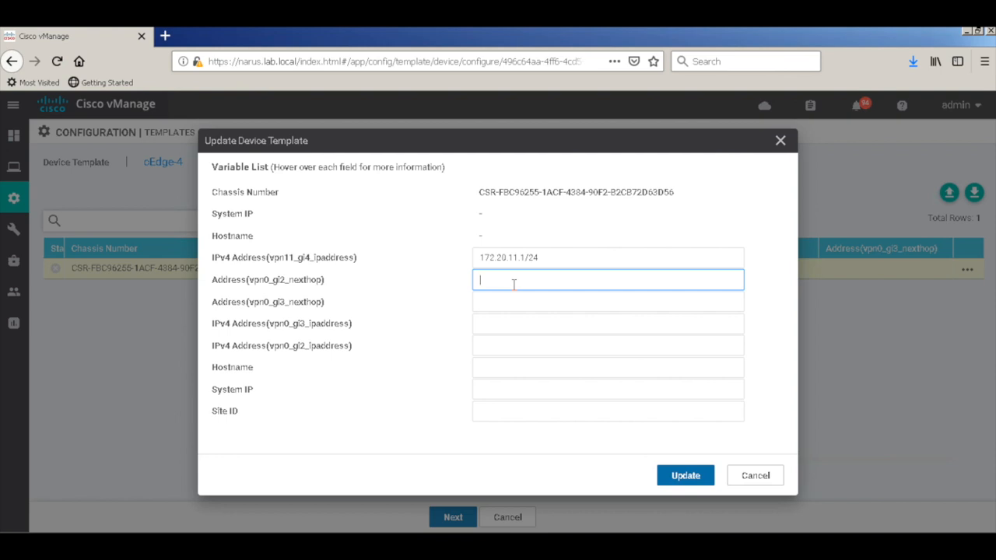
pyautogui.write('192')
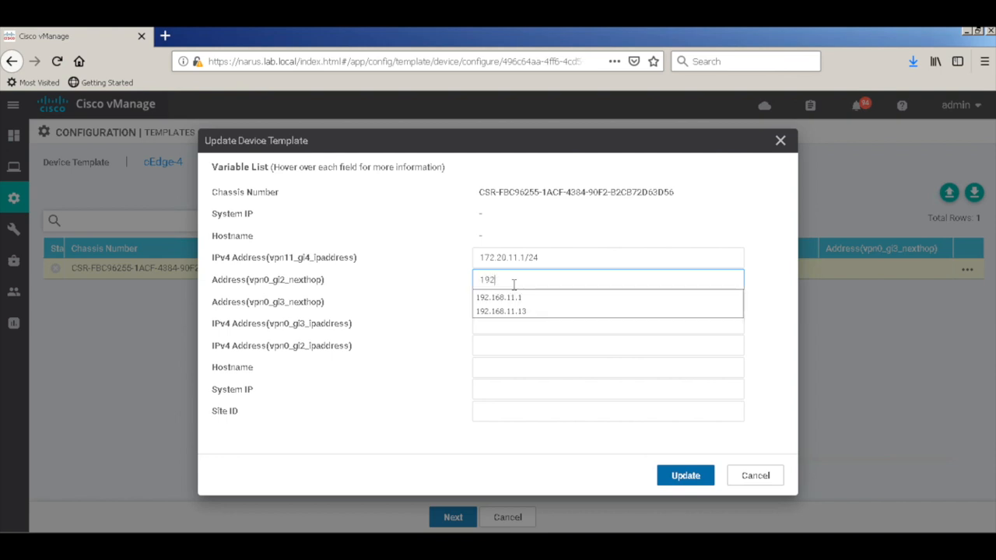
pyautogui.click(500, 311)
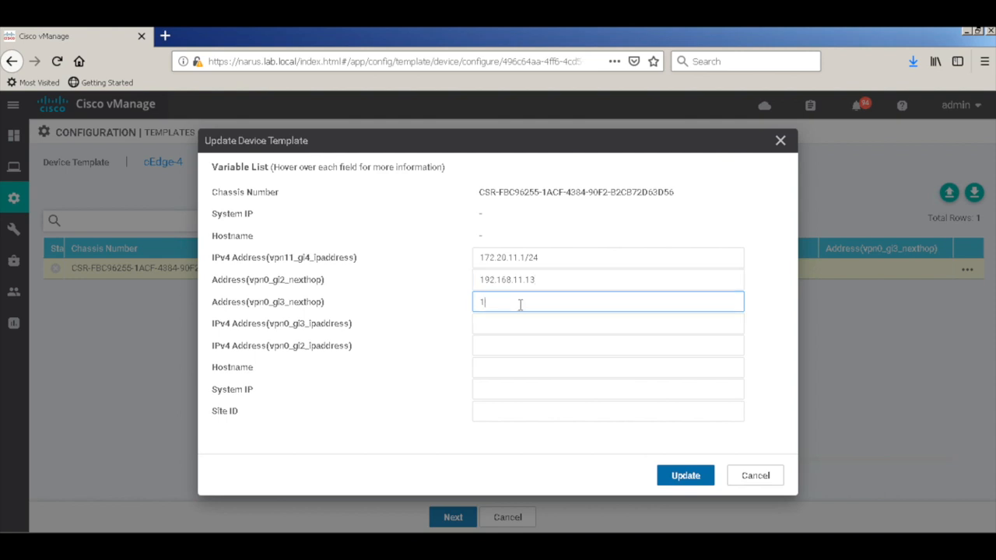
pyautogui.write('192.168.12.13')
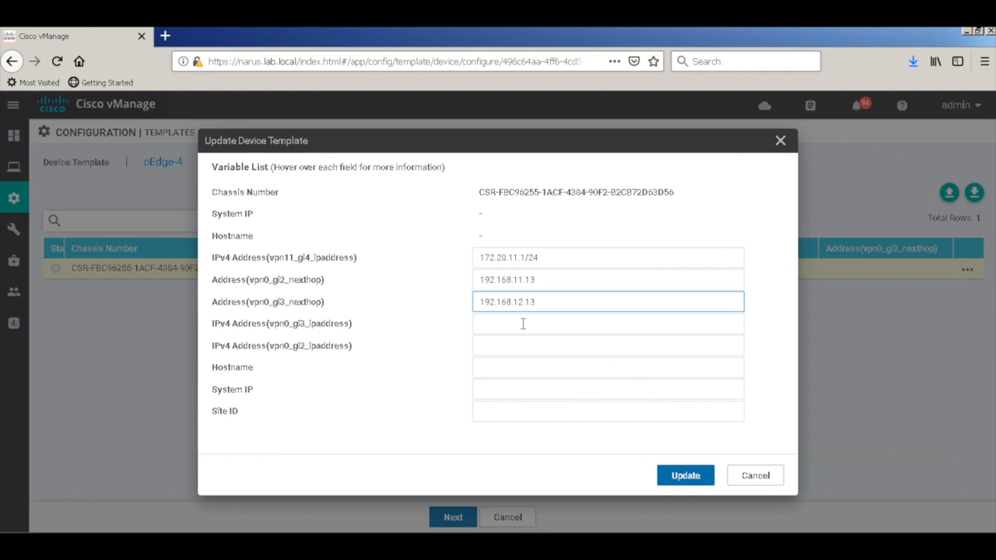
pyautogui.click(606, 323)
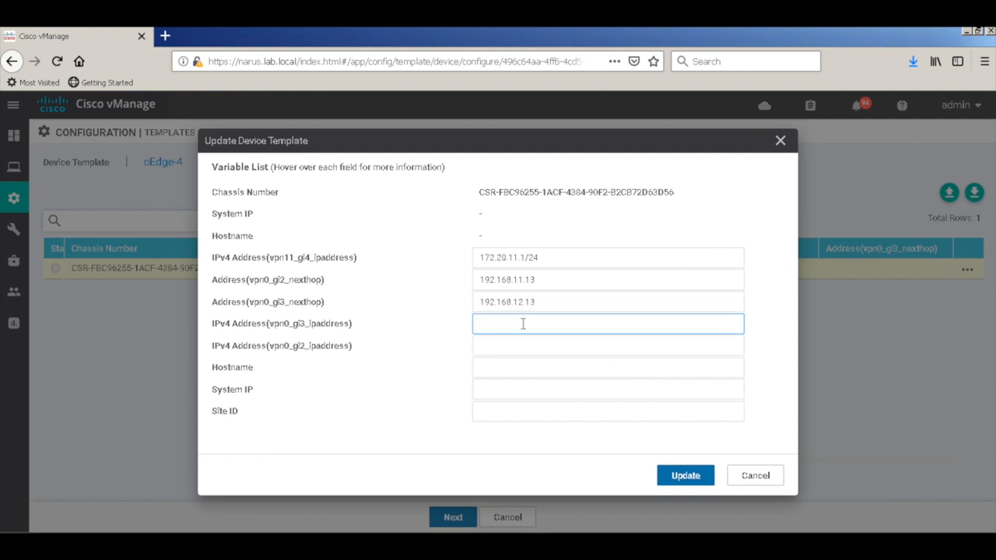
pyautogui.write('19')
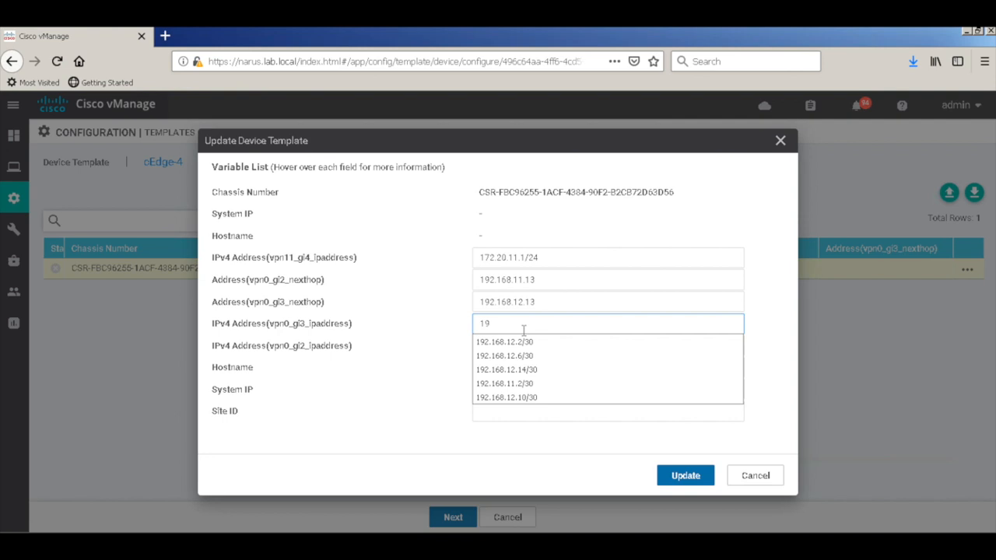
pyautogui.click(506, 369)
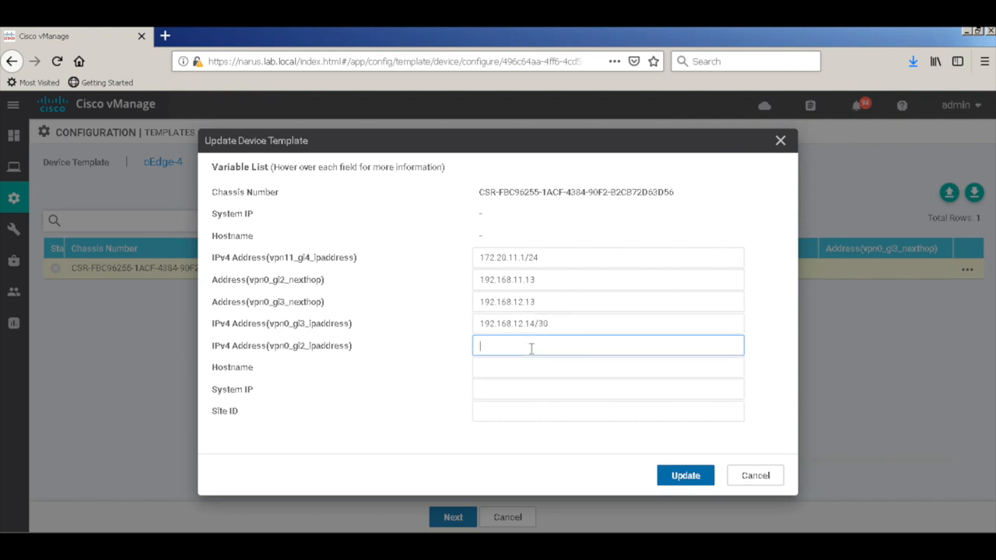
pyautogui.write('19')
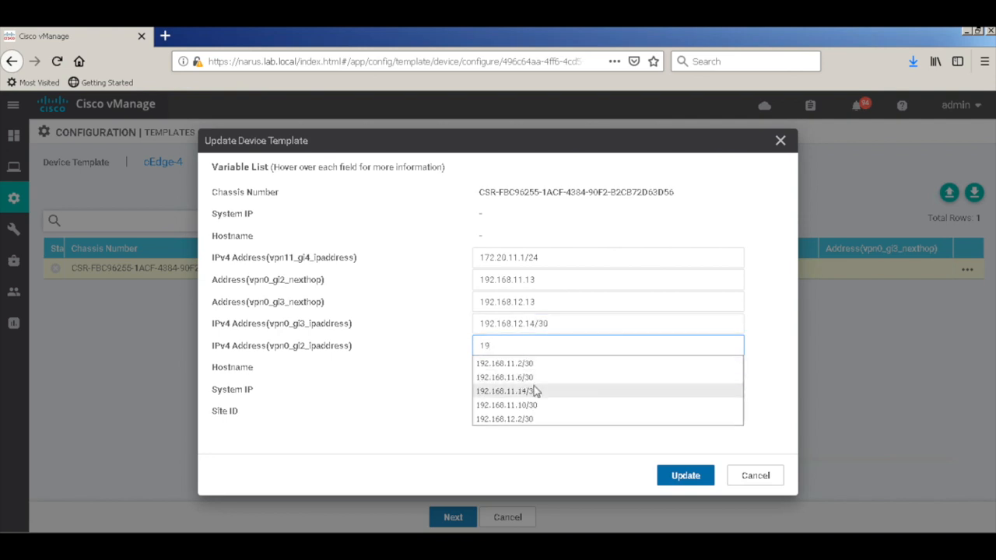
pyautogui.click(505, 391)
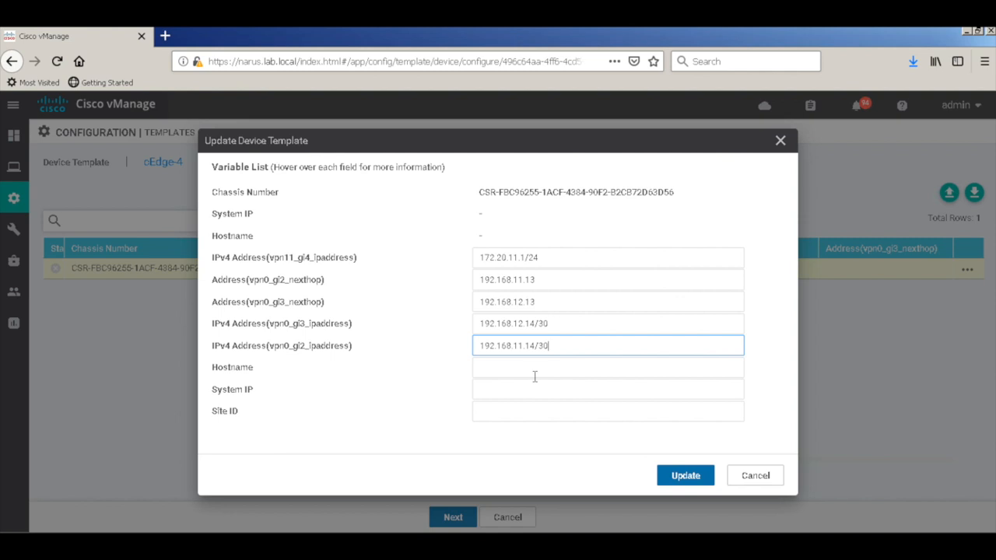
# - Set hostname cEdge-4, system IP 7.7.7.24 and site ID 24, and save the variables
pyautogui.write('cEdg')
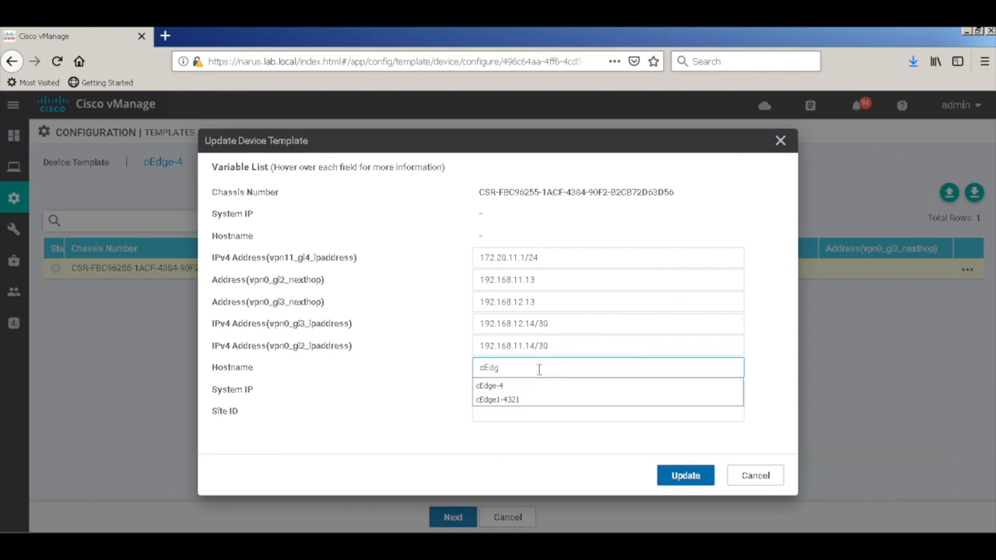
pyautogui.click(490, 385)
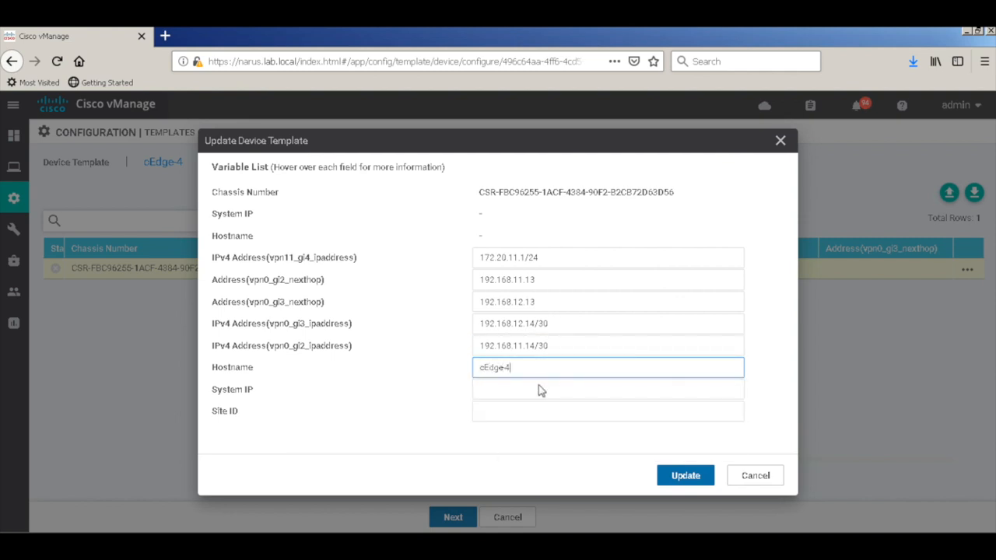
pyautogui.click(607, 389)
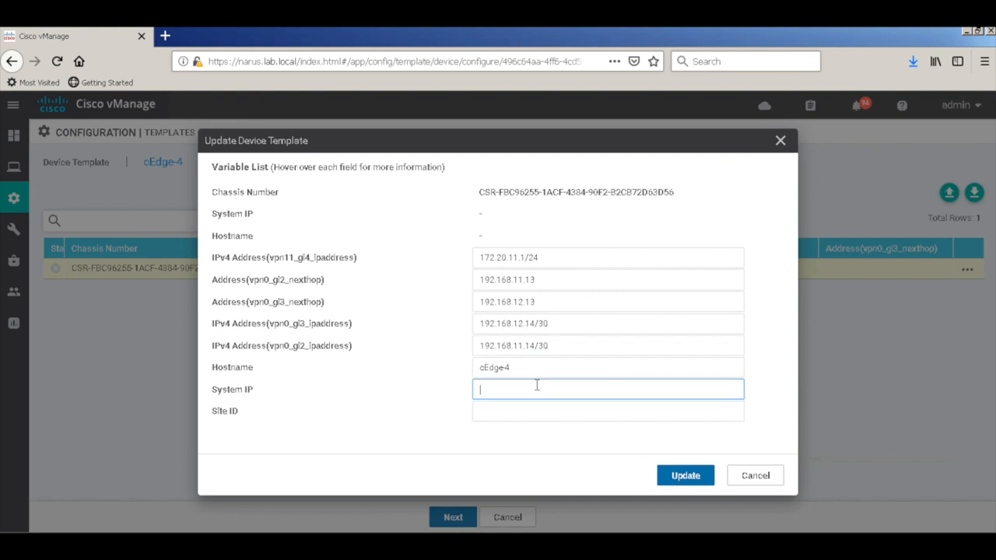
pyautogui.write('7.7.7.')
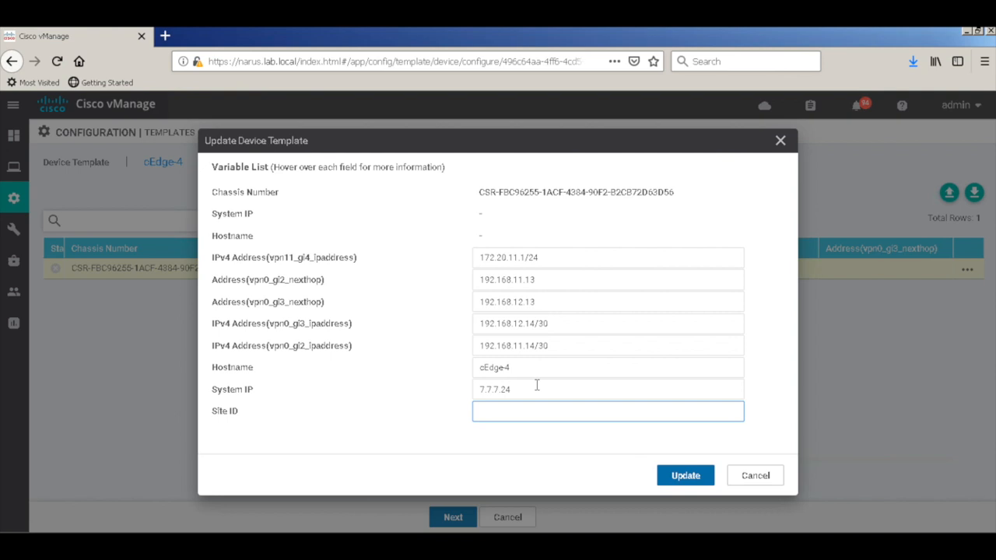
pyautogui.write('24')
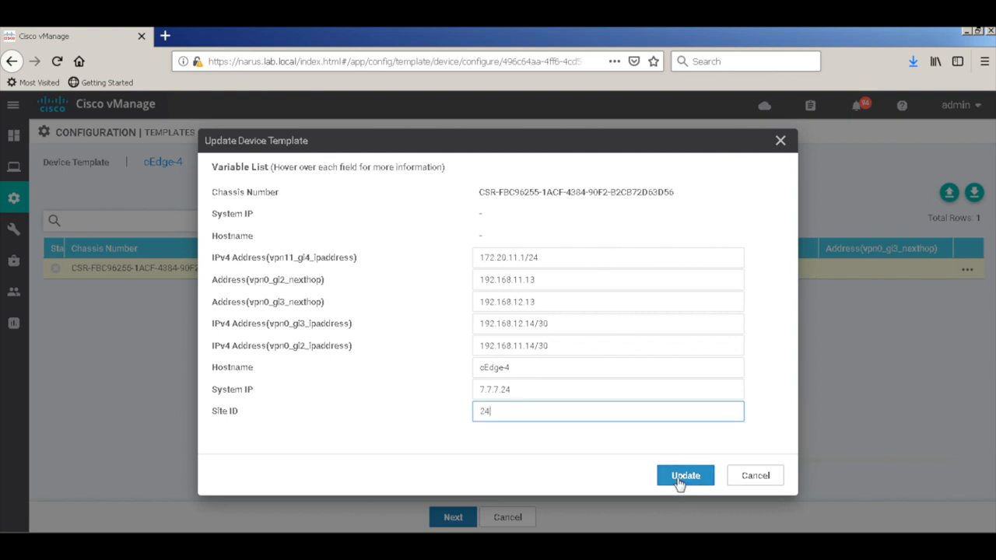
pyautogui.click(685, 475)
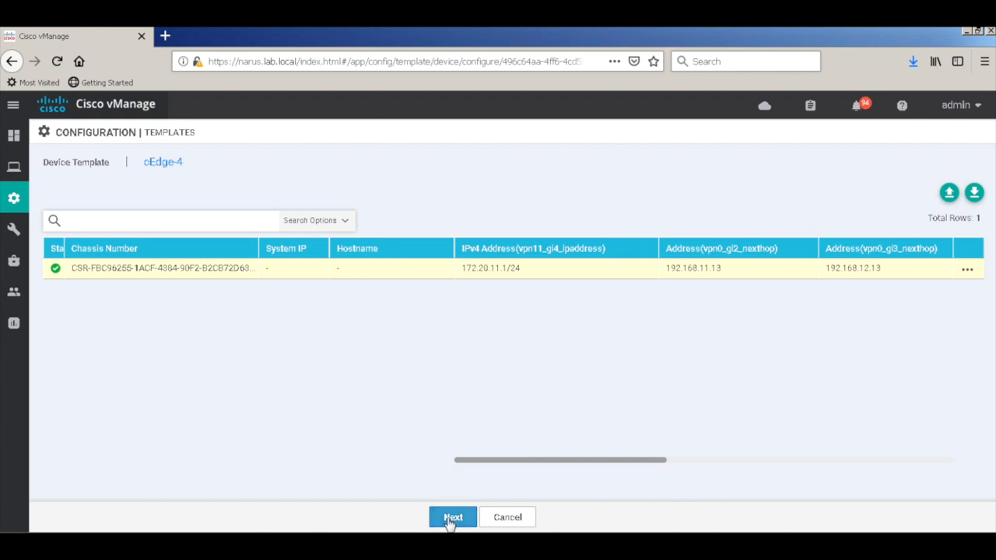
# - Scroll through the CSR device's config preview, then push the cEdge-4 configuration to it
pyautogui.click(452, 517)
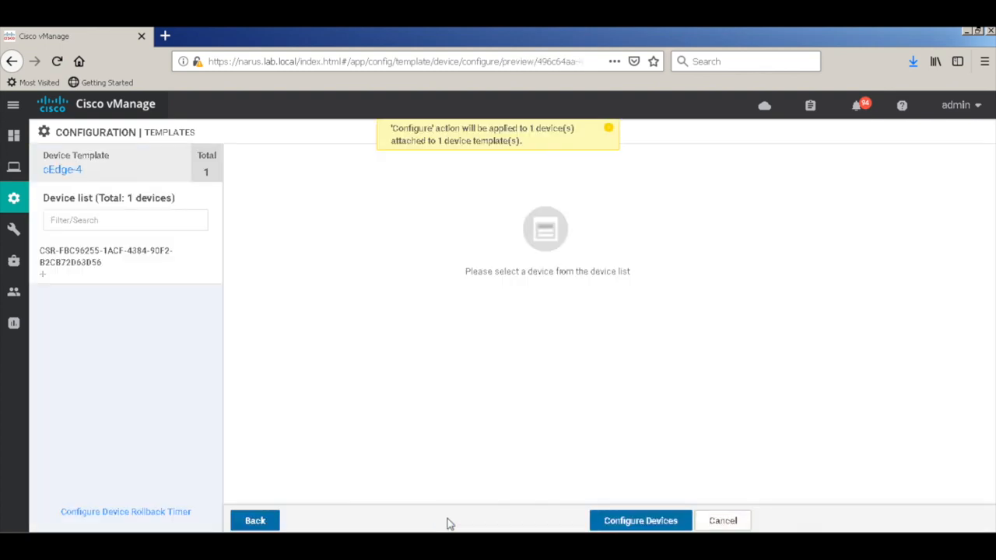
pyautogui.click(106, 256)
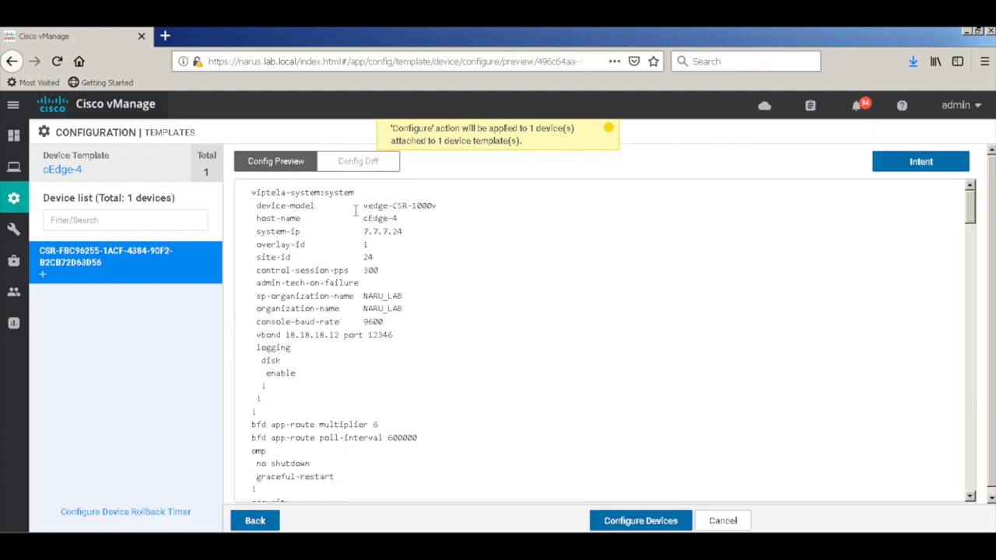
pyautogui.moveTo(405, 302)
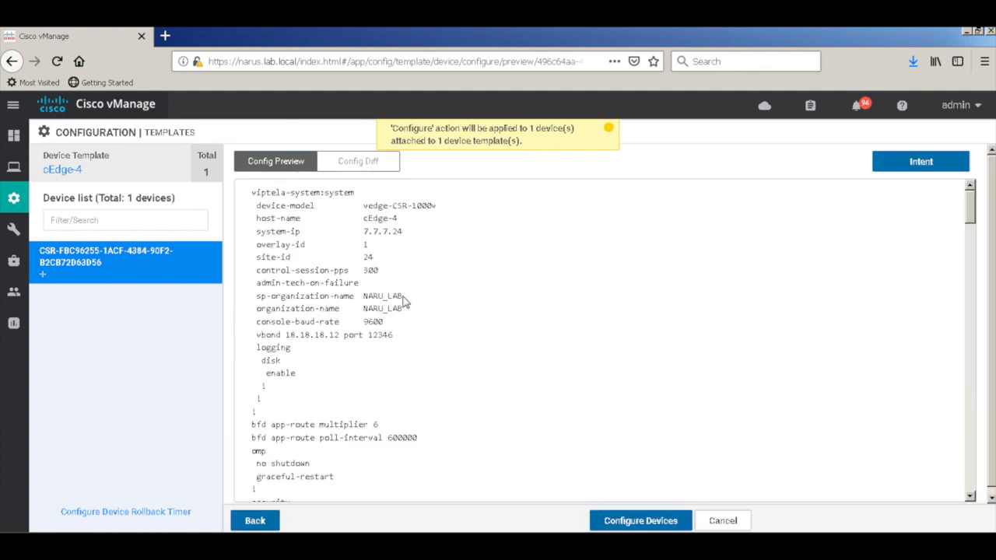
pyautogui.scroll(-3)
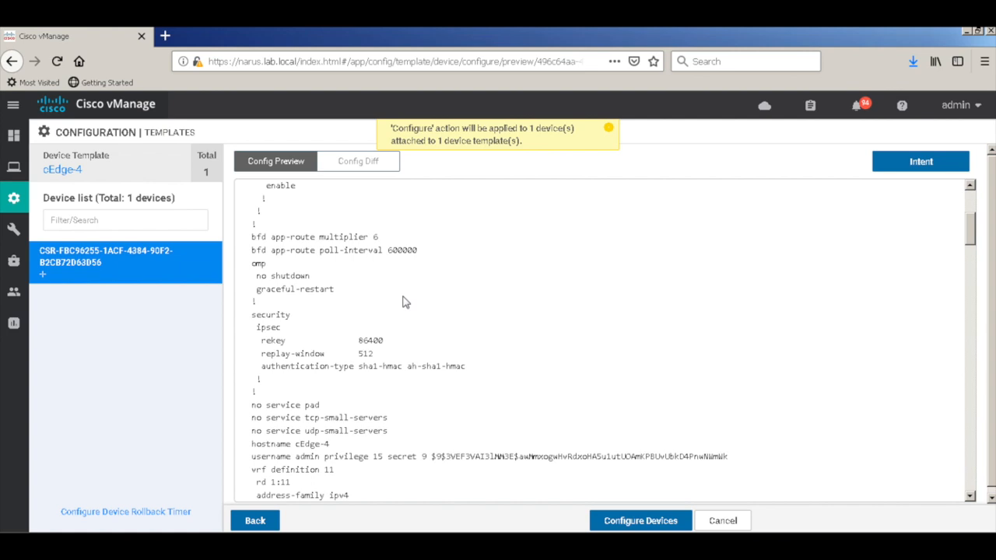
pyautogui.scroll(-3)
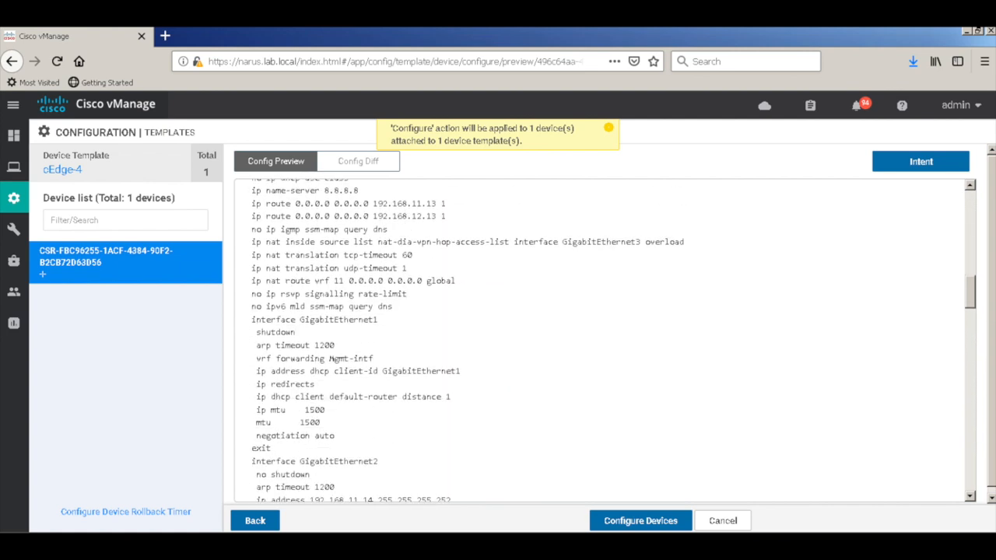
pyautogui.scroll(-3)
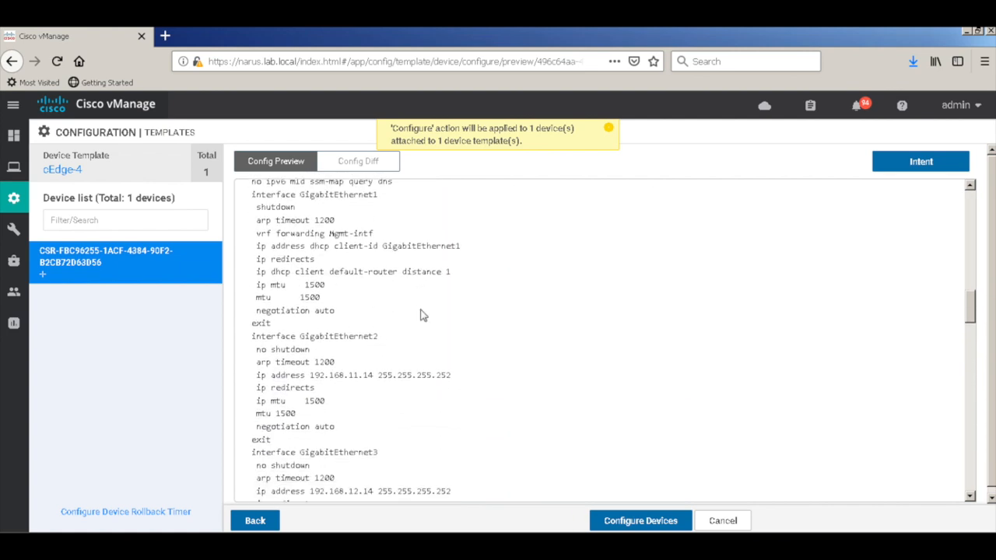
pyautogui.scroll(-3)
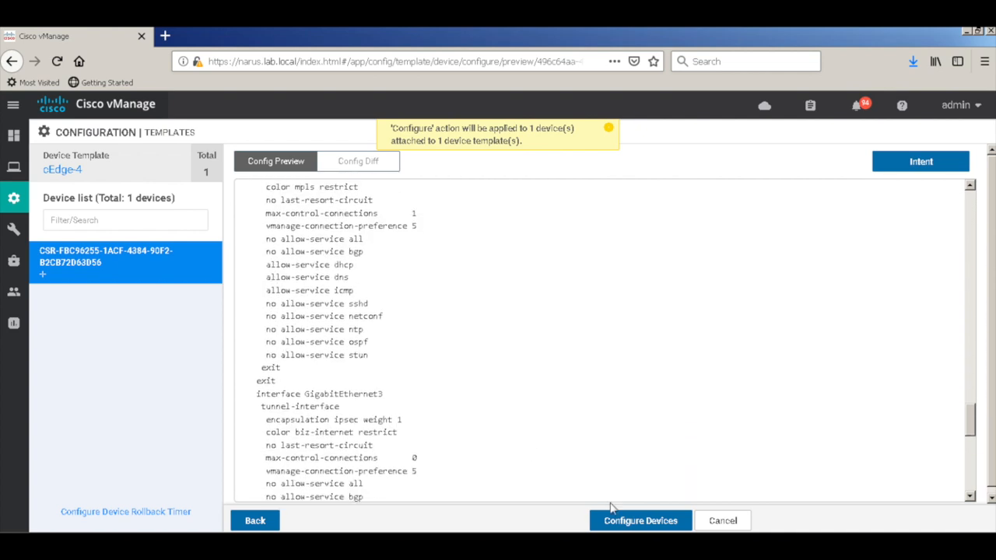
pyautogui.click(640, 520)
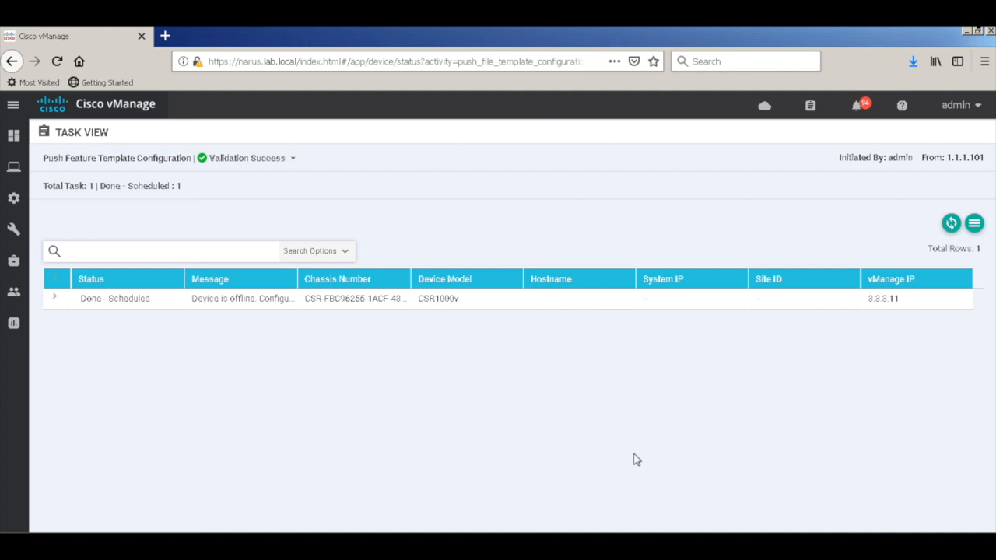
# - Check the scheduled push task for the offline device, then return to the vManage dashboard
pyautogui.click(13, 137)
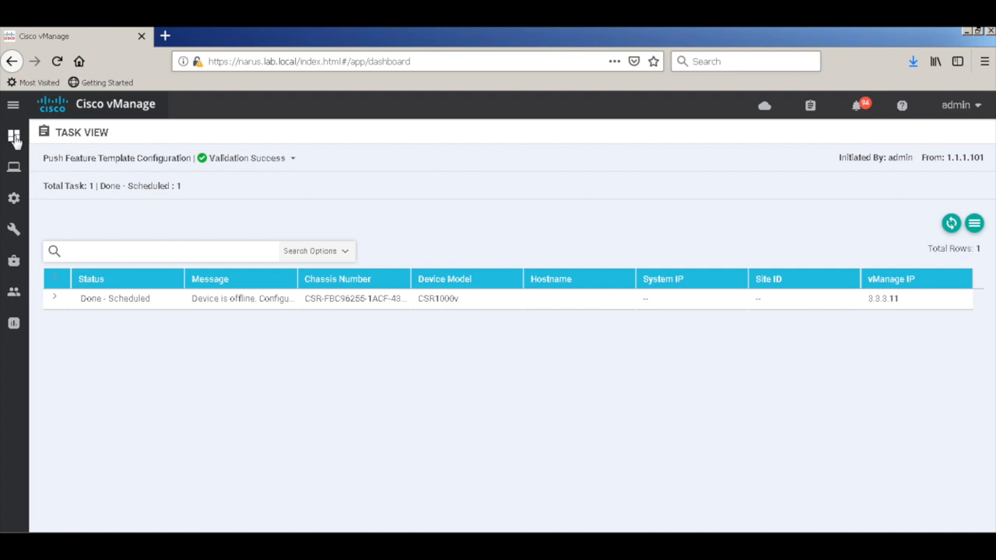
pyautogui.click(14, 136)
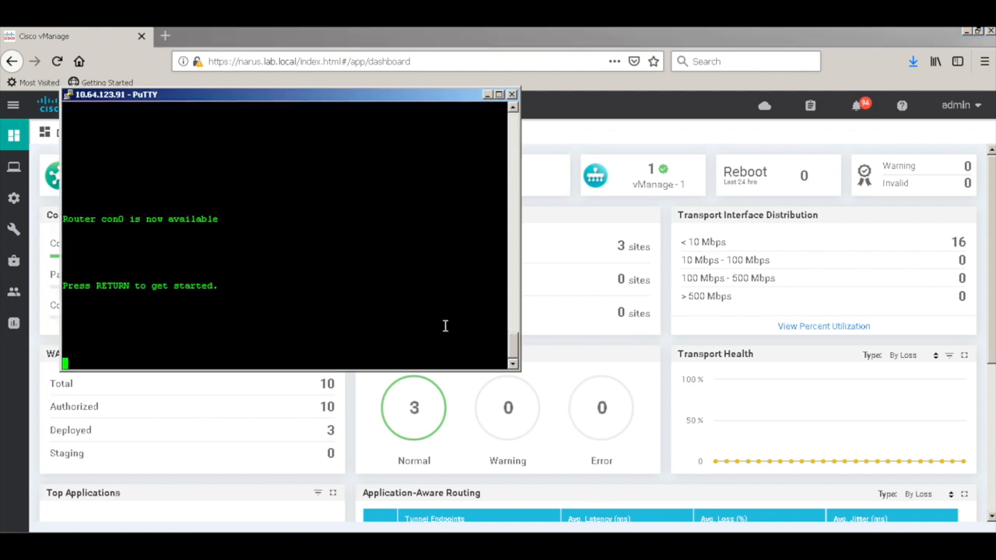
# - Log in as admin and page through the 'sh sdwan running-config' output
pyautogui.write('adm')
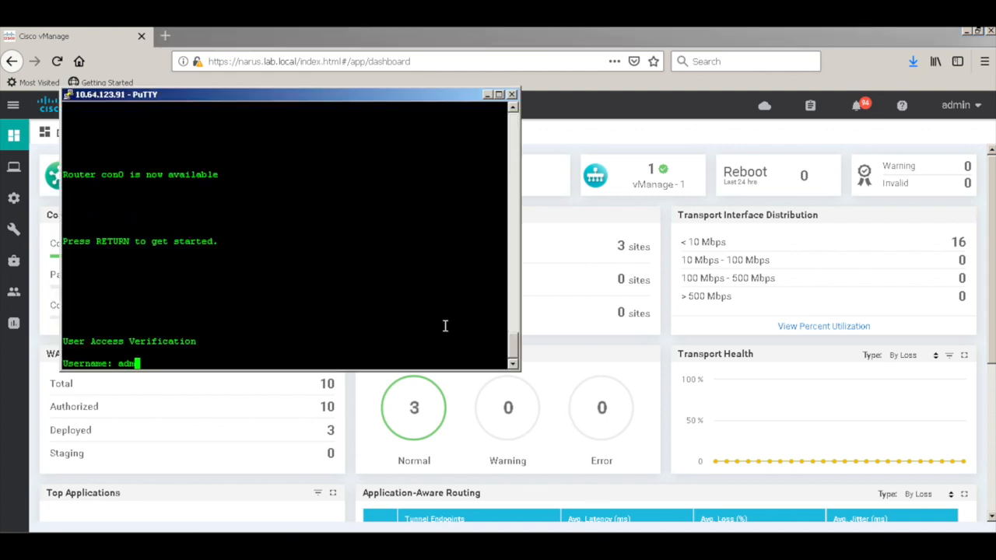
pyautogui.press('Return')
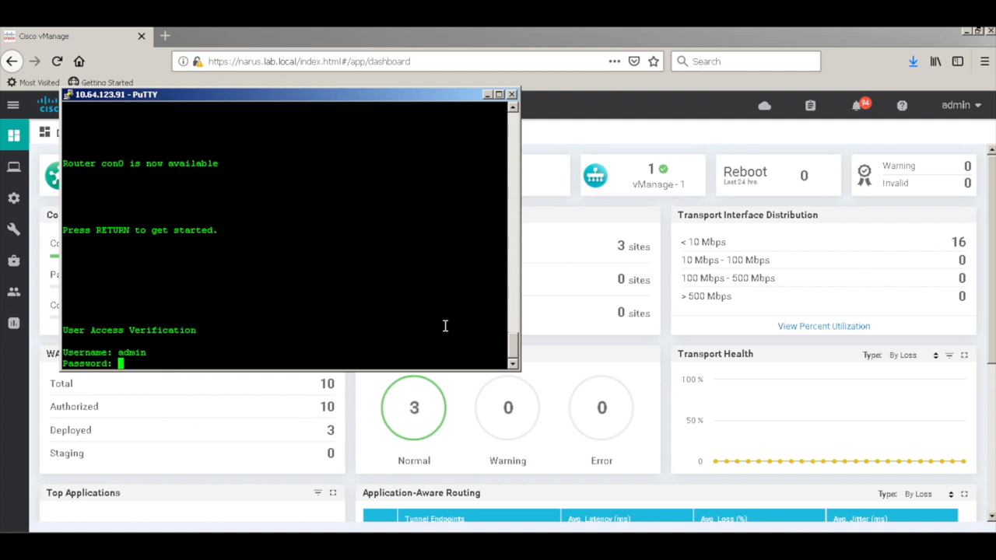
pyautogui.press('Return')
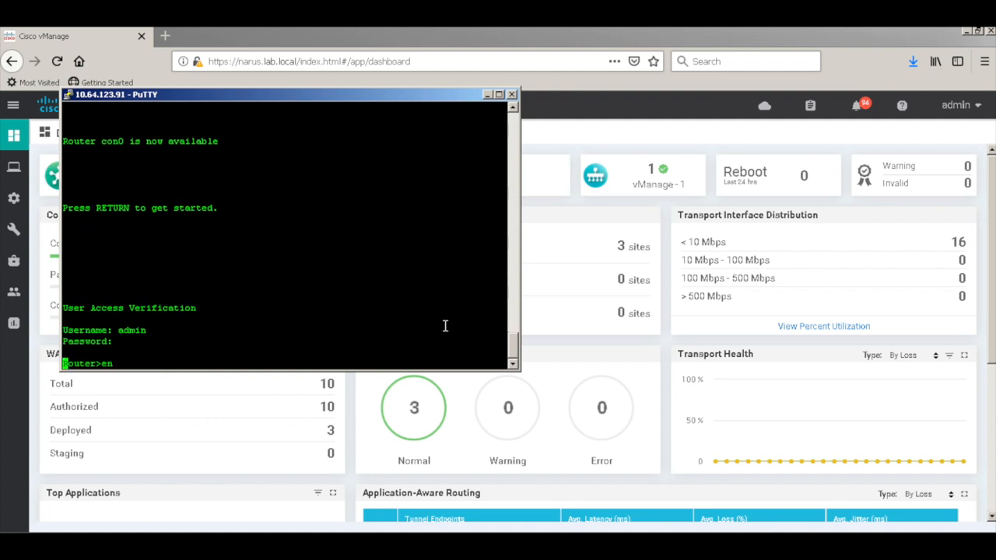
pyautogui.write('sh sdwan running-config')
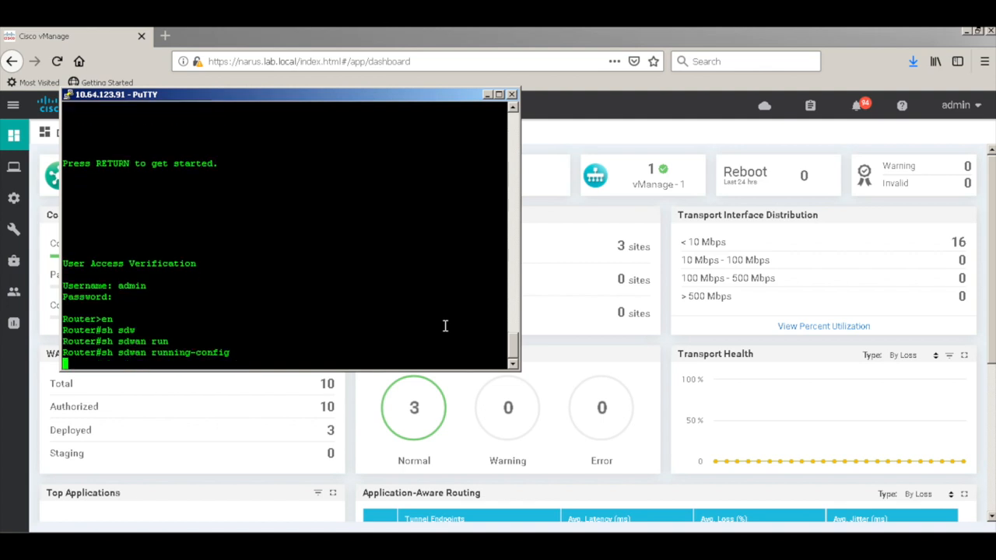
pyautogui.press('Return')
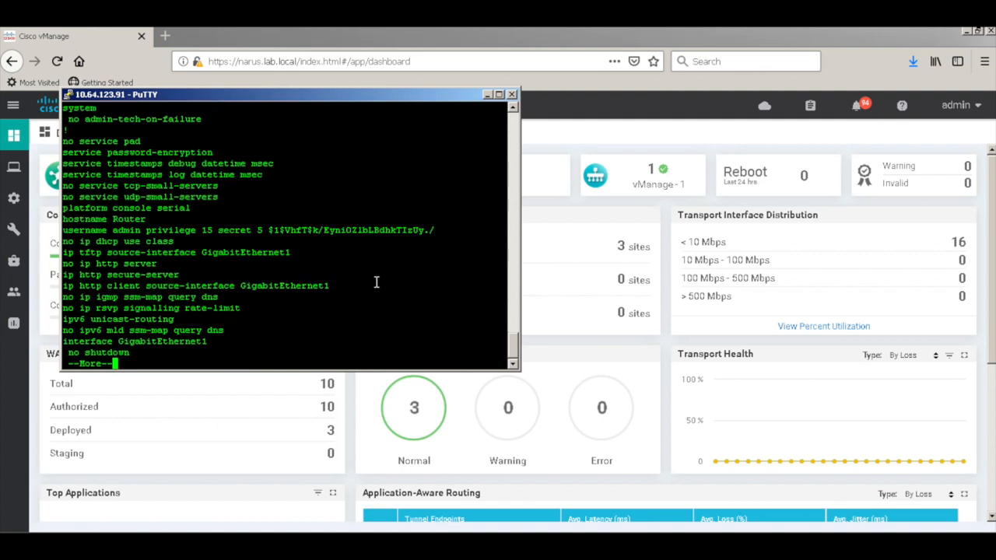
pyautogui.press('space')
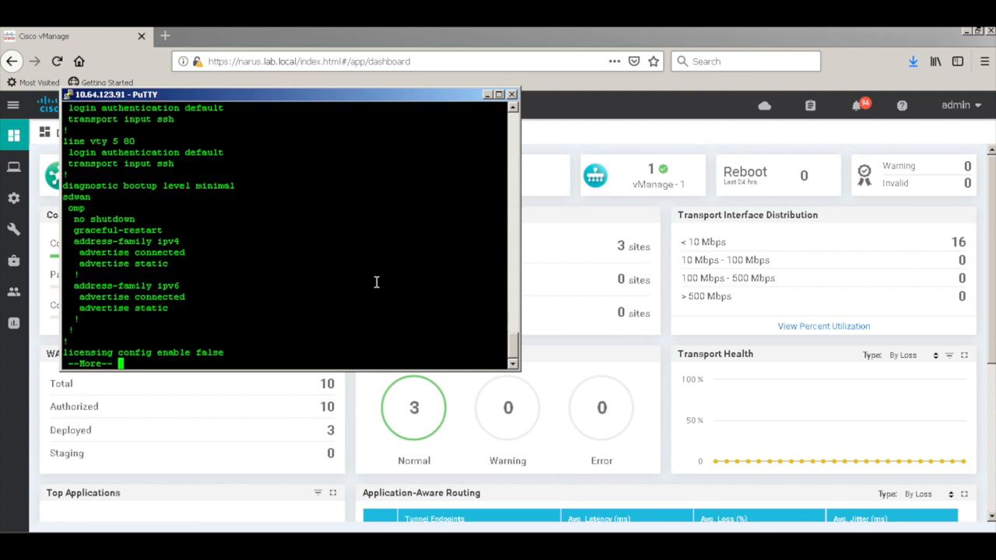
pyautogui.press('space')
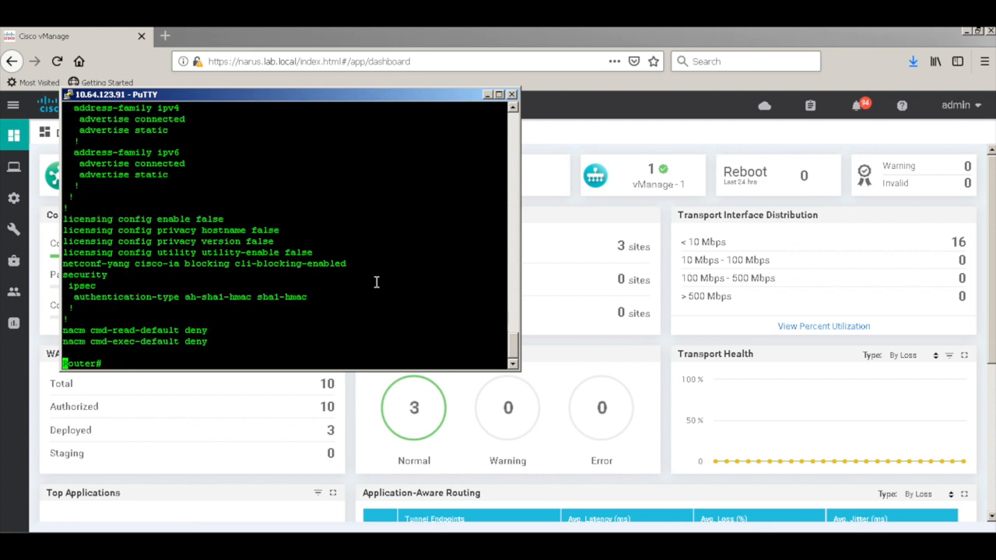
pyautogui.press('Return')
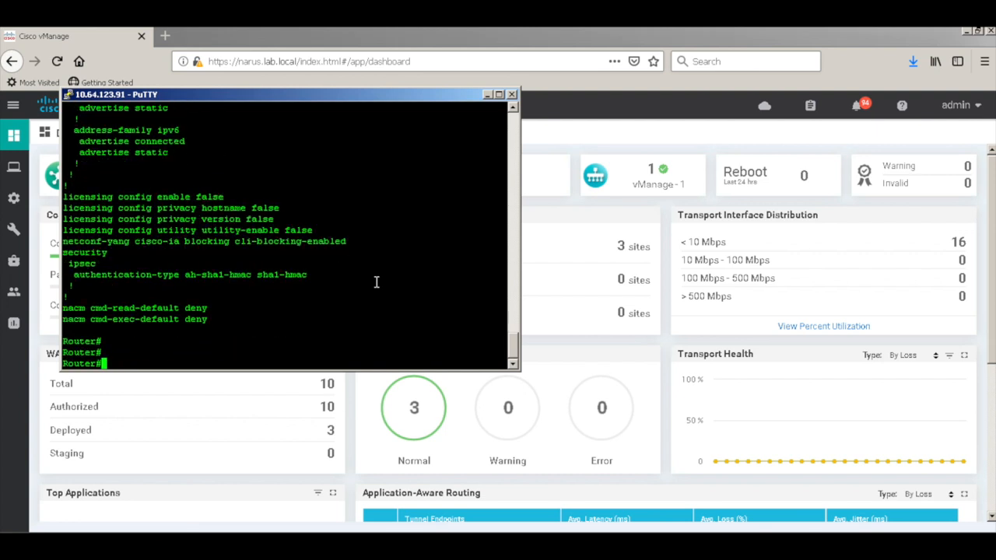
# - Enter config-transaction system mode and set system IP 7.7.7.24 and site ID 24
pyautogui.write('config-tr')
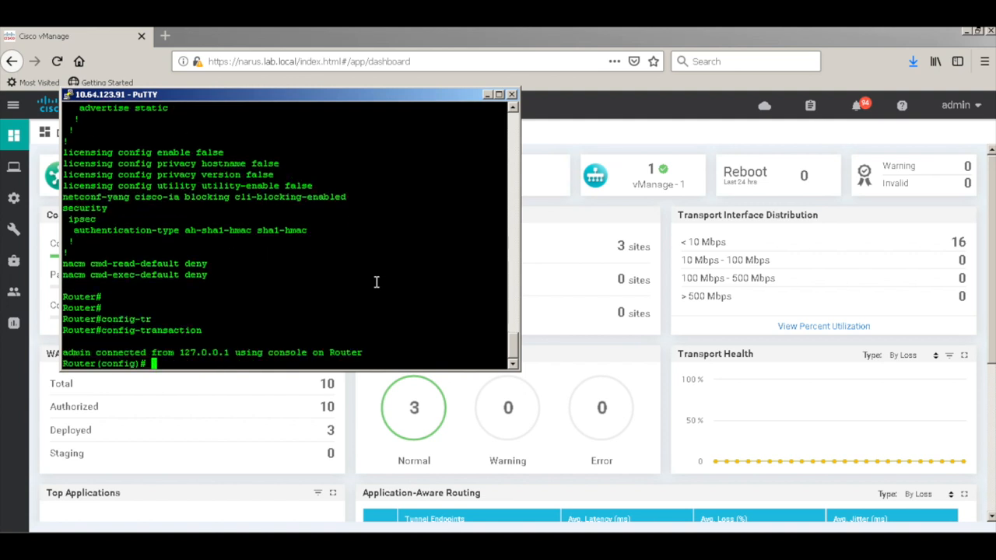
pyautogui.write('system')
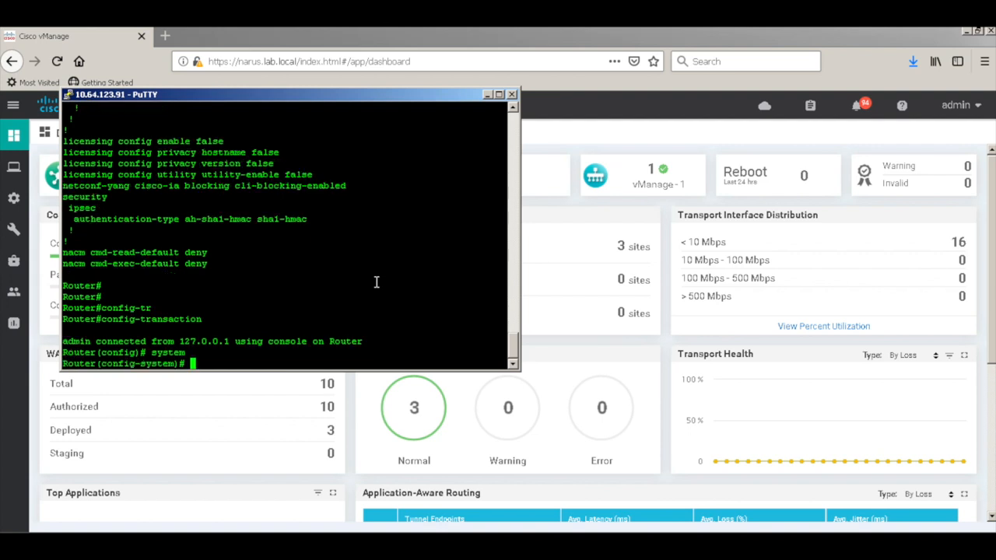
pyautogui.write('system-ip 7.7.7.24')
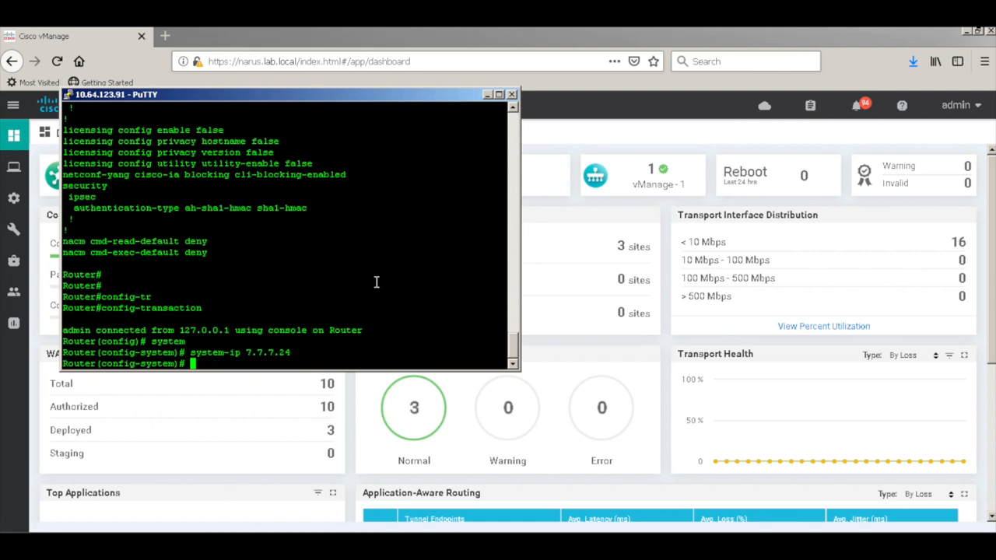
pyautogui.write('site-id 24')
pyautogui.write('organization-name')
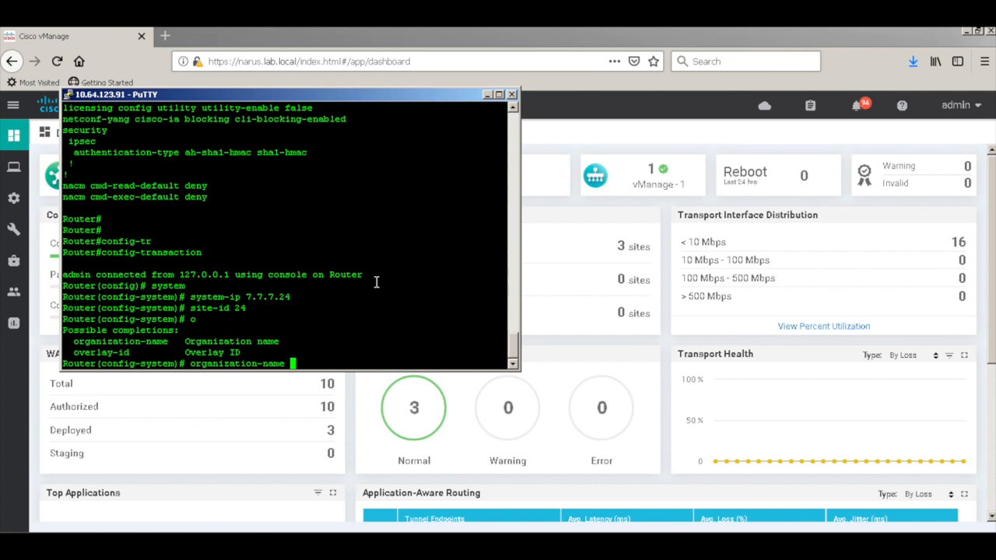
# - Set organization name NARU_LAB and vBond 18.18.18.12, then exit system config
pyautogui.write('NARU_L')
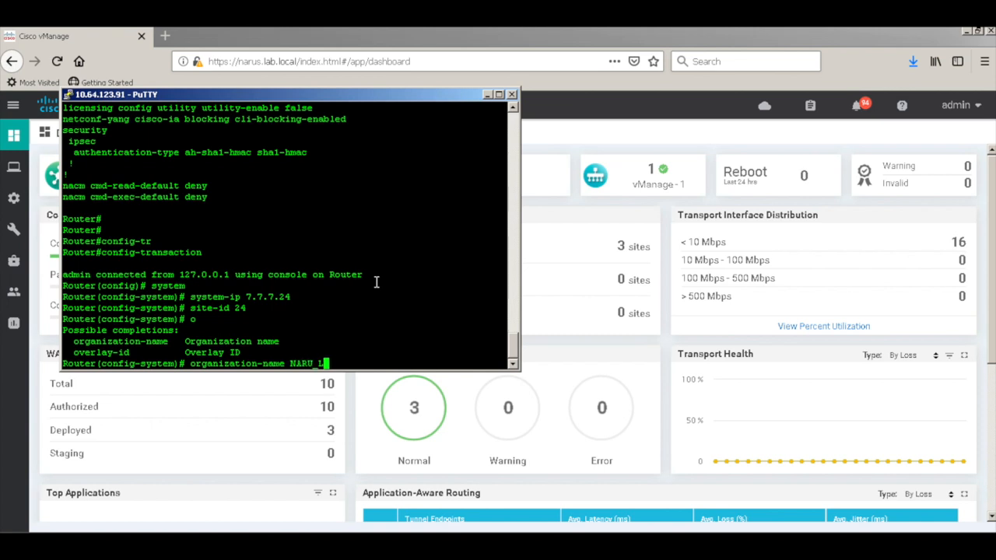
pyautogui.press('Return')
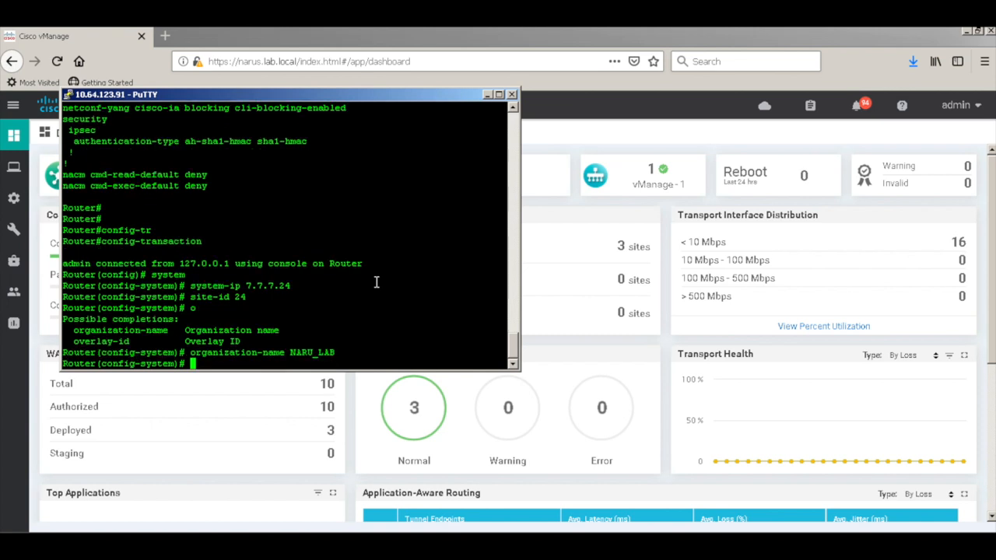
pyautogui.write('vbond')
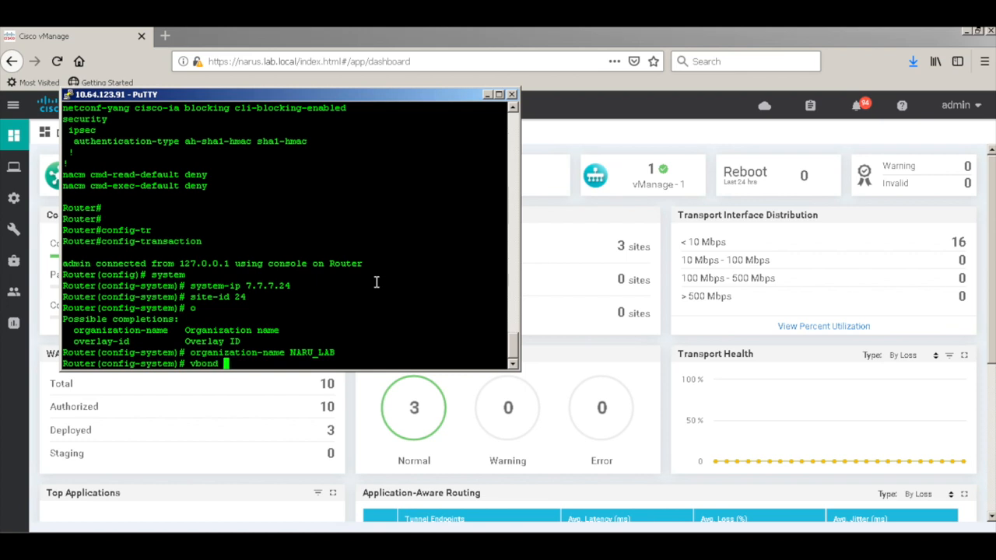
pyautogui.write('18.18.18')
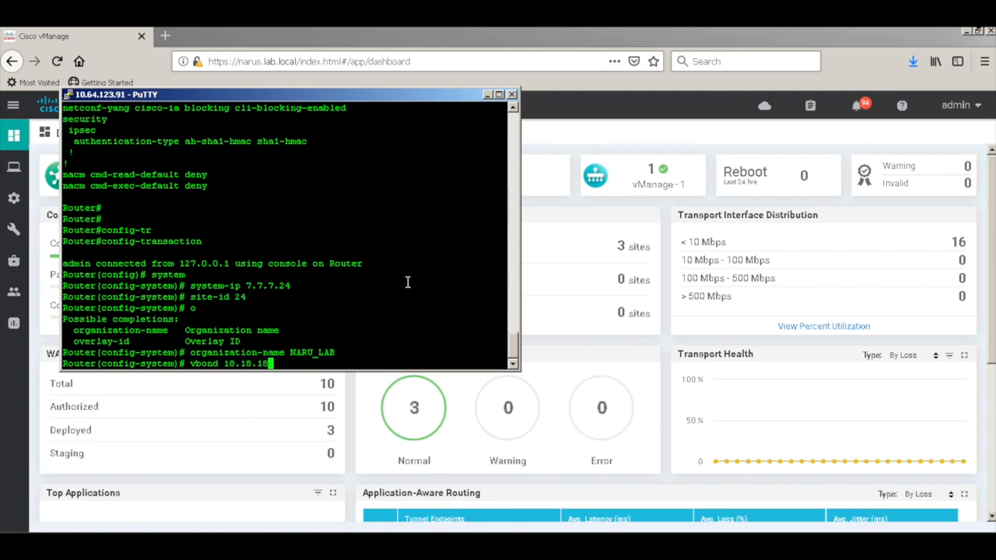
pyautogui.press('Return')
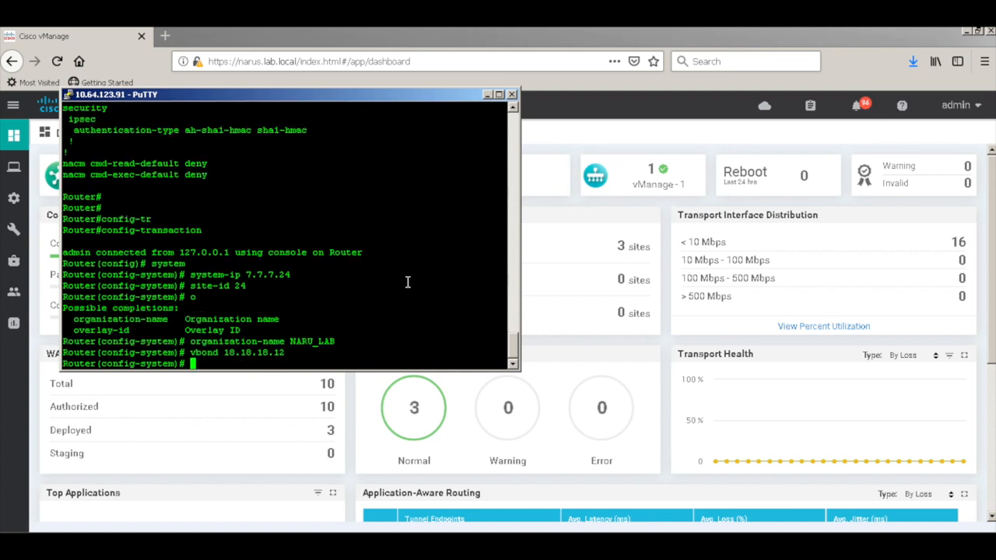
pyautogui.write('exi')
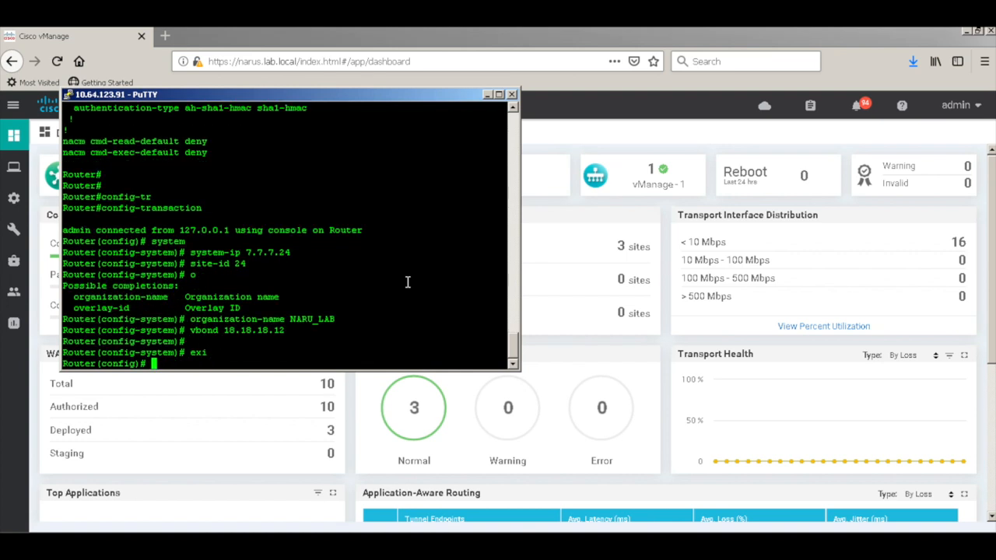
pyautogui.write('interface')
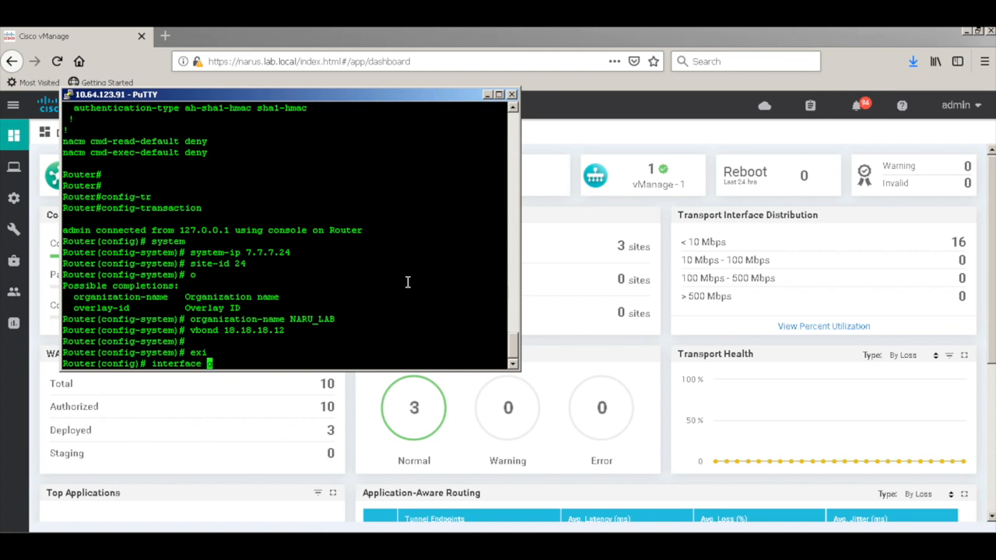
# - Give GigabitEthernet 2 the address 192.168.11.14 255.255.255.0
pyautogui.write('G')
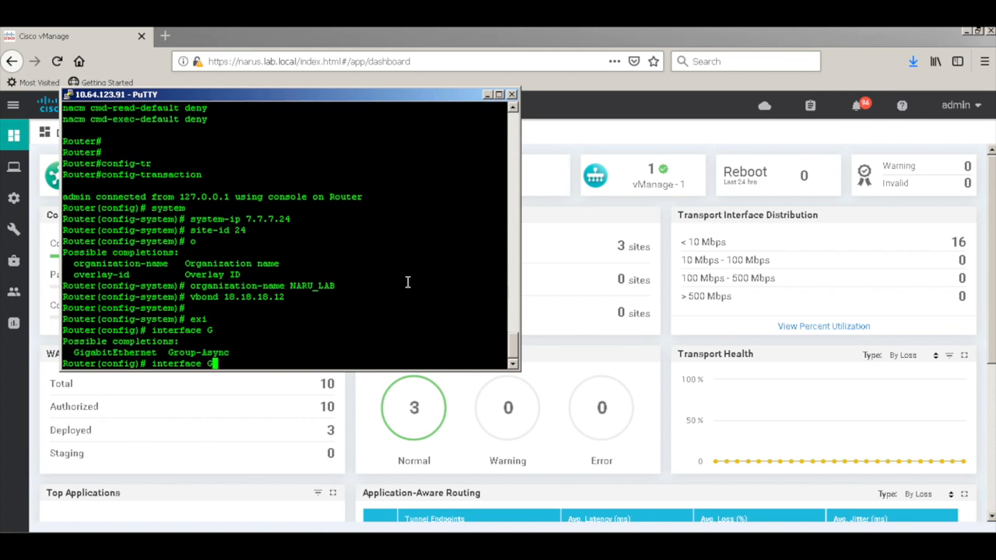
pyautogui.write('igabitEthernet 2')
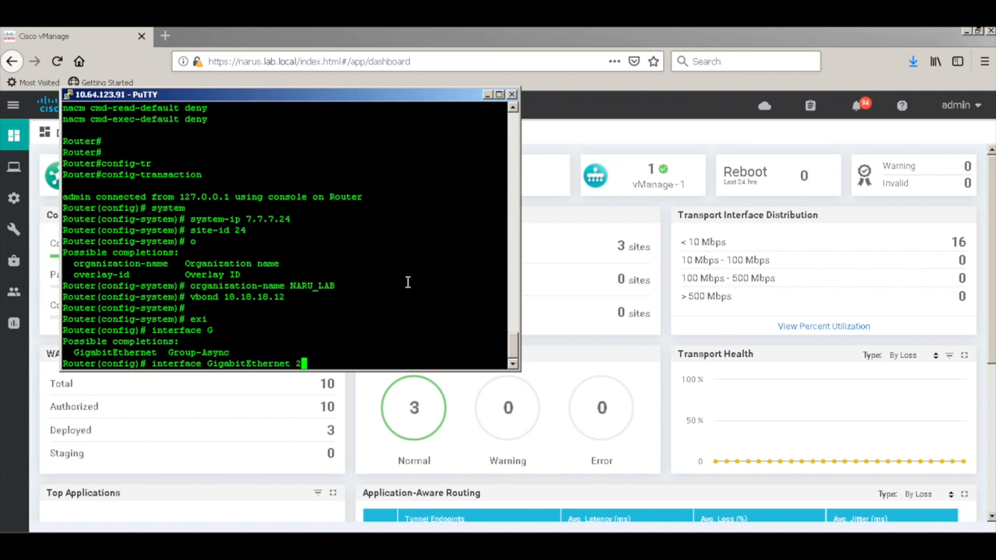
pyautogui.press('Return')
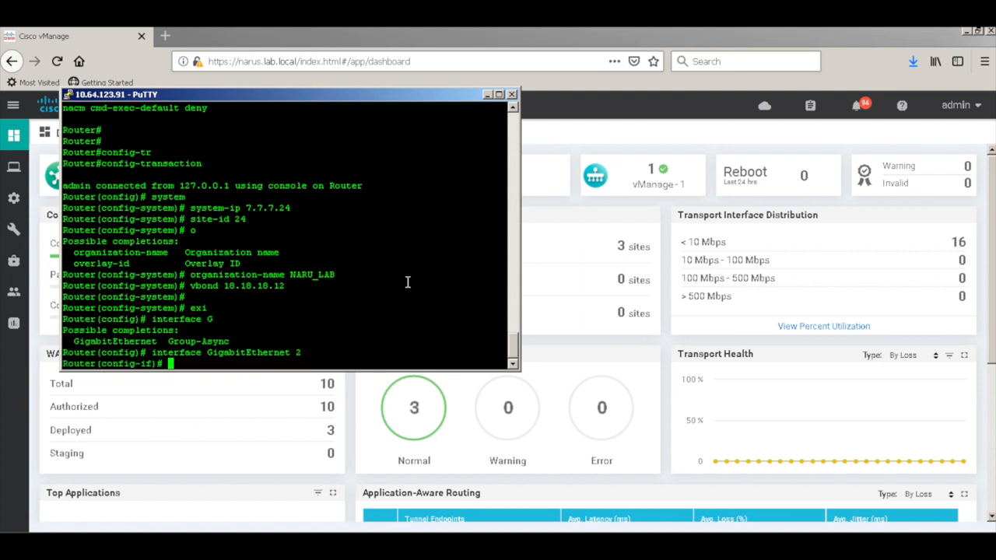
pyautogui.write('ip add')
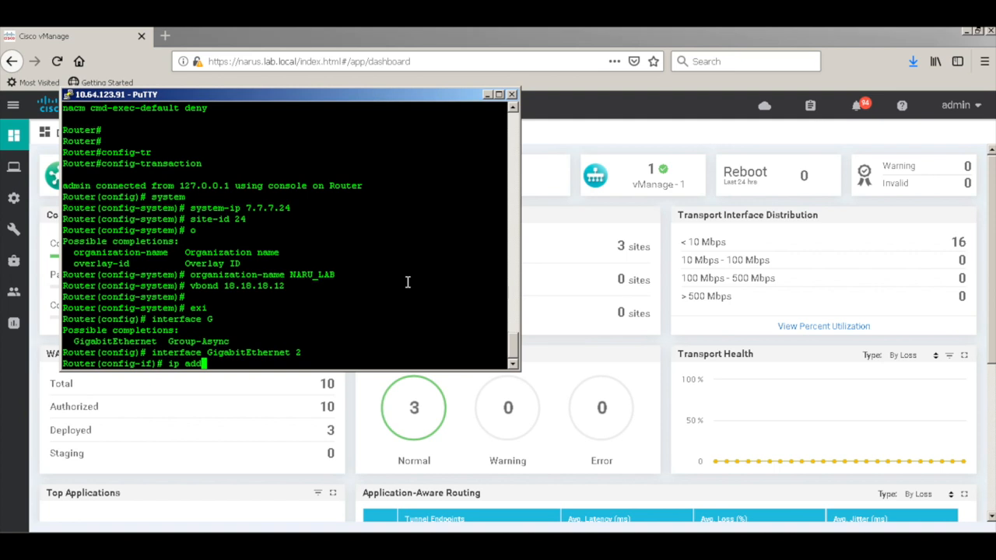
pyautogui.write('ress')
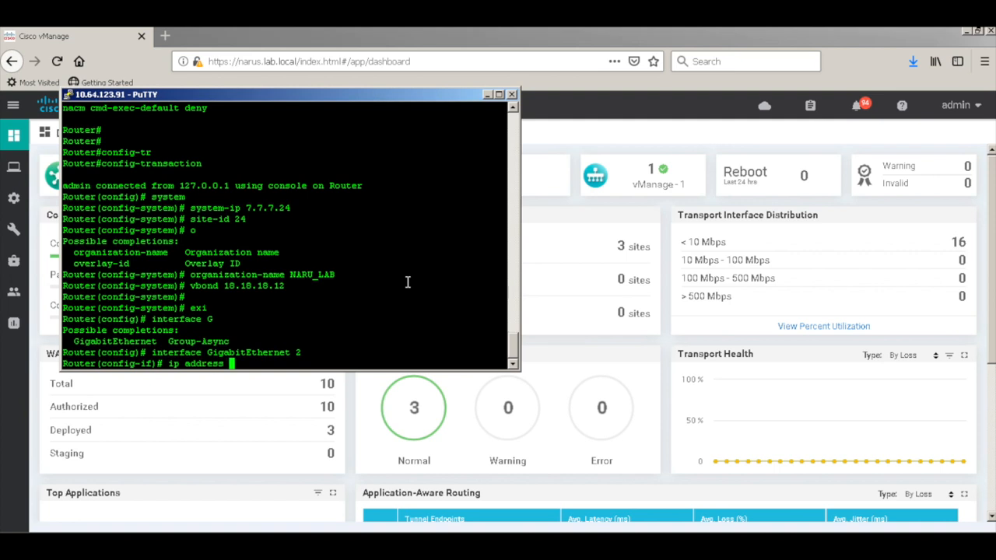
pyautogui.write('192.')
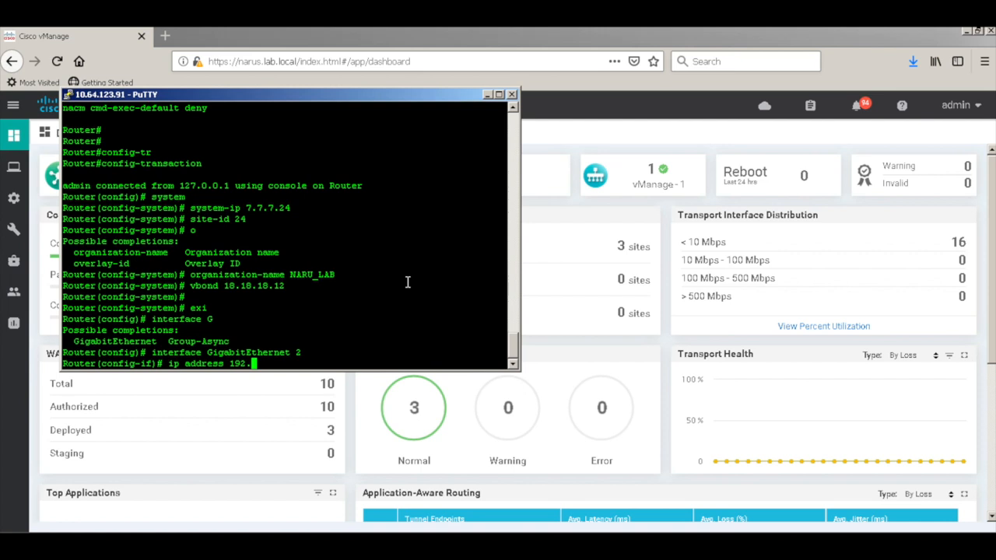
pyautogui.write('168.11.')
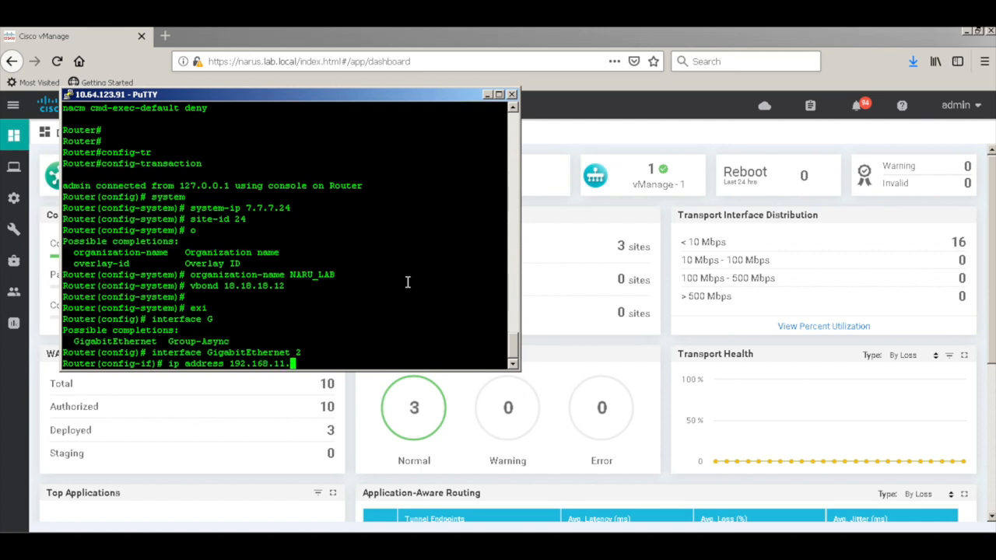
pyautogui.write('14 2')
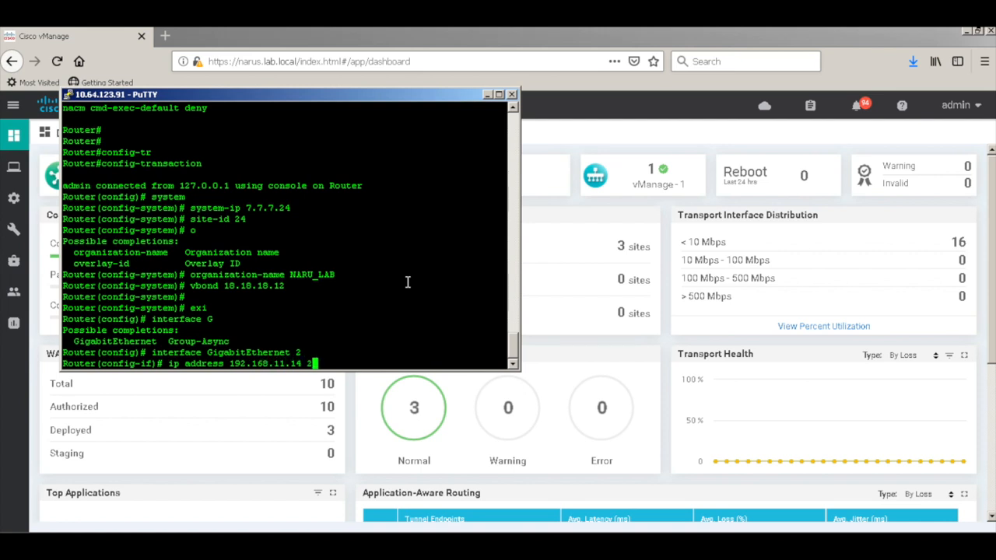
pyautogui.write('55.255.255.')
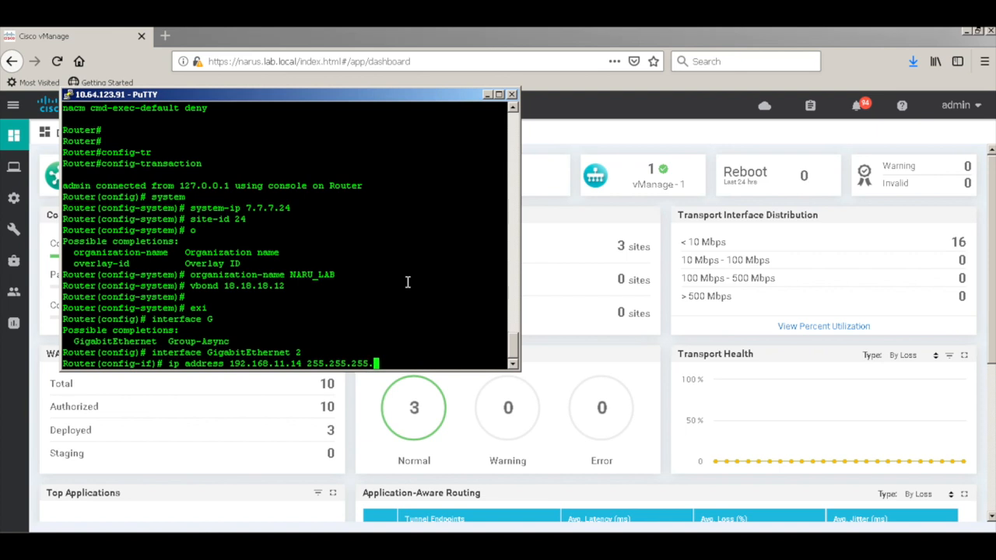
pyautogui.press('Return')
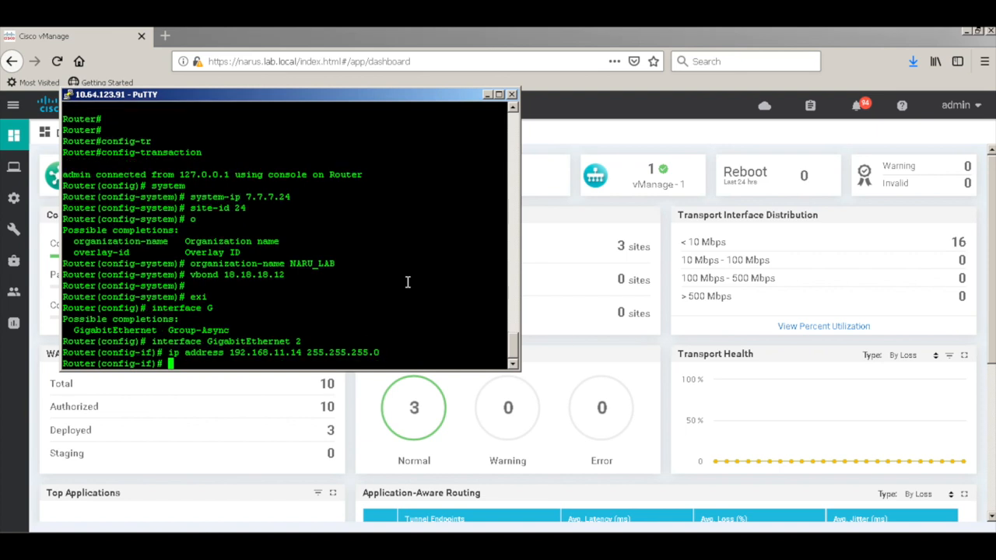
# - Enable GigabitEthernet 2 and add a default route 0.0.0.0/0 via 192.168.11.13
pyautogui.write('no shutdown')
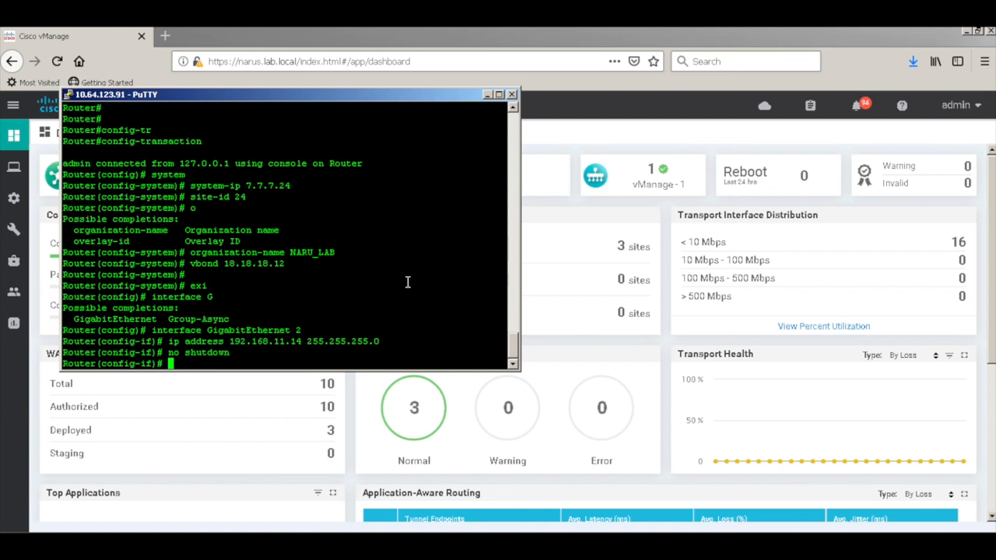
pyautogui.write('exi')
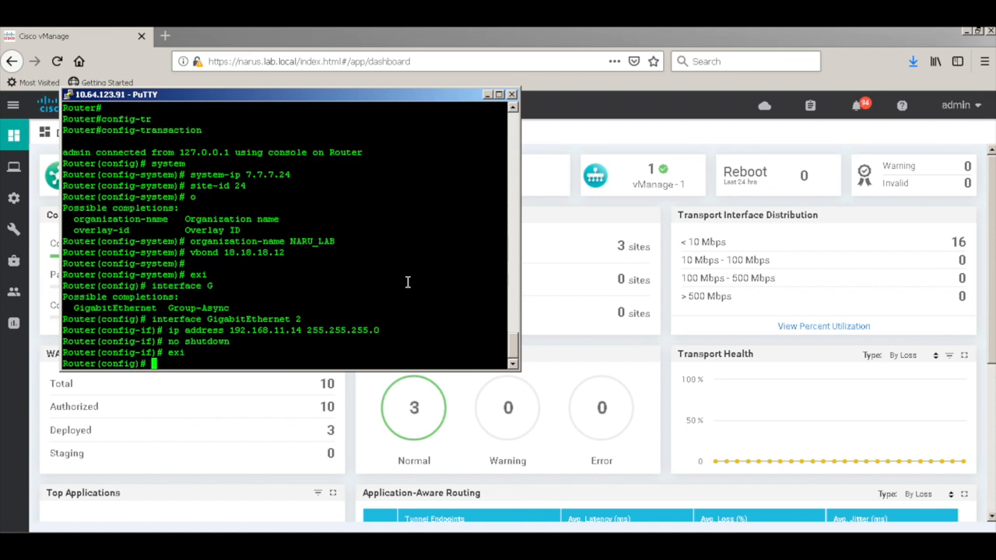
pyautogui.write('ip route')
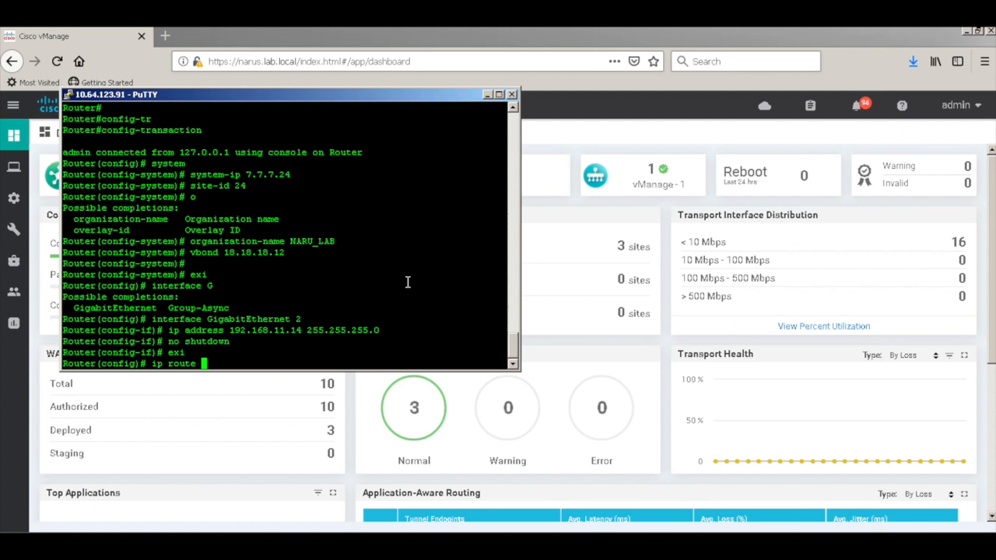
pyautogui.write('0.0.0.0 0.0.0.0')
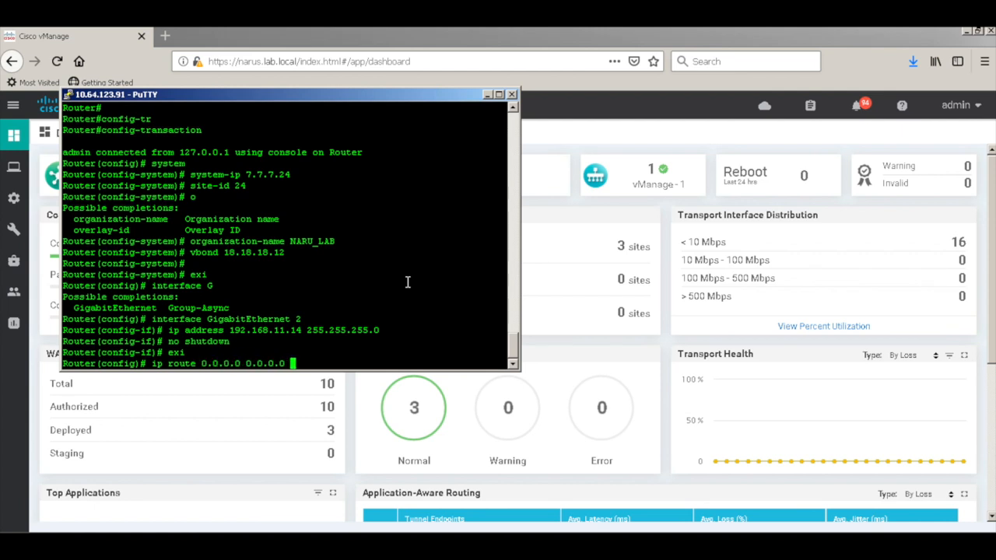
pyautogui.write('192.168.11.')
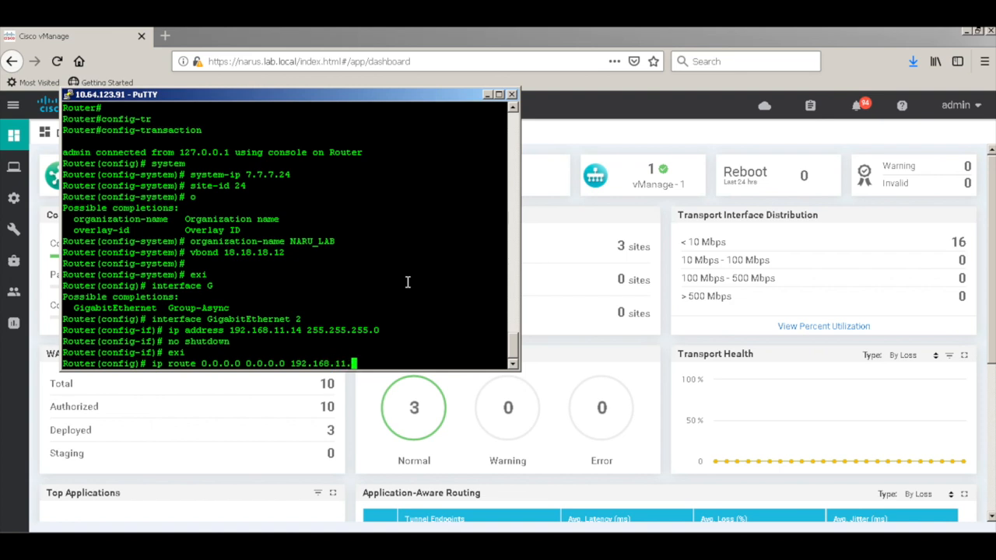
pyautogui.press('Return')
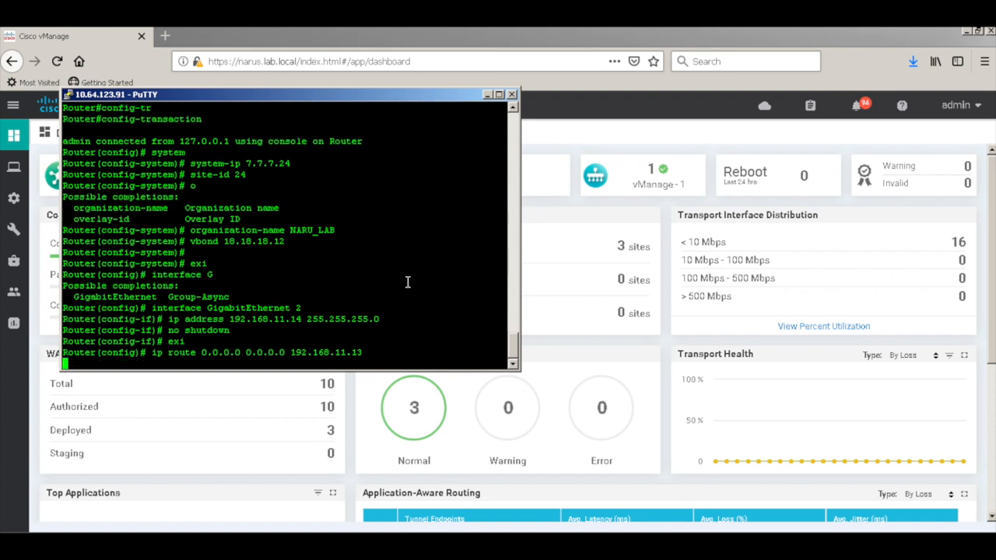
# - Create interface Tunnel2 with ip unnumbered GigabitEthernet2
pyautogui.press('Return')
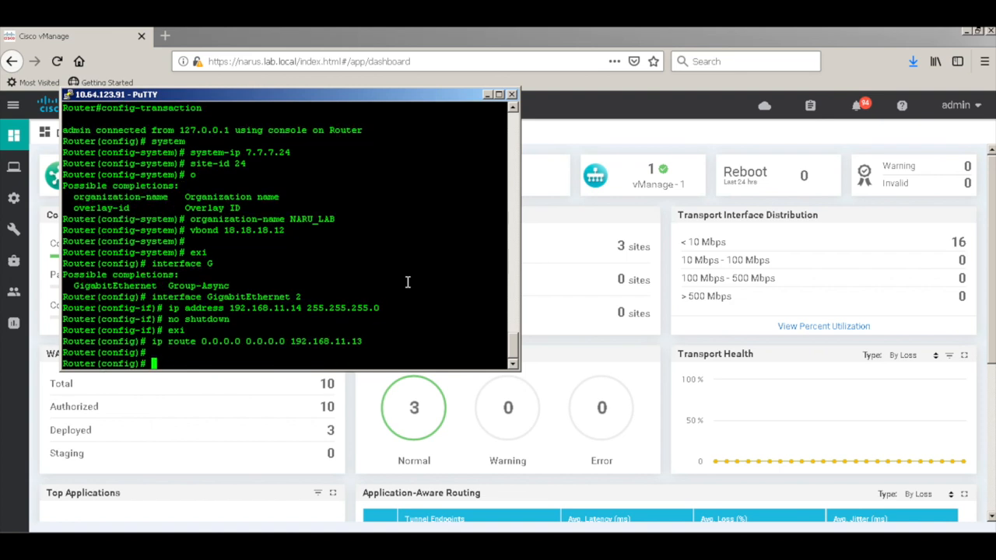
pyautogui.write('interface')
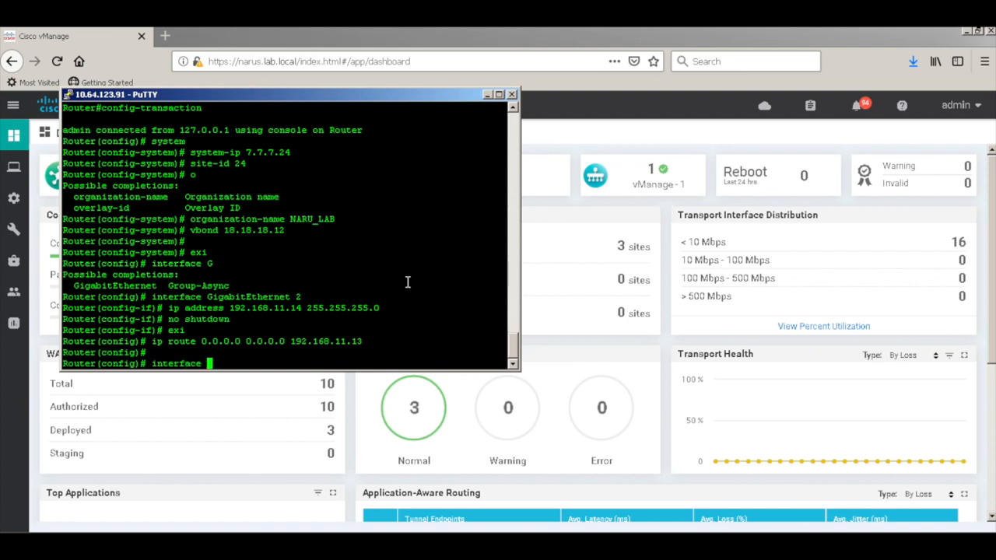
pyautogui.write('Tunnel')
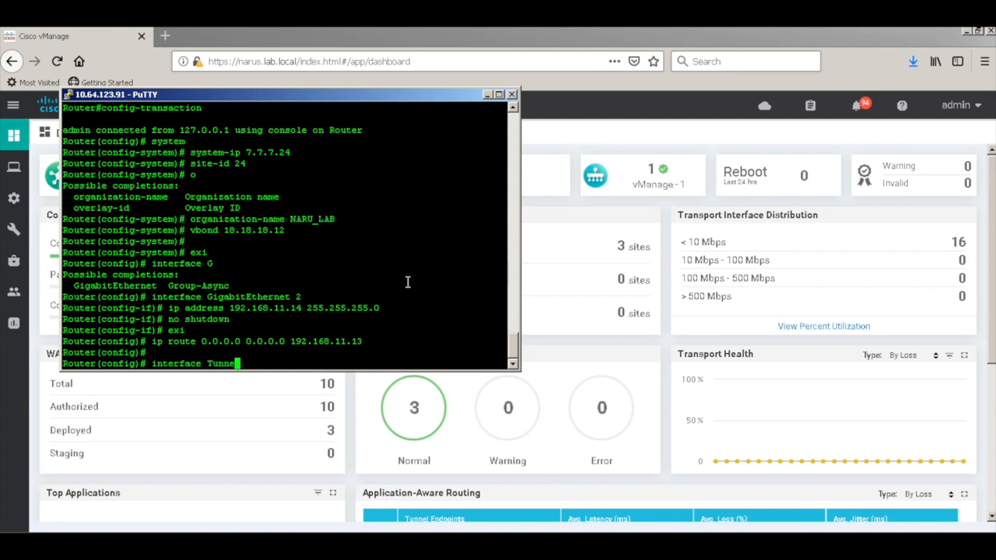
pyautogui.write('2')
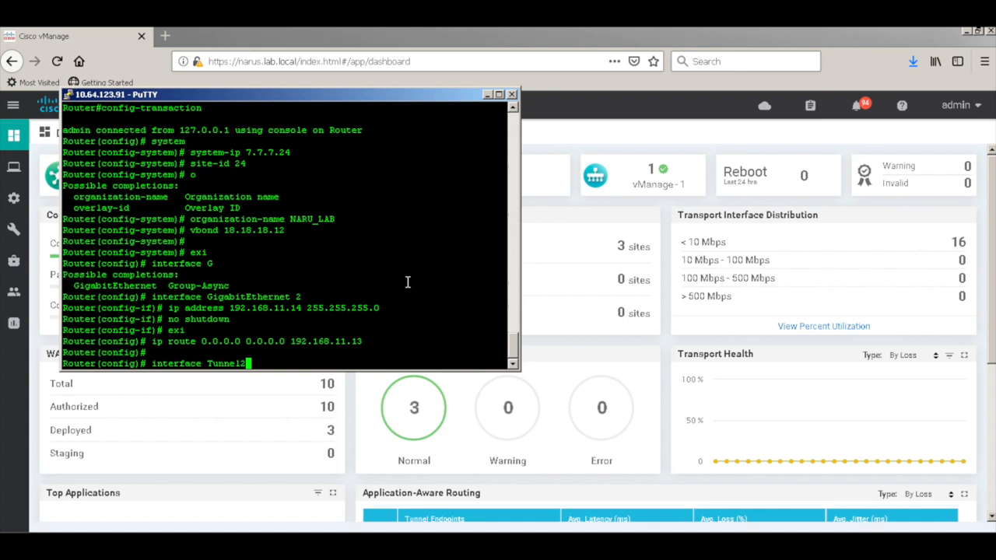
pyautogui.write('ig-if)# ip u')
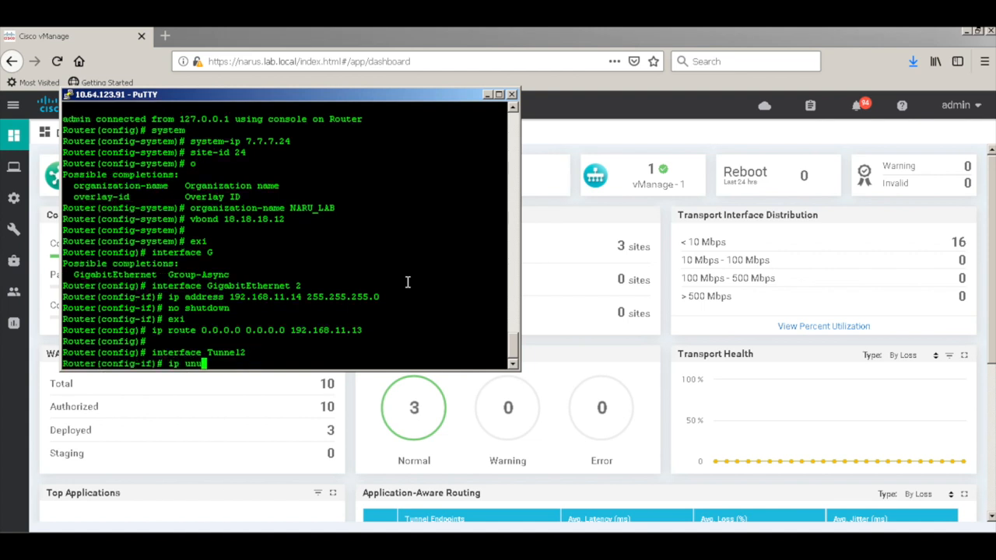
pyautogui.write('nnumbered')
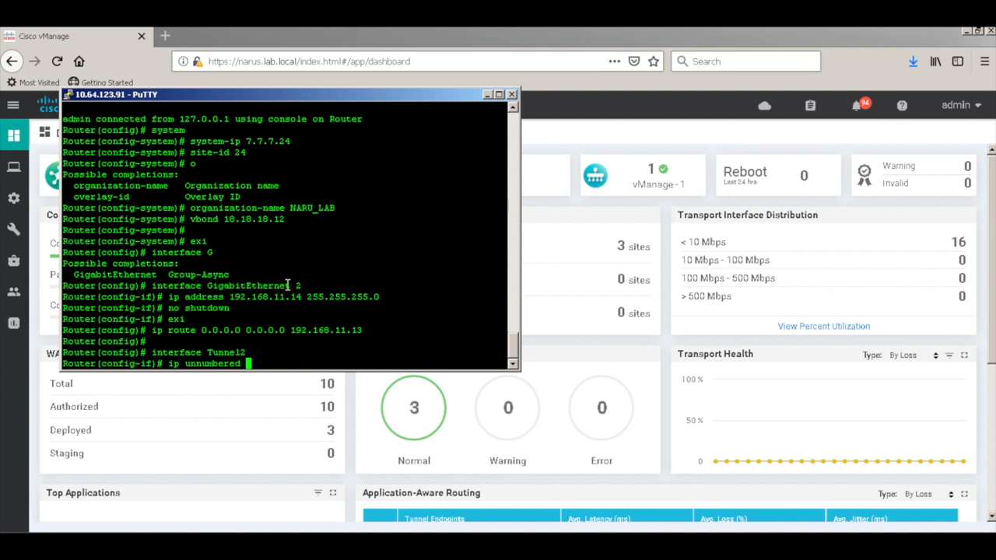
pyautogui.write('G')
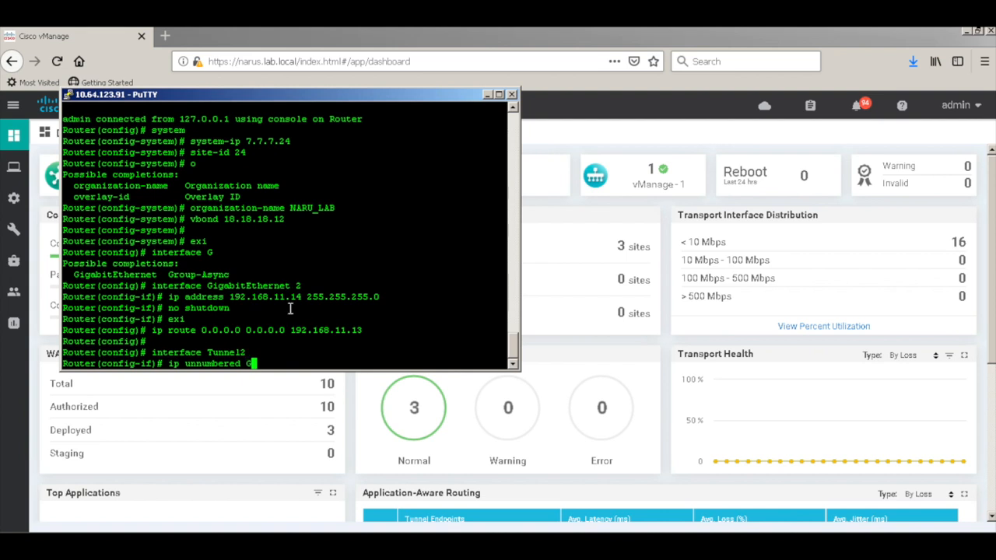
pyautogui.press('Return')
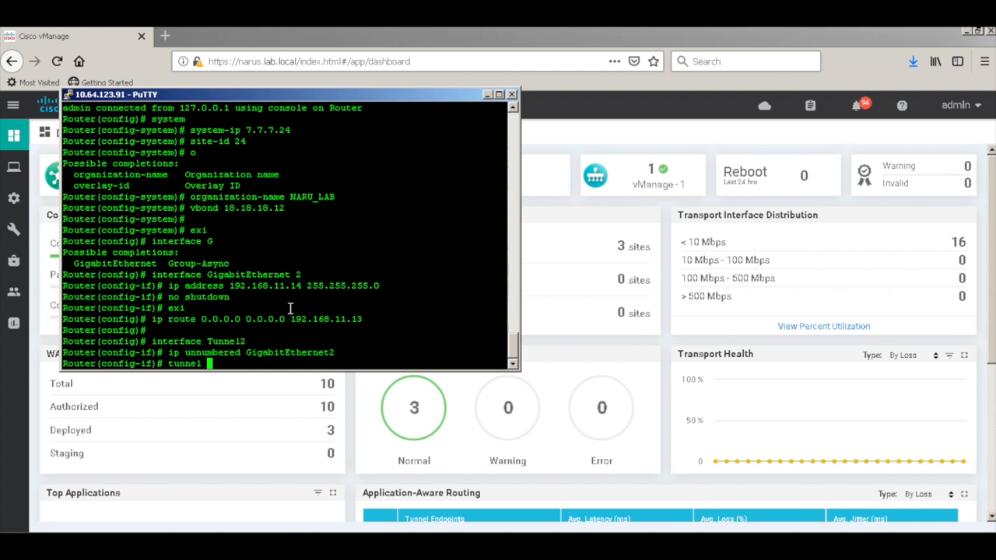
# - Source Tunnel2 from GigabitEthernet2, set tunnel mode sdwan, enable it and exit
pyautogui.write('source G')
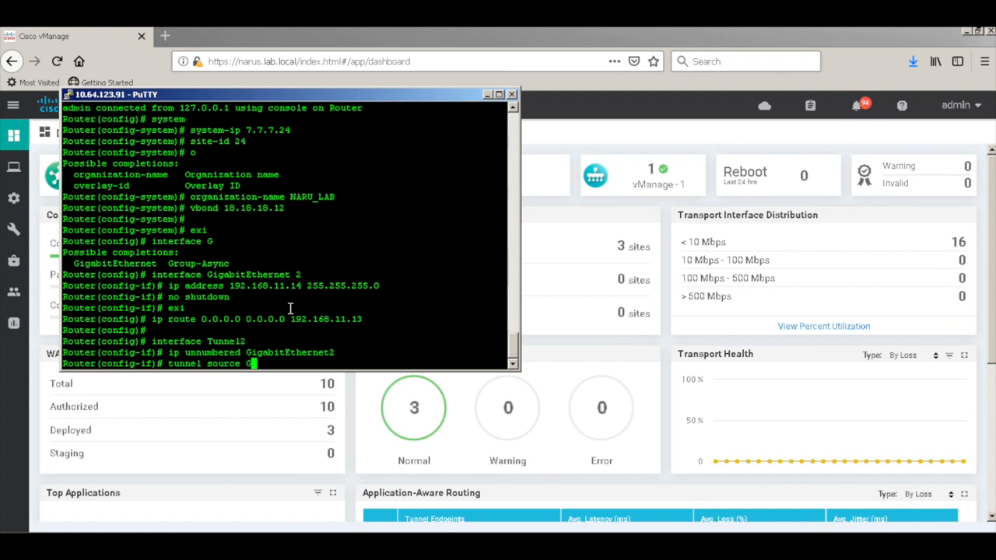
pyautogui.press('Return')
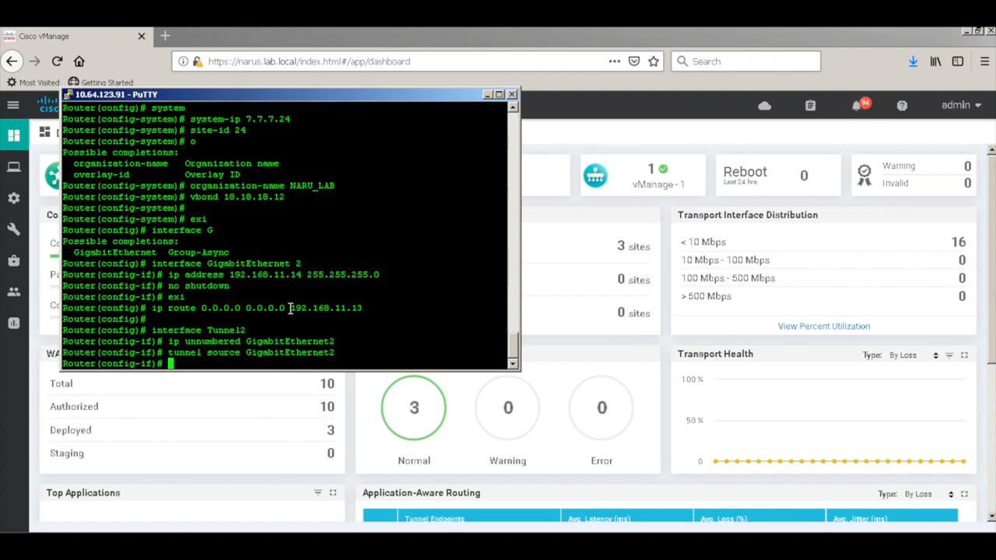
pyautogui.write('tunnel mode sdwa')
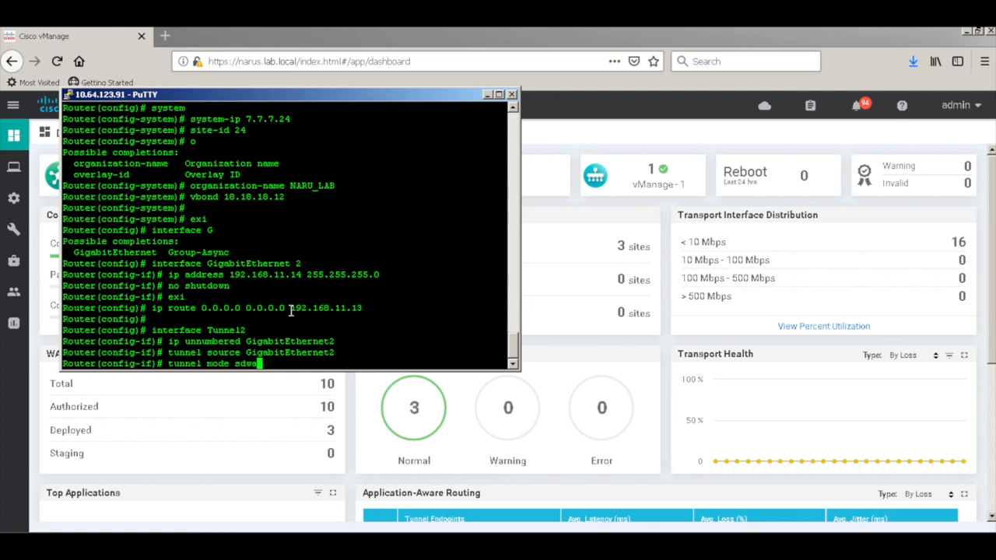
pyautogui.write('no sh')
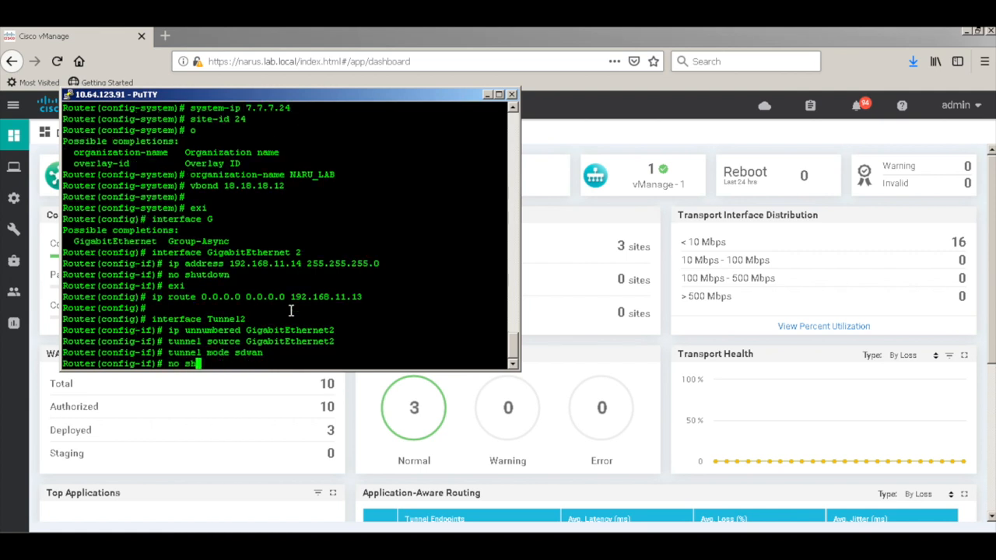
pyautogui.press('Return')
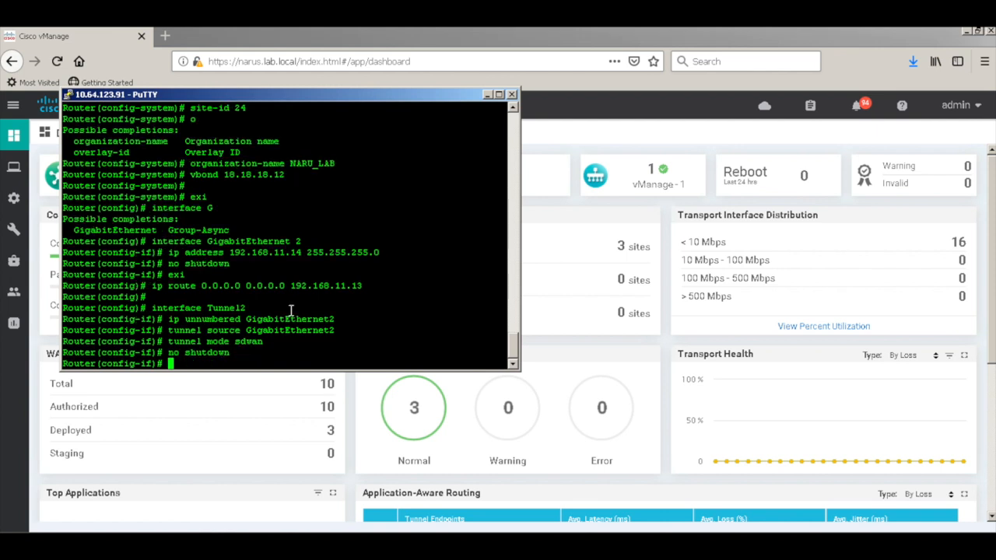
pyautogui.write('exi')
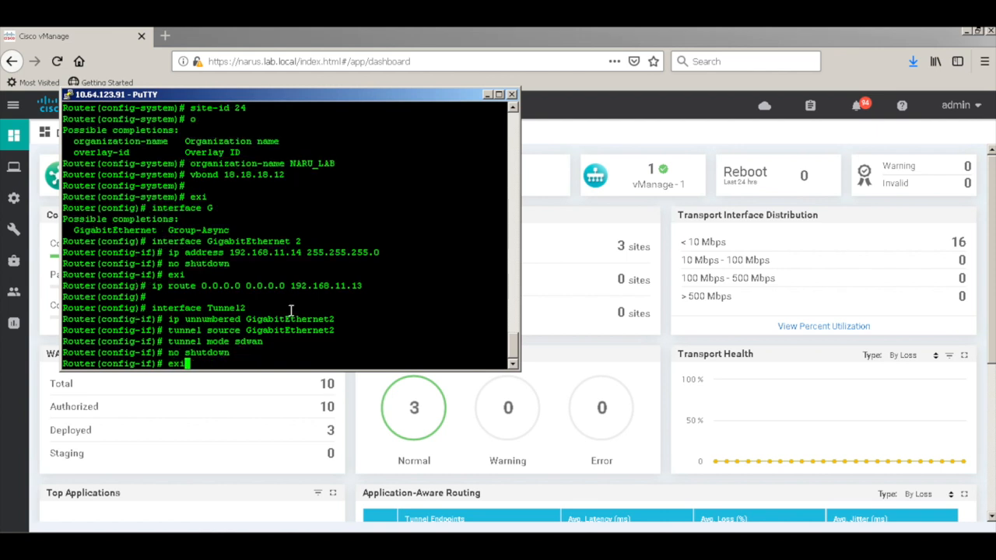
pyautogui.press('Return')
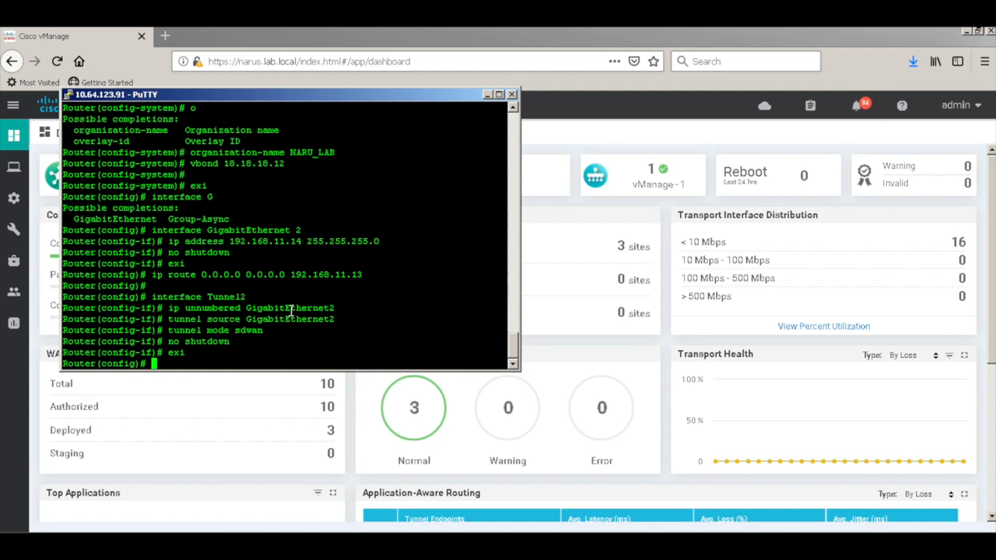
# - Enter the sdwan tunnel-interface configuration for GigabitEthernet2
pyautogui.write('sdw')
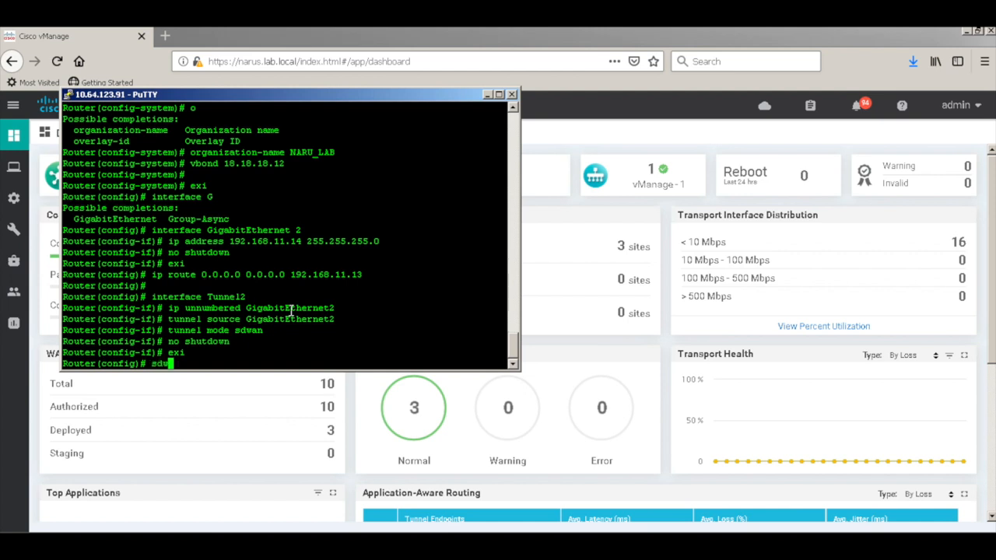
pyautogui.press('Return')
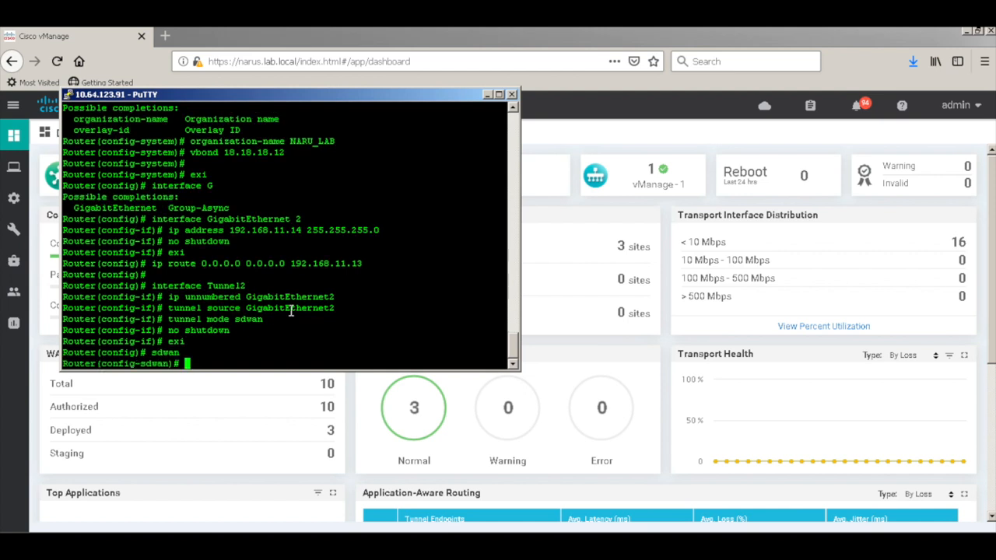
pyautogui.write('interface')
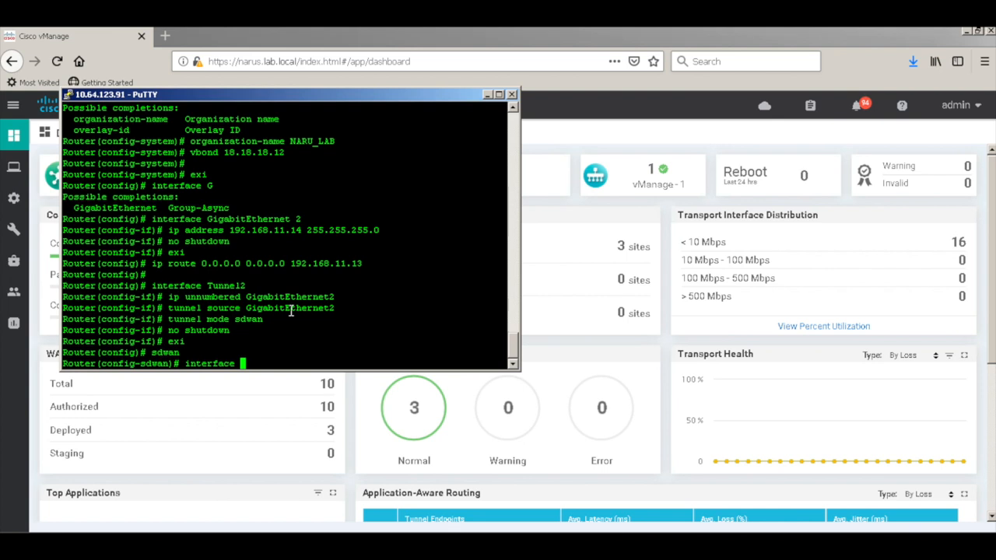
pyautogui.write('GigabitEthernet2')
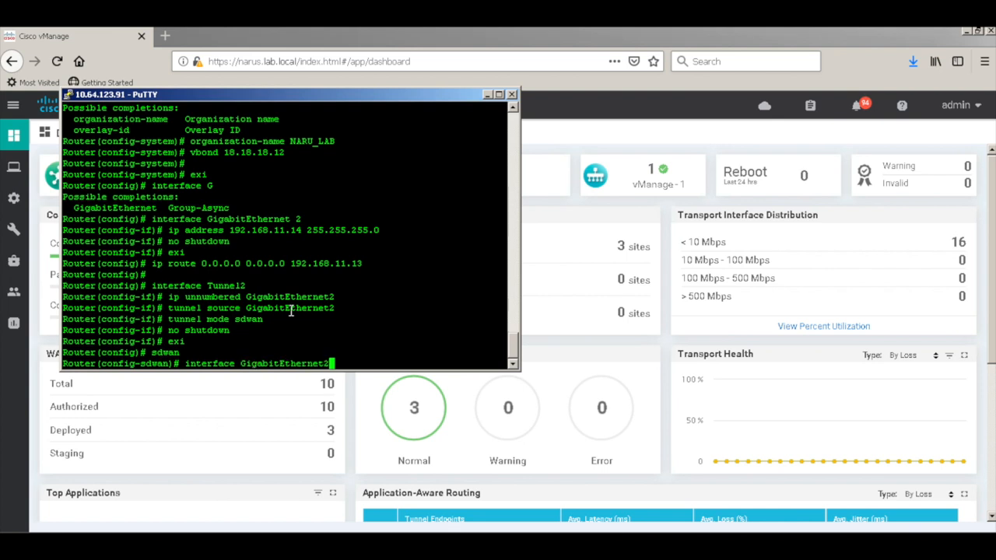
pyautogui.write('tu')
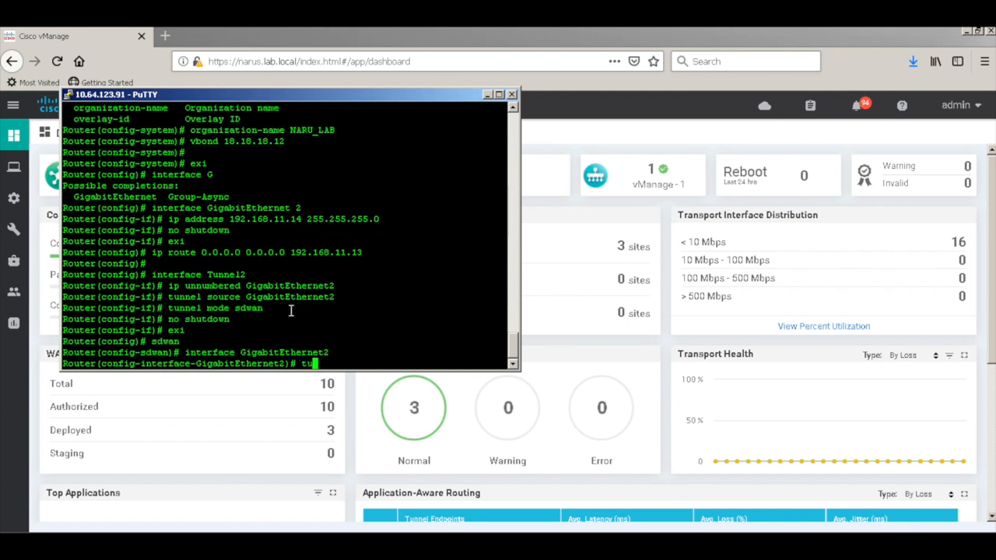
pyautogui.press('Return')
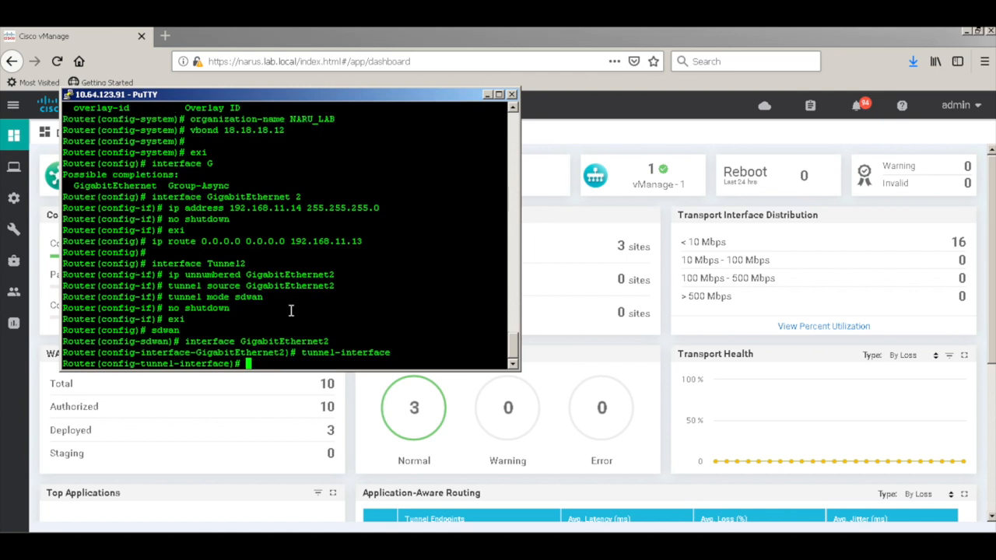
# - Set IPsec encapsulation and color mpls restrict, then commit the configuration
pyautogui.write('encapsulation')
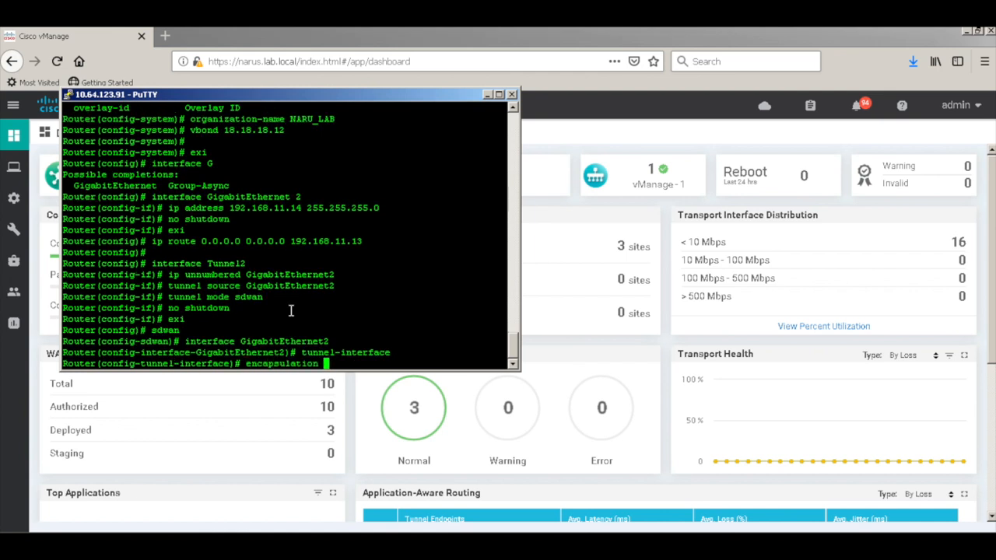
pyautogui.write('ipsec')
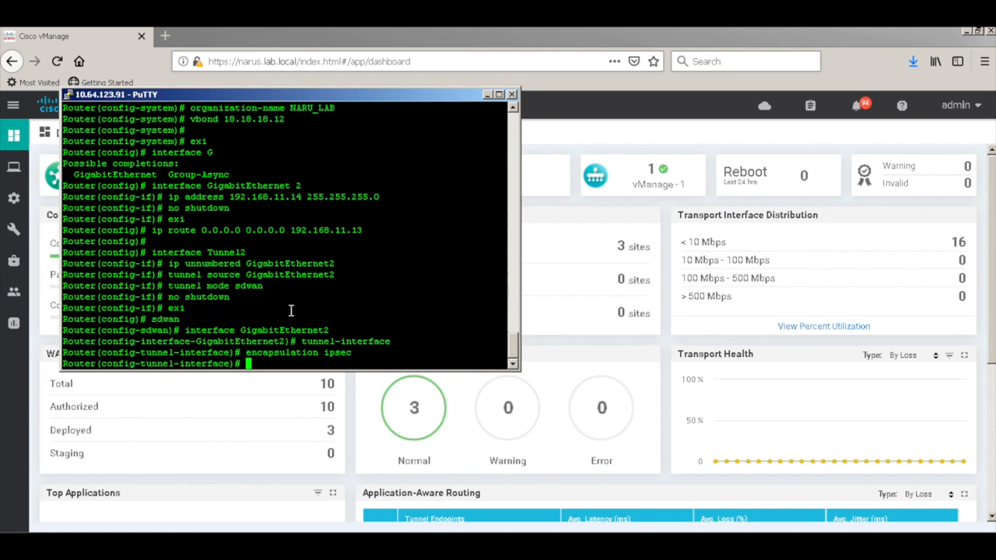
pyautogui.write('color mpls')
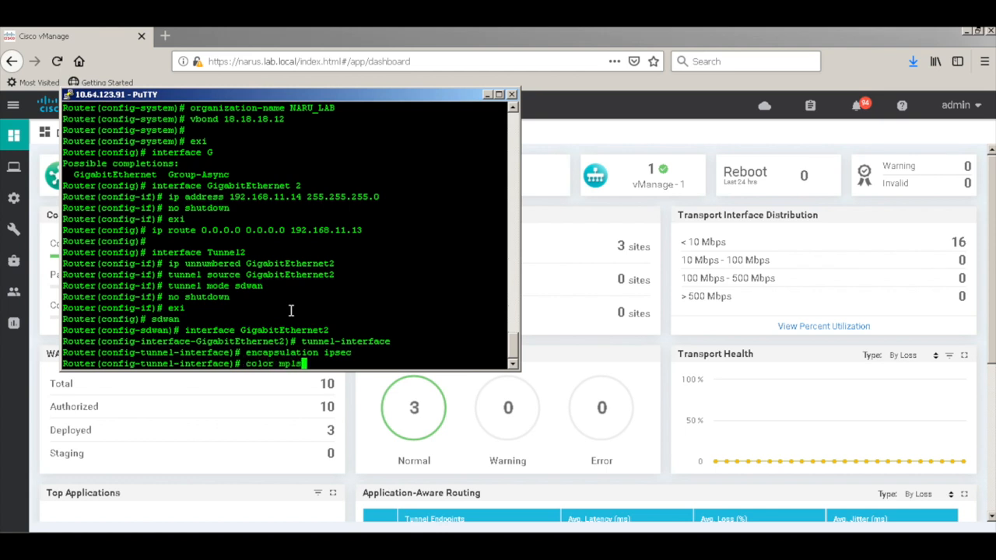
pyautogui.write('restrict')
pyautogui.write('max-control-connections 1')
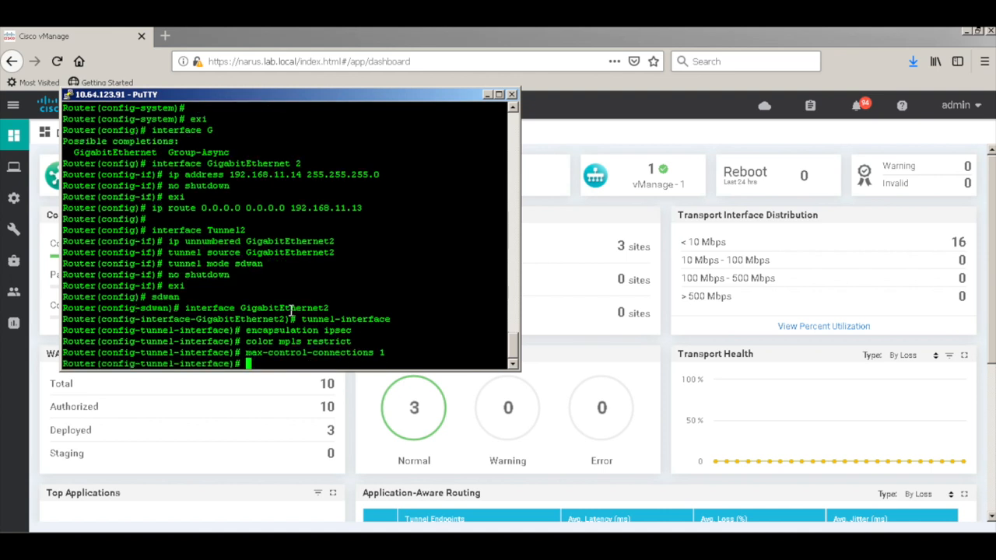
pyautogui.write('c')
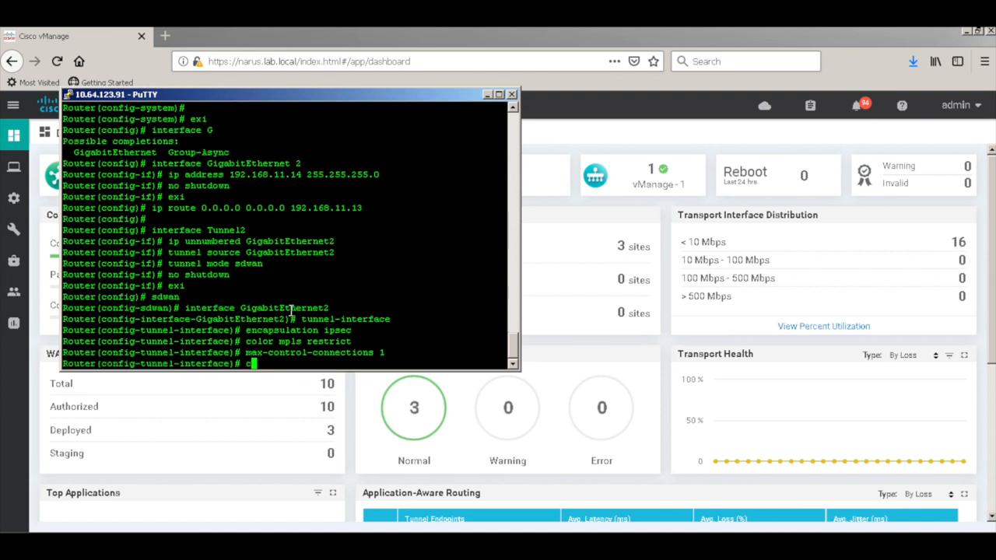
pyautogui.write('ommit')
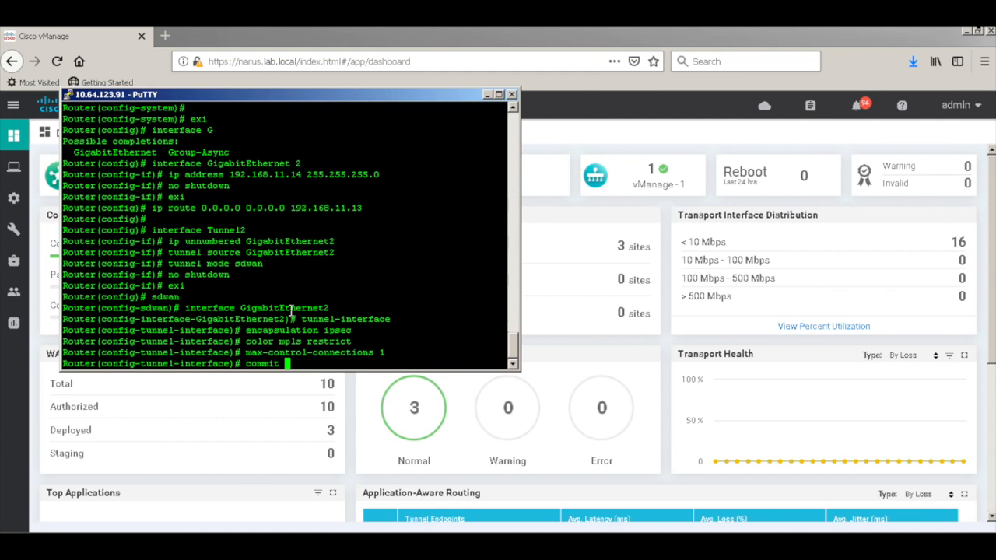
pyautogui.press('Return')
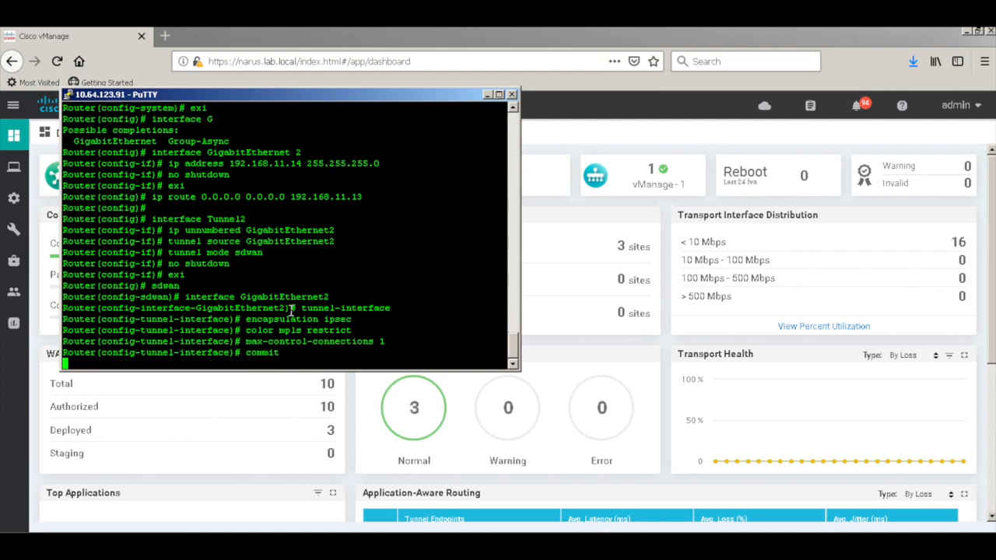
pyautogui.press('Return')
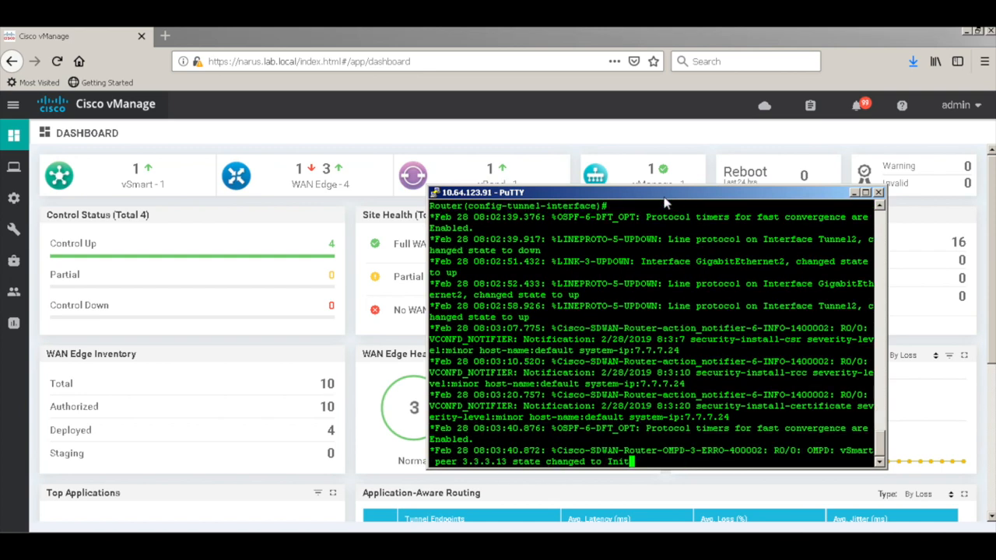
# - Scroll the PuTTY console to watch OMPD report vSmart peer 3.3.3.13 Up
pyautogui.scroll(-3)
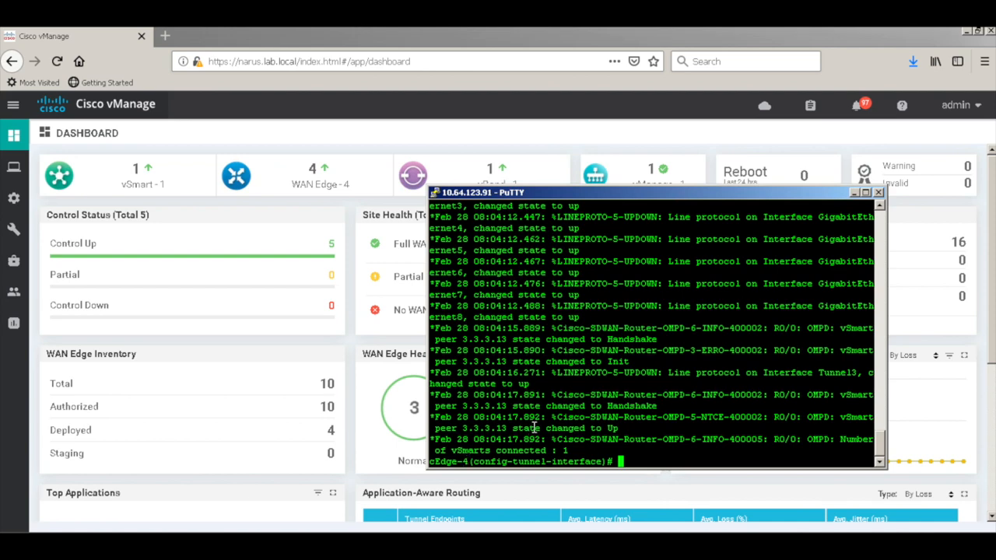
# - Exit configuration mode and page through 'sh sdwan run' until the cEdge-4# prompt returns
pyautogui.write('end')
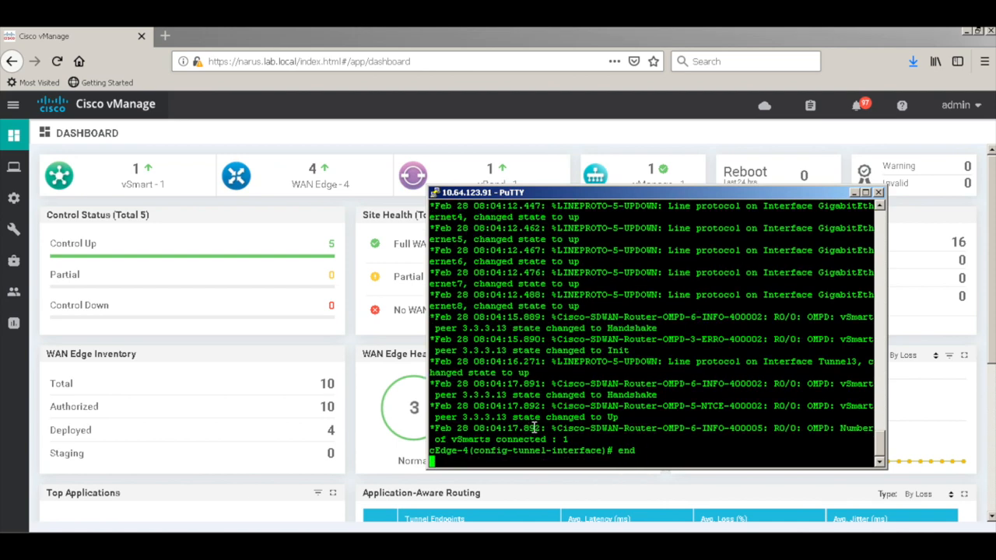
pyautogui.write('sh sdwan run')
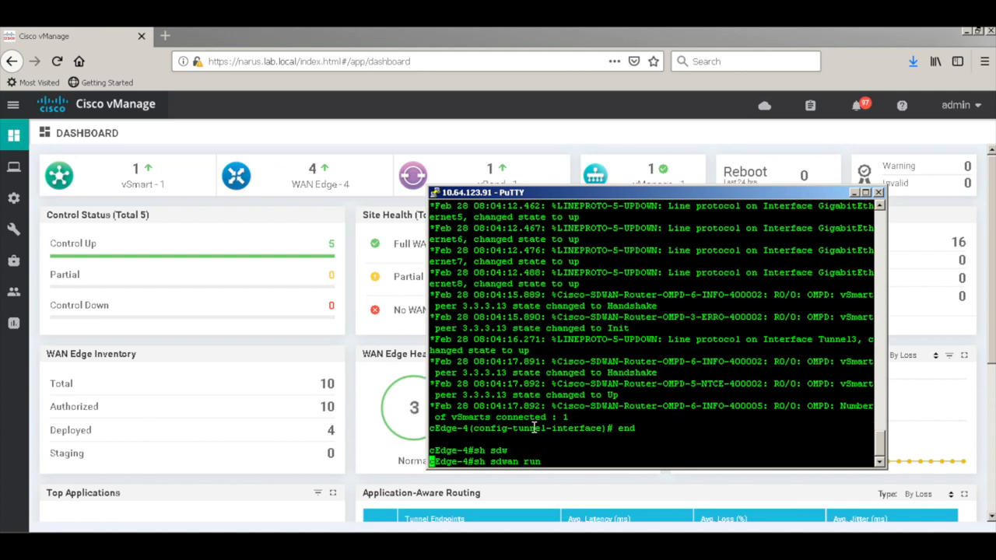
pyautogui.press('Return')
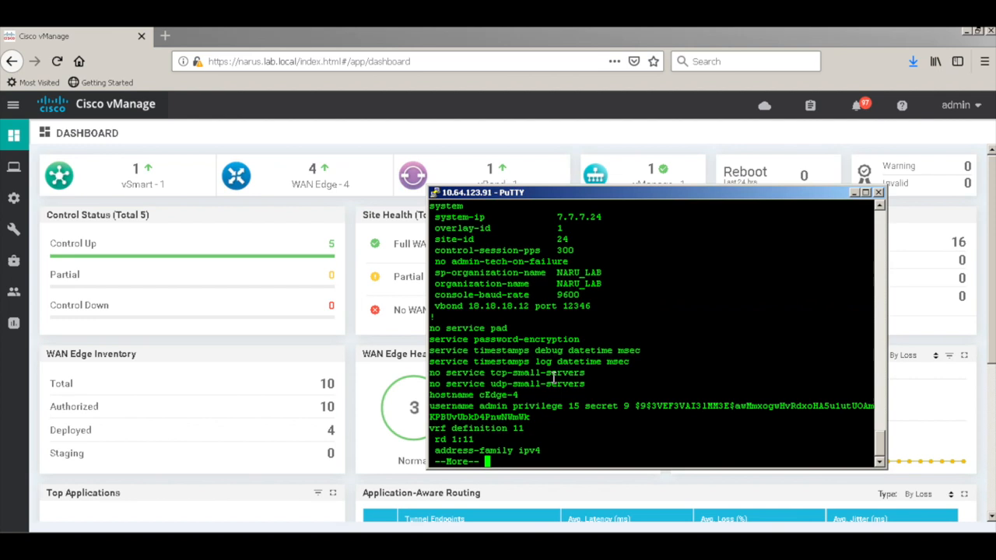
pyautogui.moveTo(572, 342)
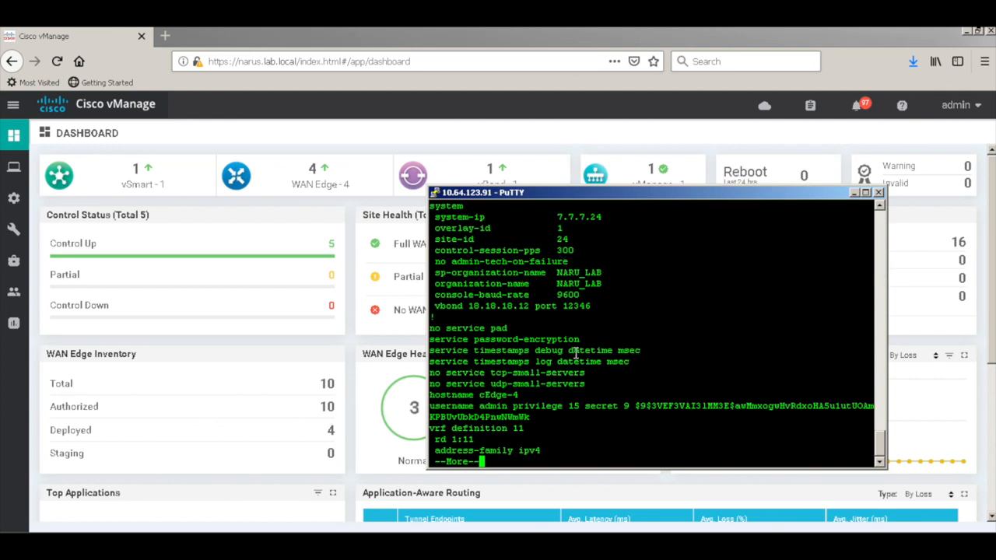
pyautogui.press('space')
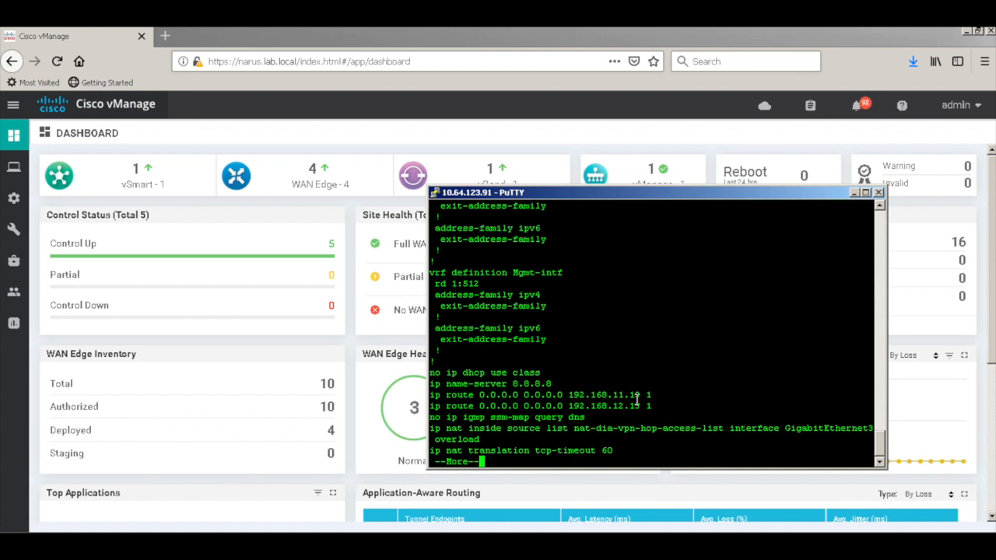
pyautogui.press('space')
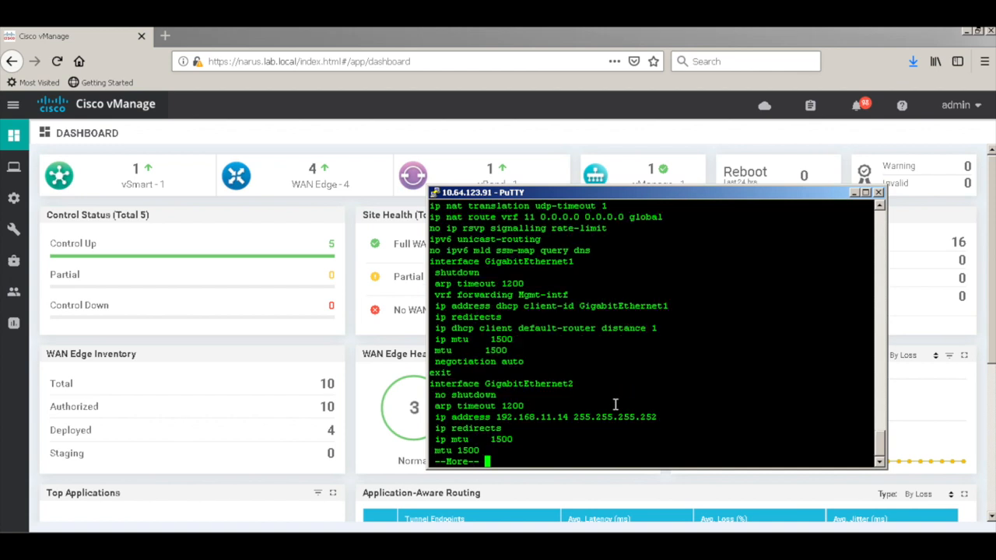
pyautogui.press('space')
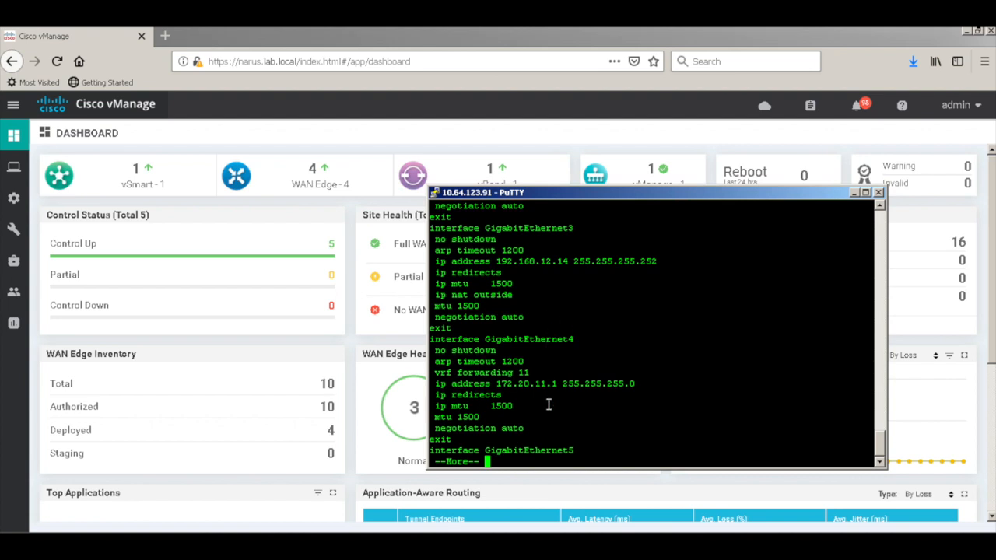
pyautogui.press('space')
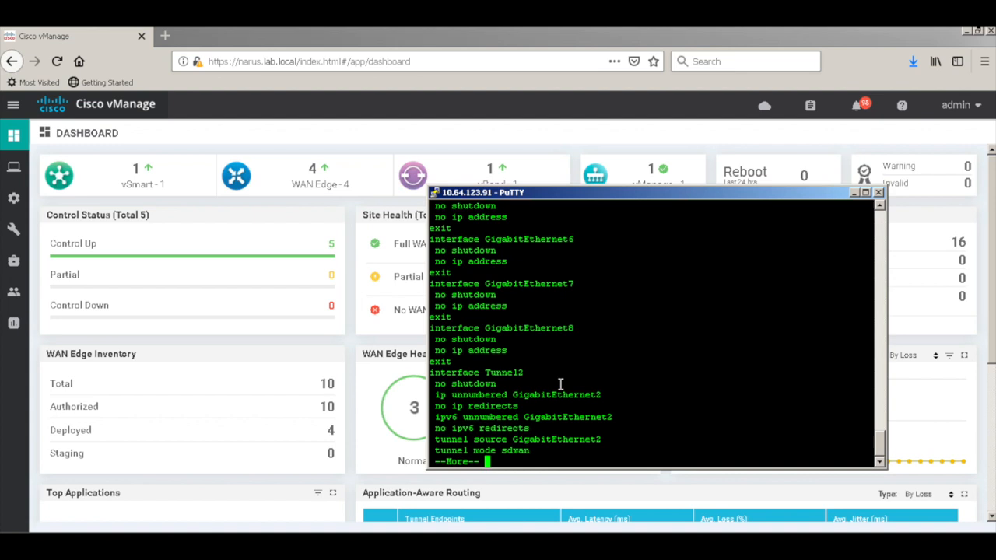
pyautogui.press('space')
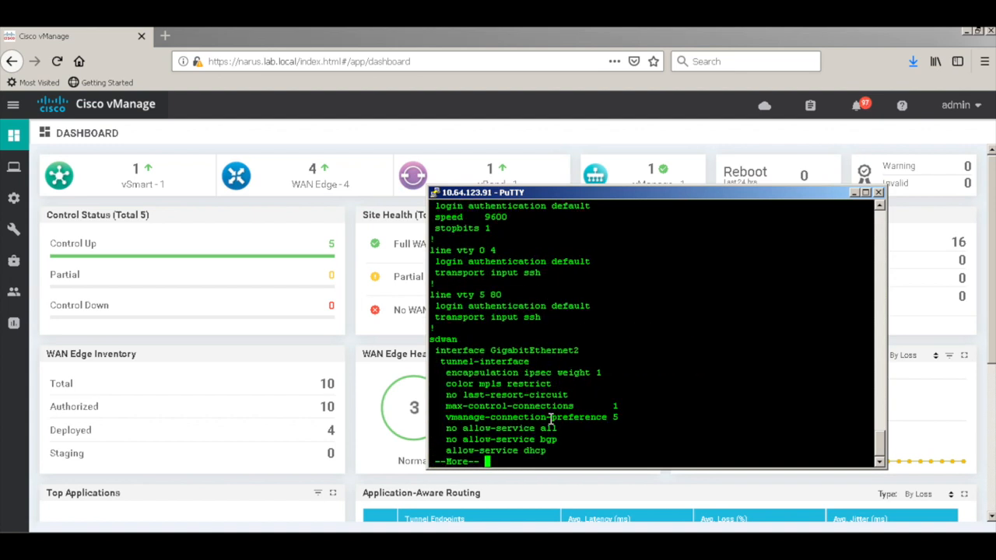
pyautogui.press('space')
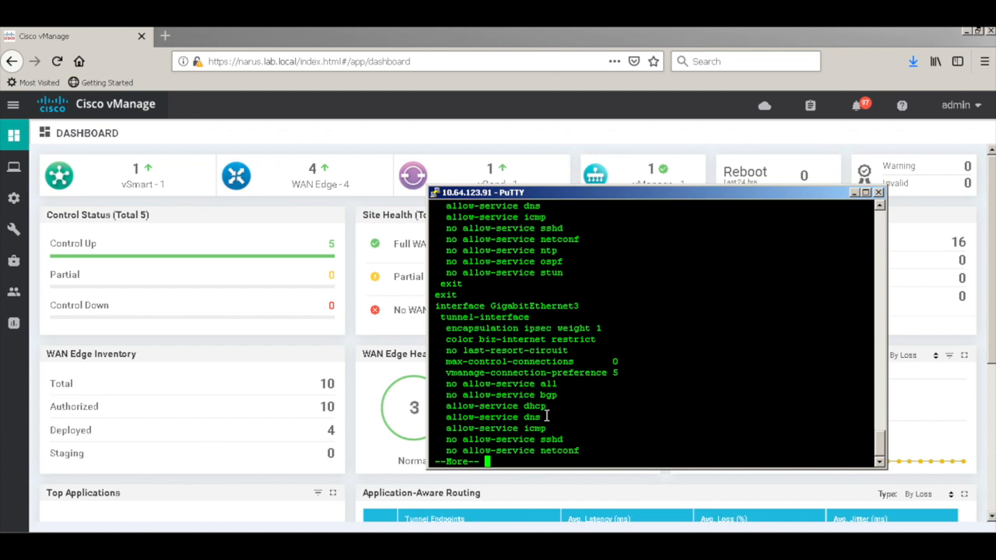
pyautogui.press('space')
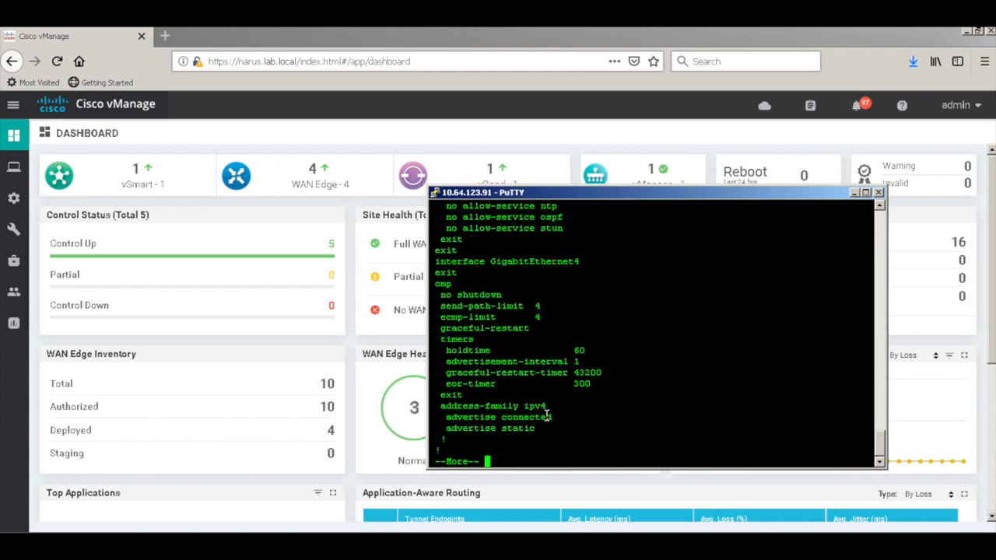
pyautogui.press('space')
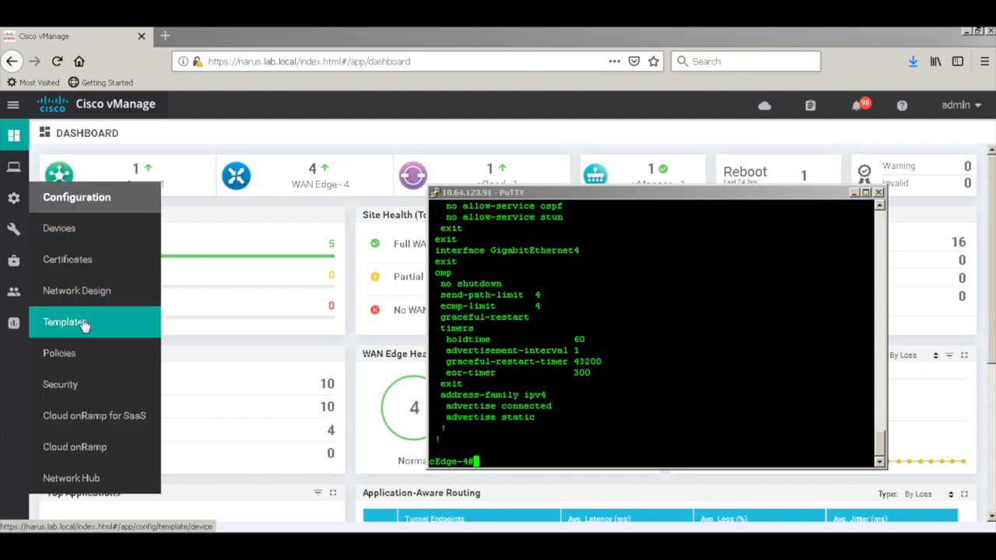
# - Check cEdge-4 in the templates list, then open its System Status from Monitor > Network
pyautogui.click(66, 322)
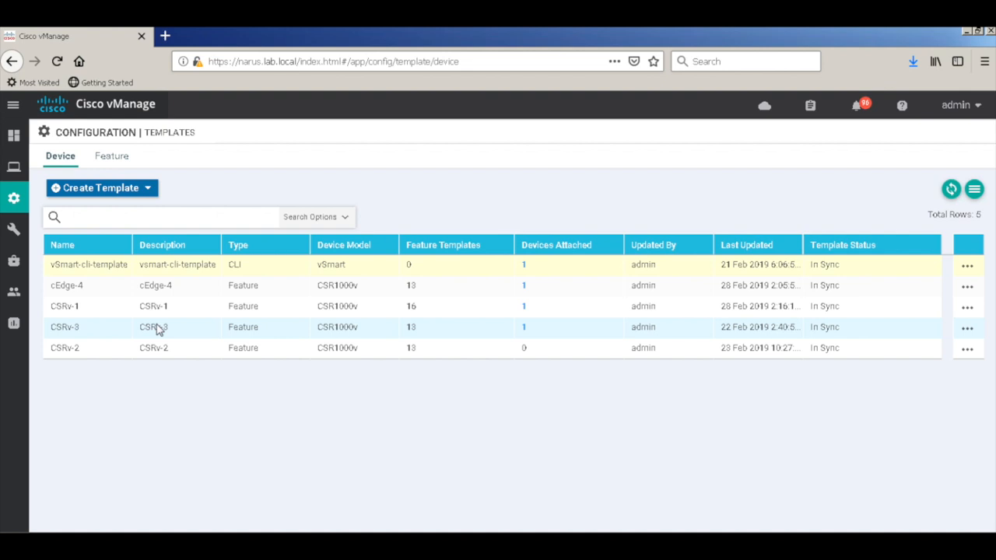
pyautogui.moveTo(506, 302)
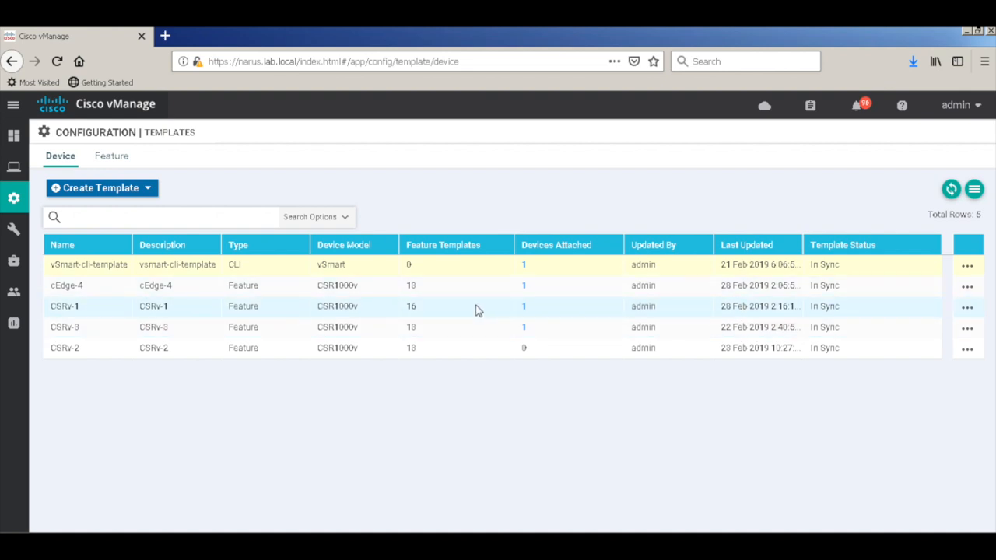
pyautogui.click(14, 166)
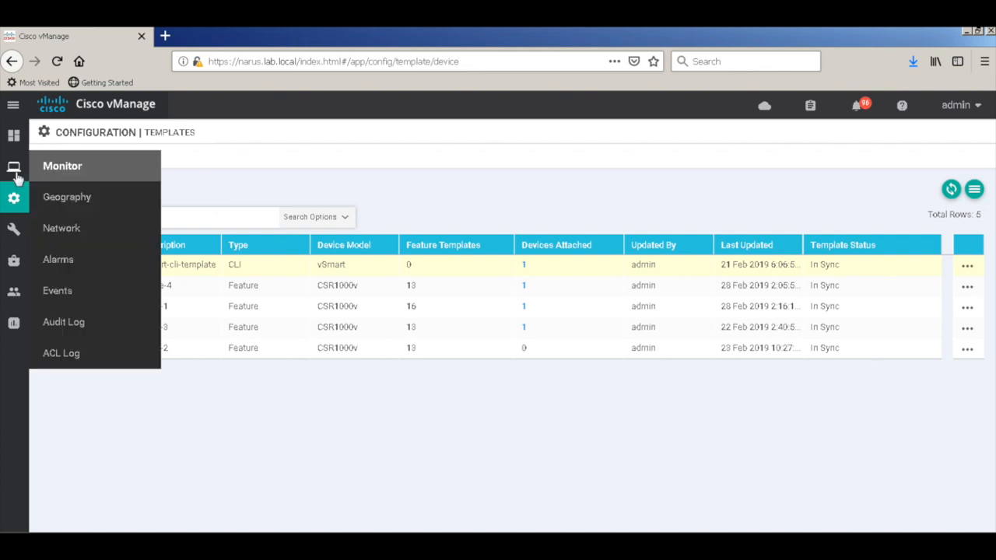
pyautogui.click(62, 166)
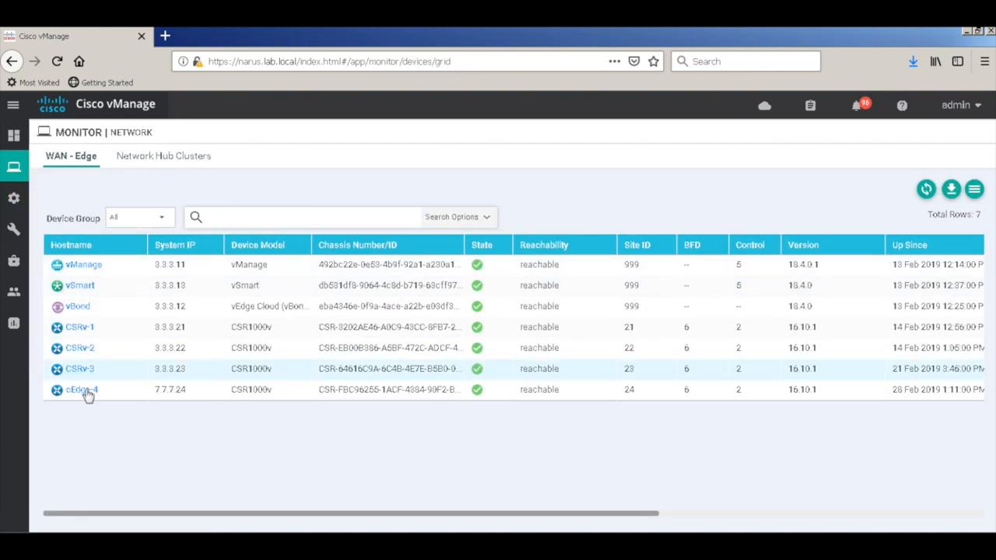
pyautogui.click(82, 389)
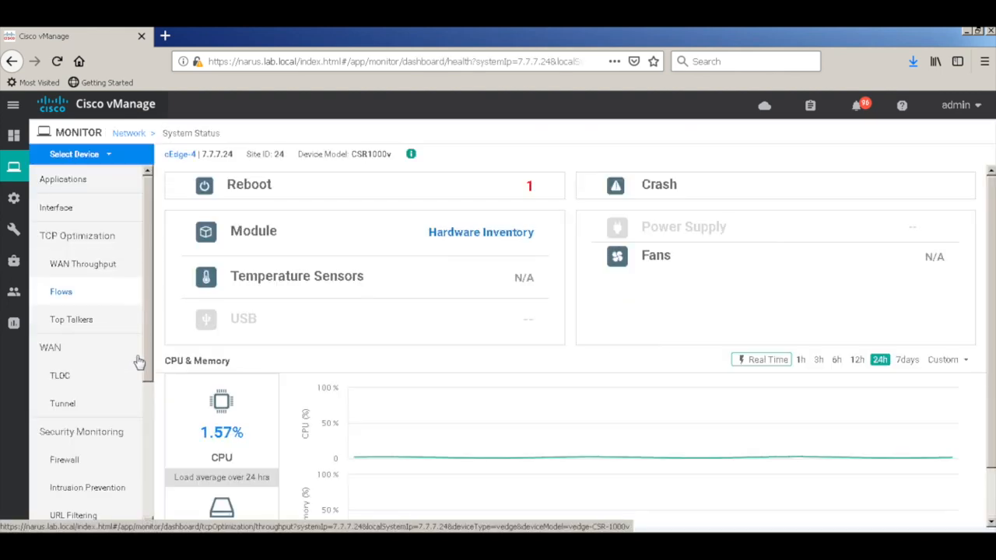
# - View cEdge-4's unfiltered real-time BFD Sessions showing six up, then return to the dashboard
pyautogui.scroll(-3)
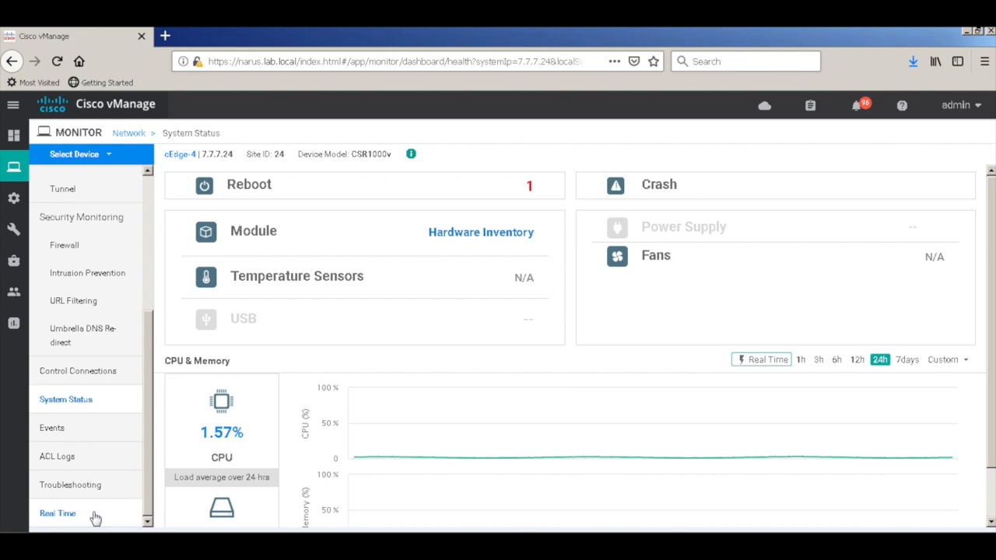
pyautogui.click(58, 512)
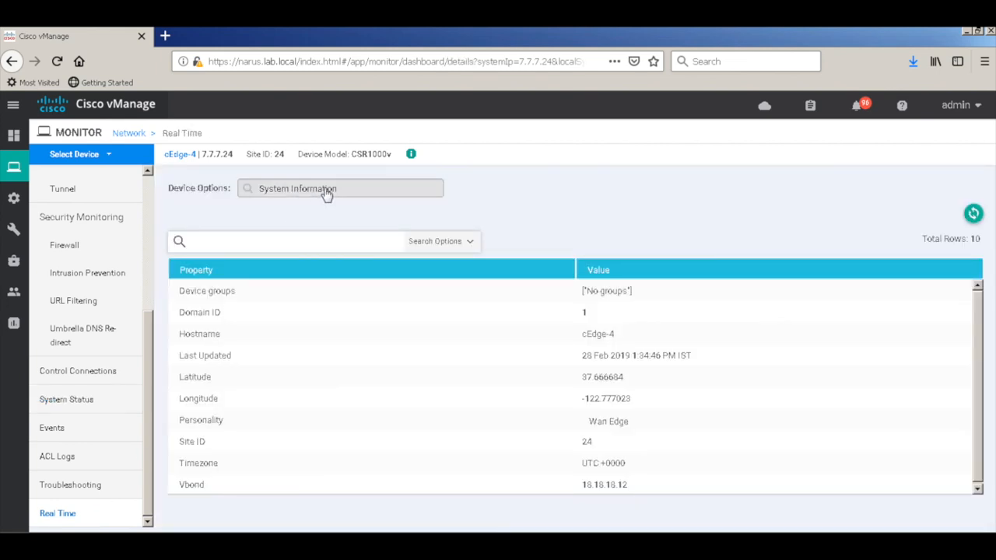
pyautogui.click(341, 188)
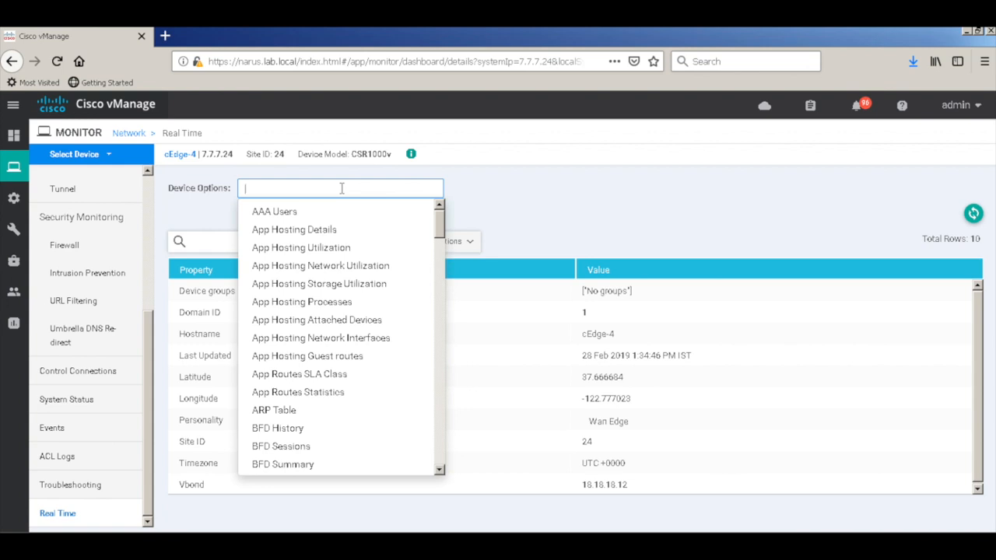
pyautogui.write('bfd')
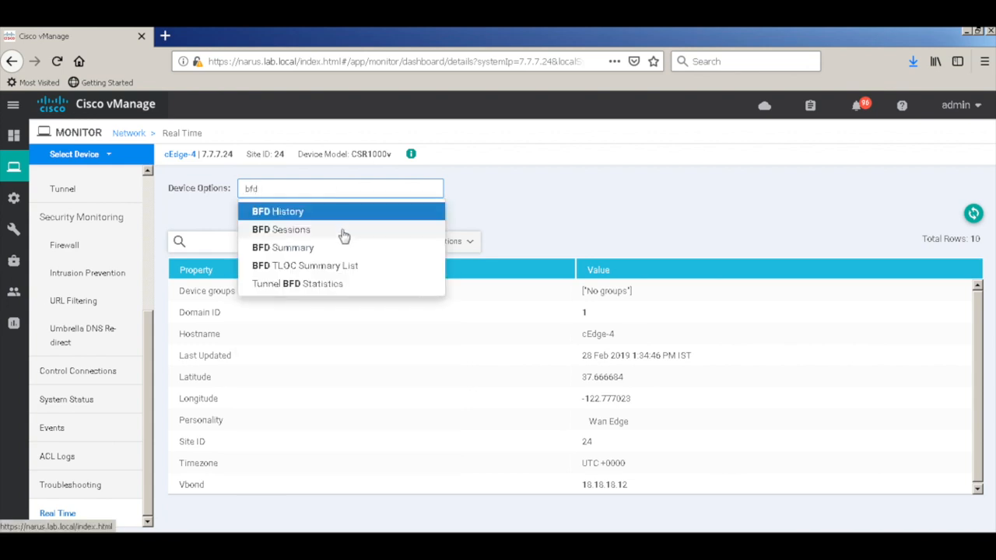
pyautogui.click(280, 228)
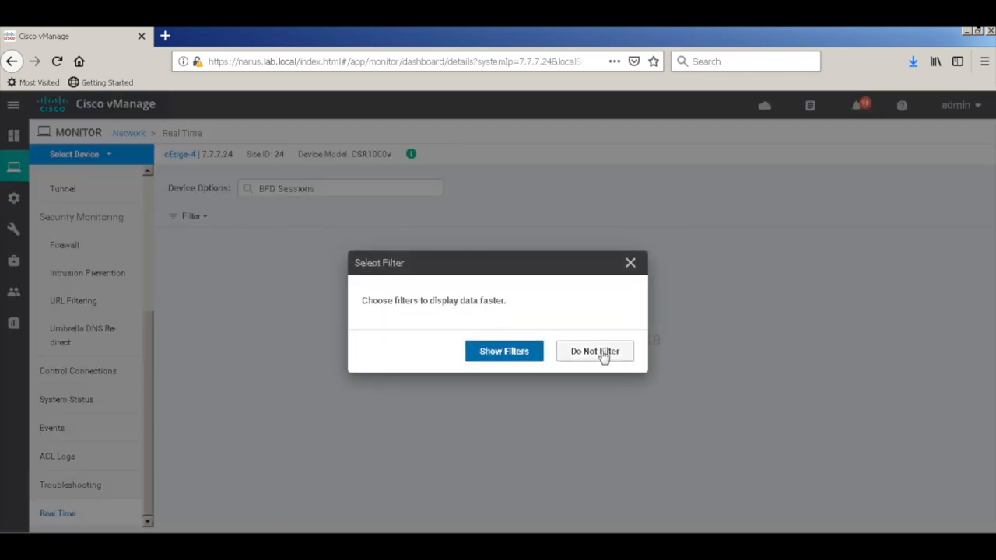
pyautogui.click(595, 350)
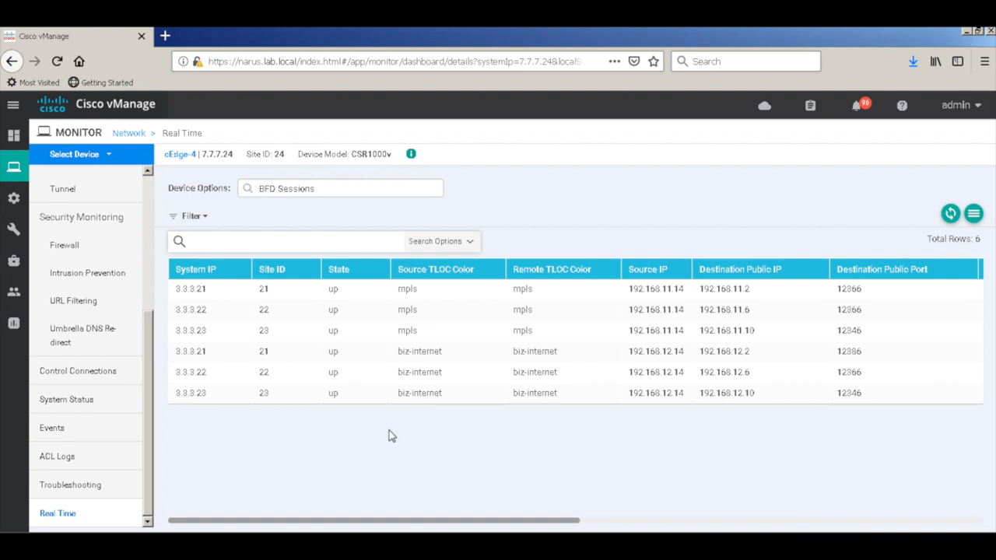
pyautogui.click(14, 135)
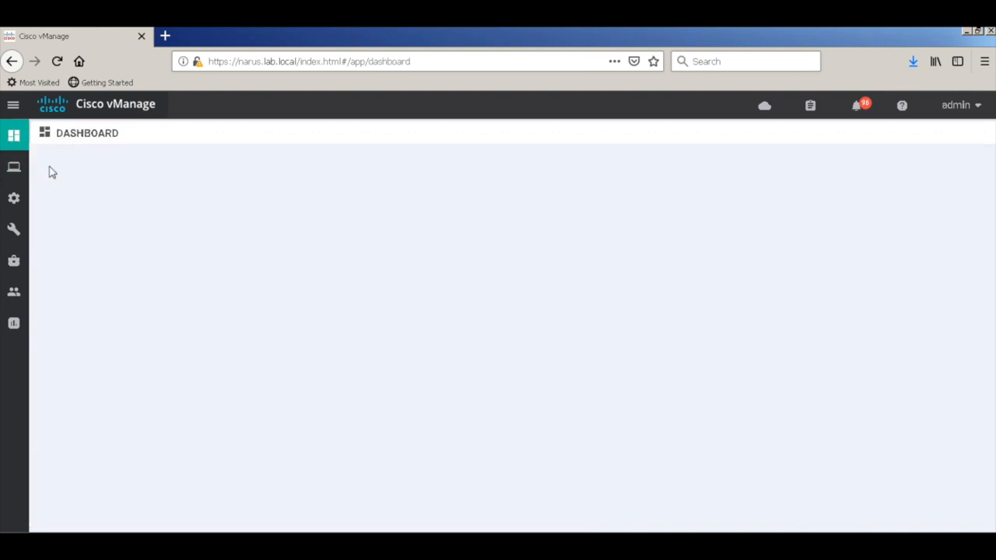